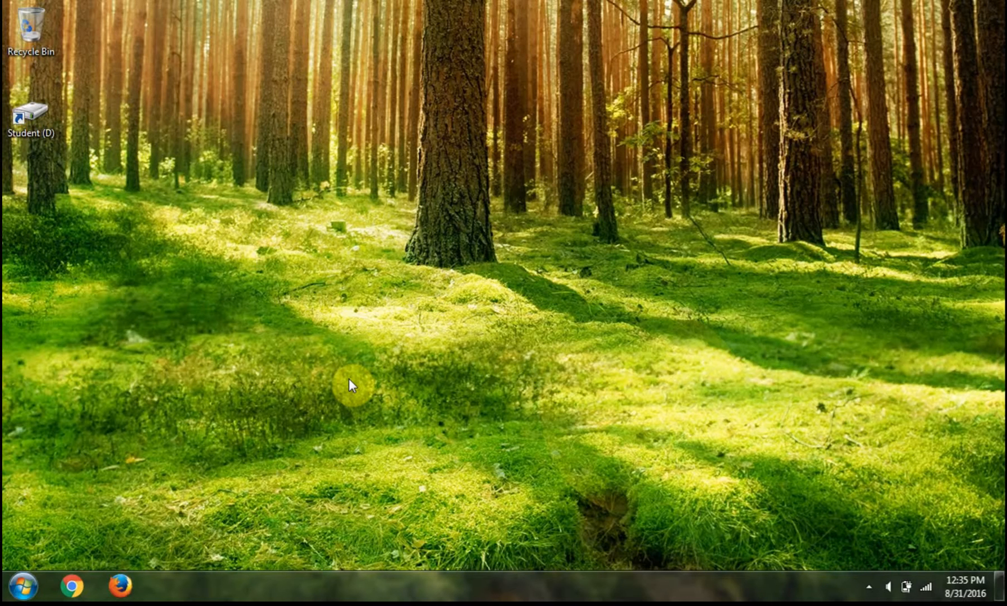
- Show All Programs in the Start menu, briefly expanding and collapsing the All Classes folder
left_click(23, 585)
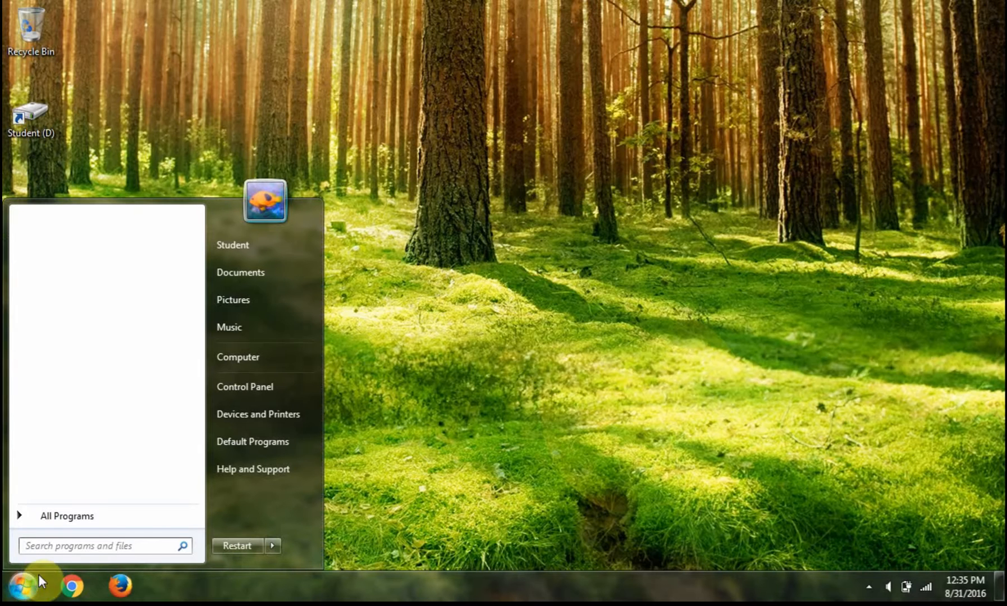
mouse_move(70, 523)
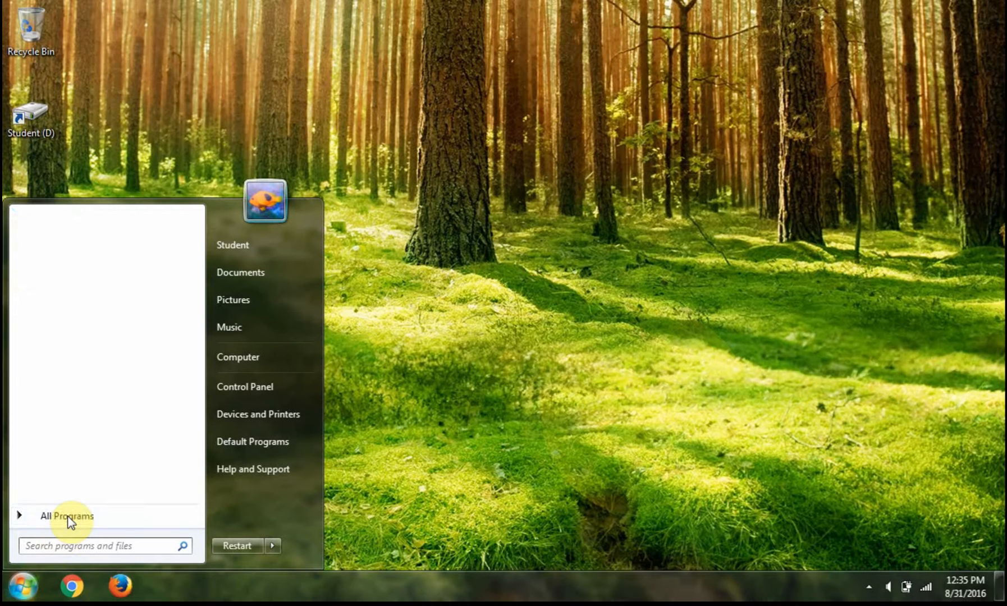
left_click(66, 516)
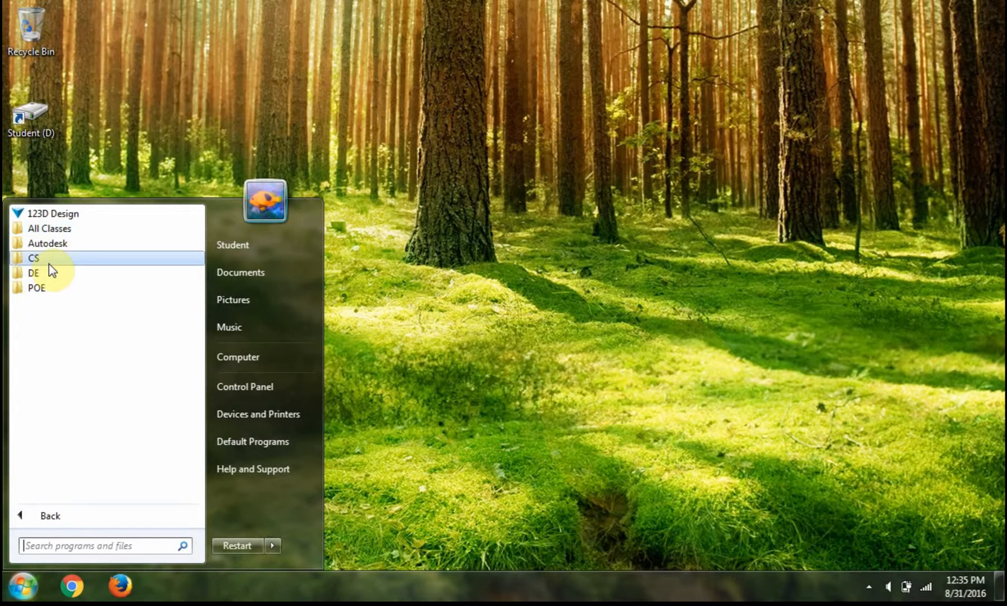
mouse_move(76, 231)
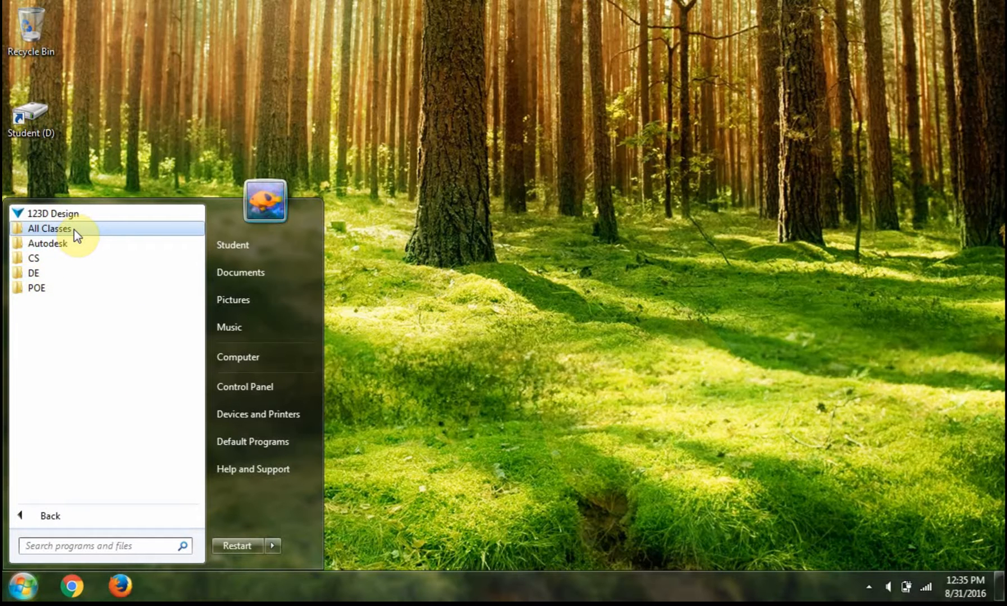
mouse_move(62, 237)
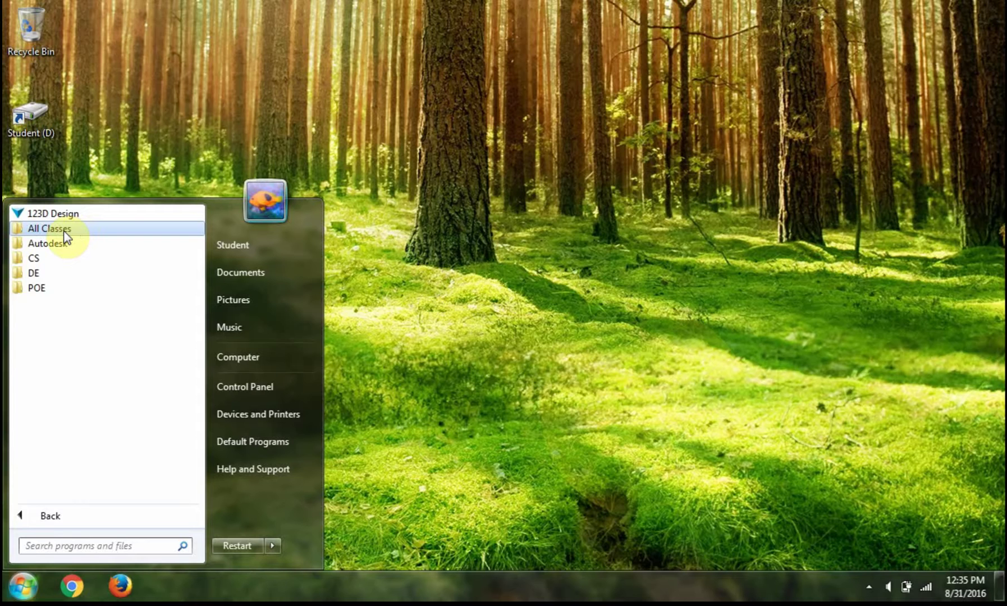
left_click(47, 228)
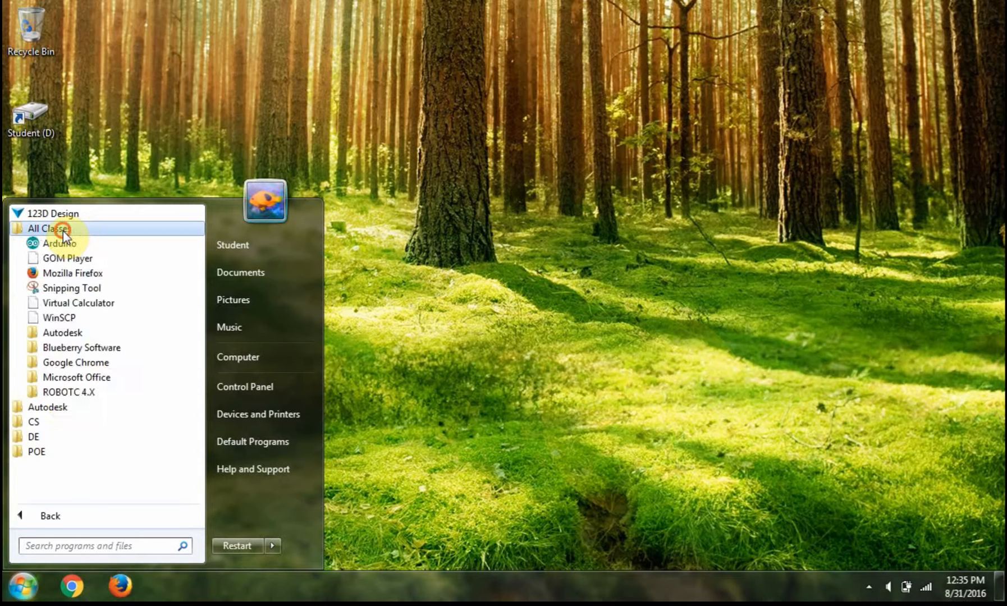
left_click(47, 228)
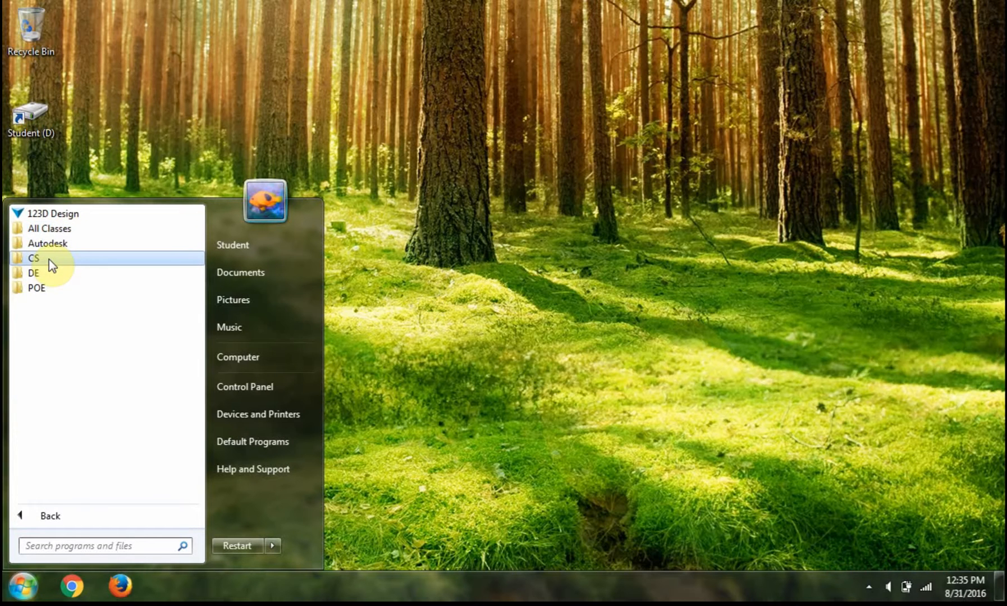
- Expand the CS folder and its VMware subfolder to reveal VMware Workstation 12 Player
left_click(34, 258)
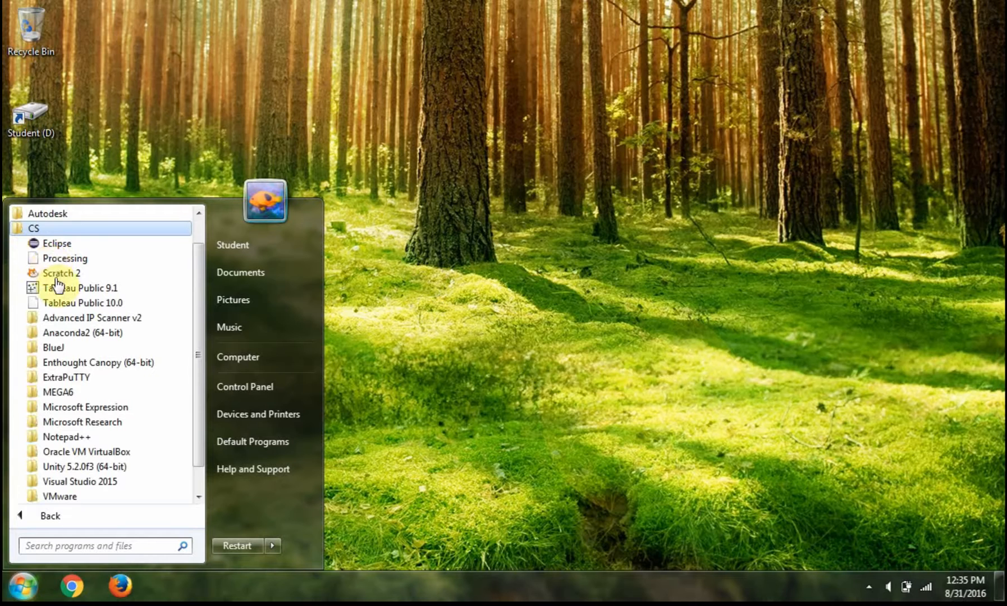
scroll("down", 3)
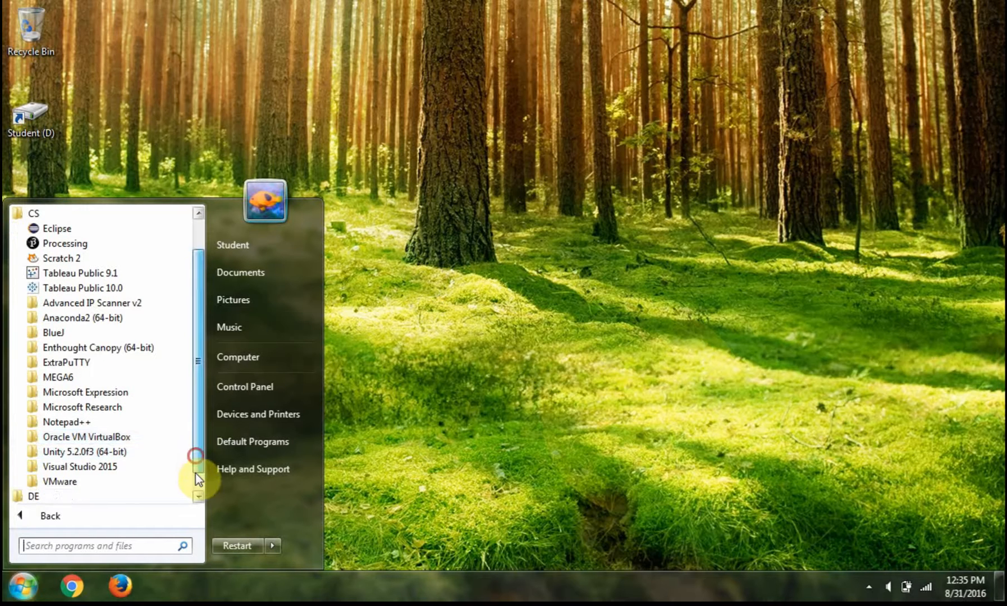
left_click(59, 482)
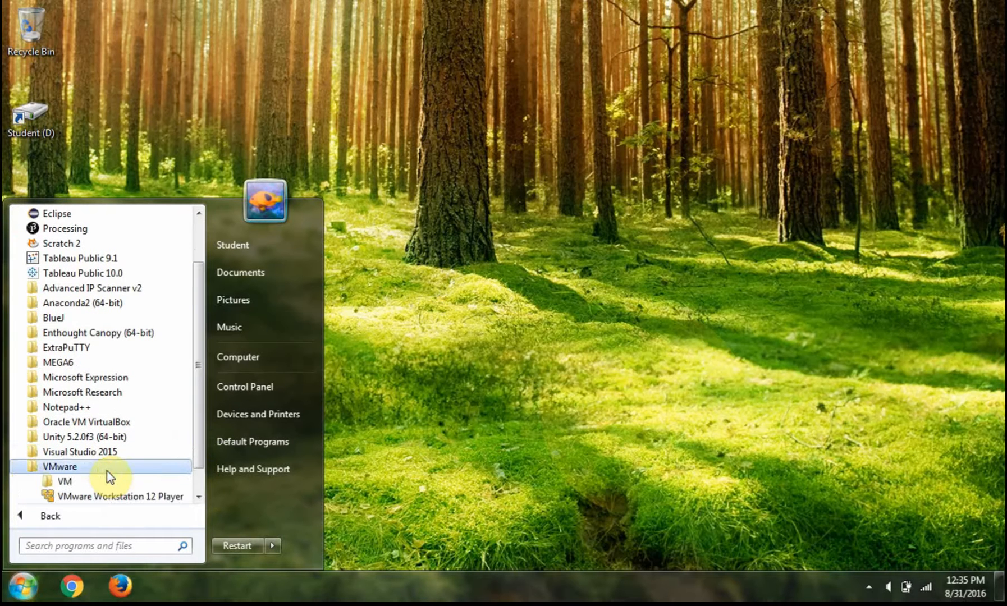
scroll("down", 3)
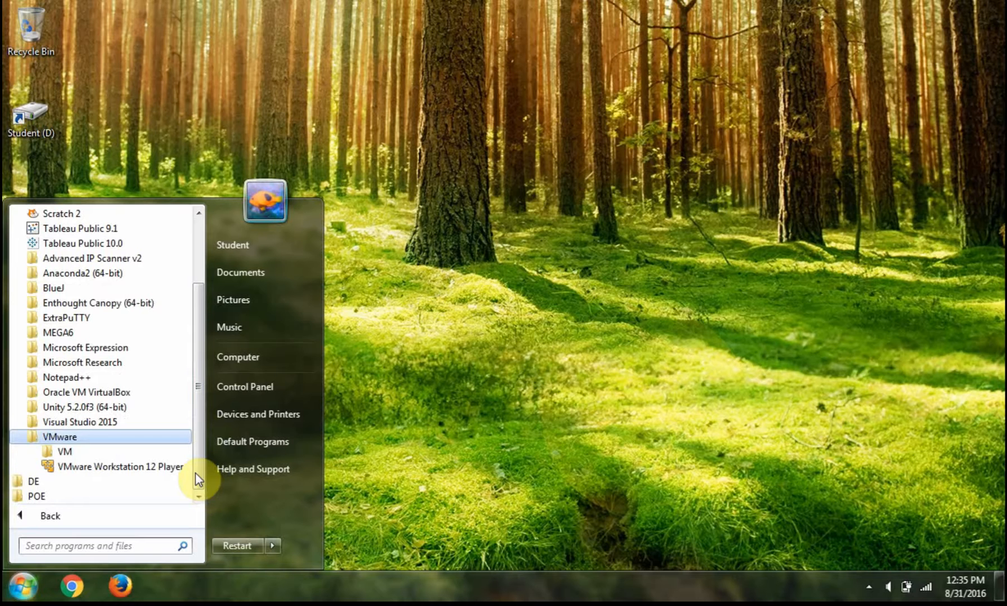
mouse_move(64, 455)
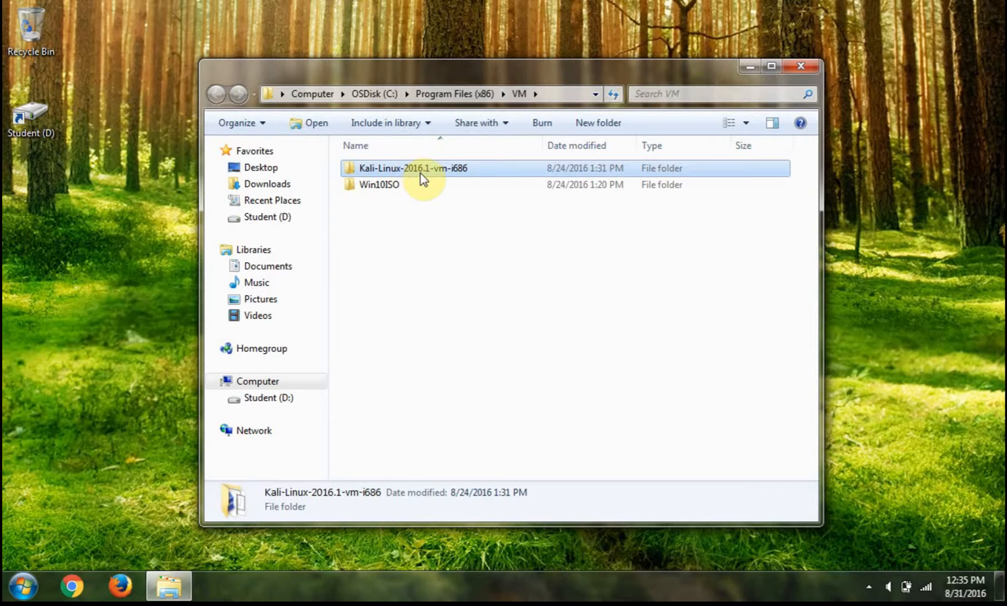
mouse_move(436, 175)
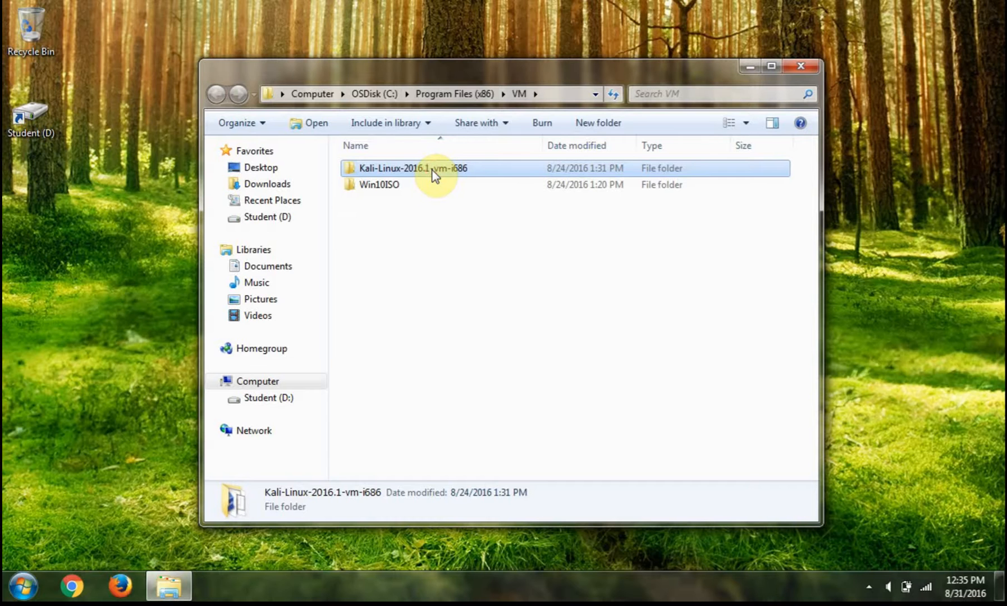
- Drag the Kali Linux VM folder onto the CS folder on Student (D:) to start copying it
left_click_drag(433, 169, 343, 261)
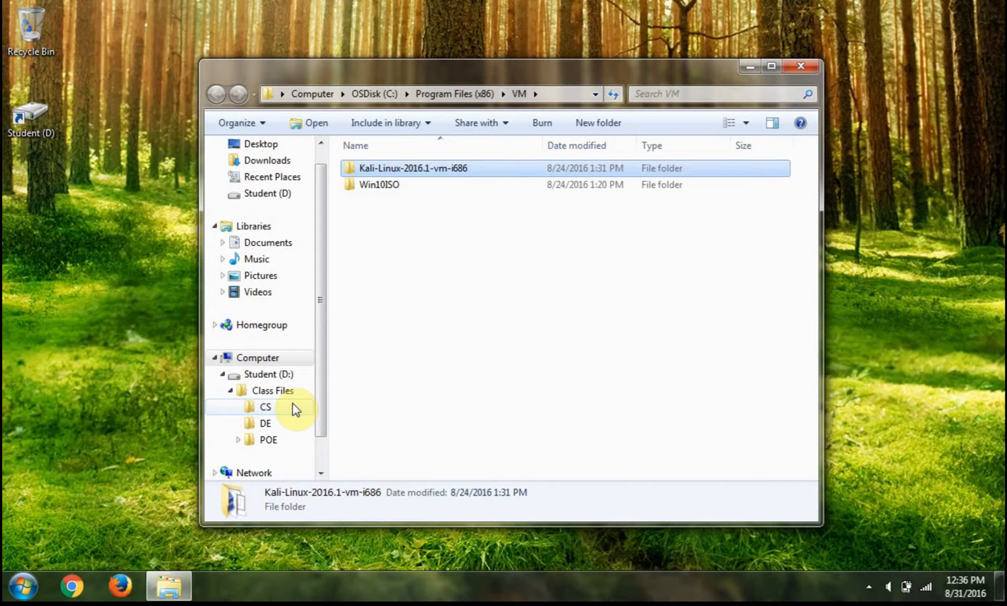
left_click_drag(412, 168, 265, 406)
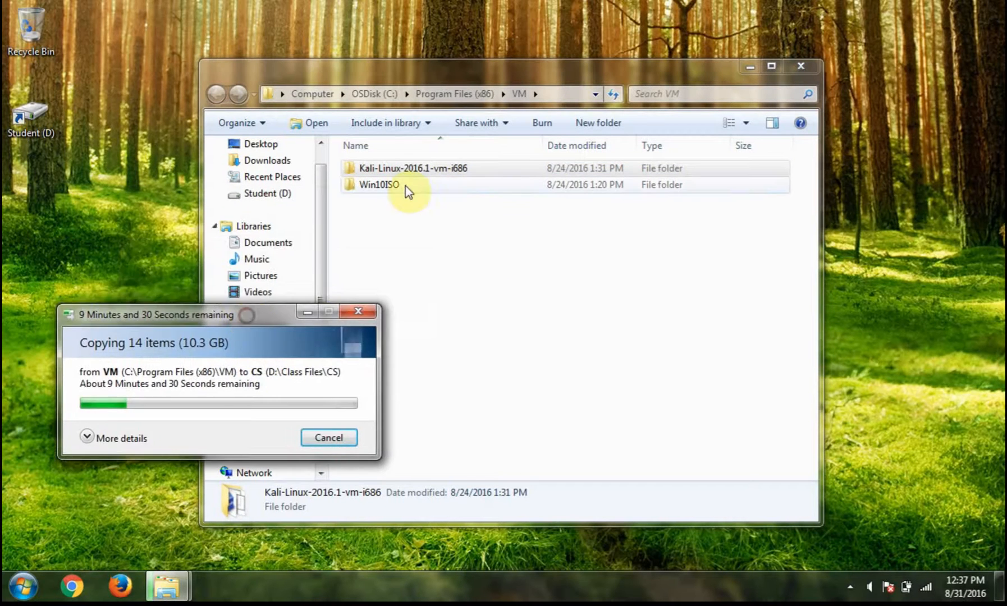
- Select the Kali Linux VM folder while the 10.3 GB copy to D:\Class Files\CS runs
left_click(422, 168)
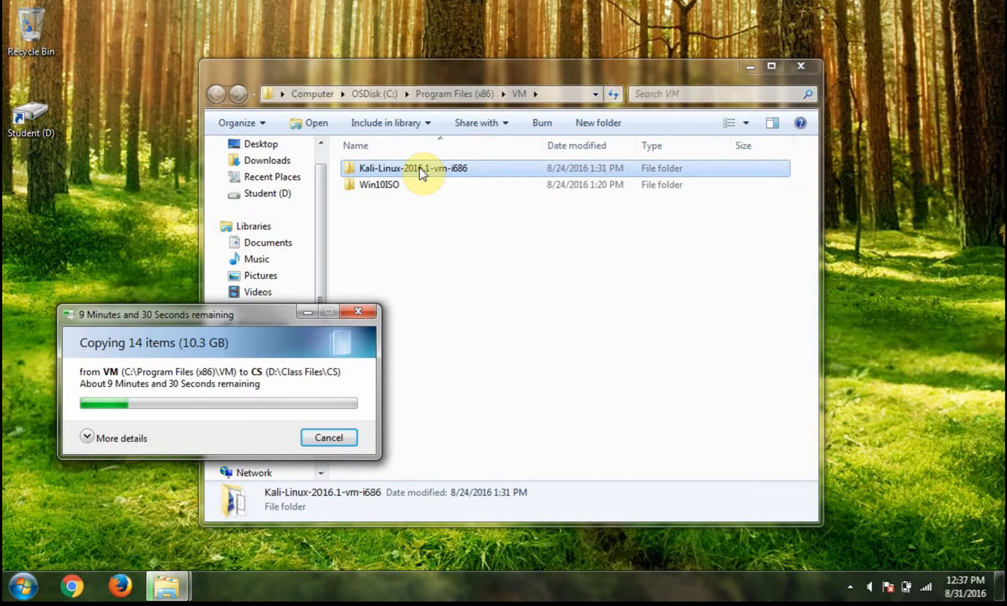
- View the Kali-Linux-2016.1-vm-i686 folder's disk files with the window widened to show their sizes
double_click(412, 169)
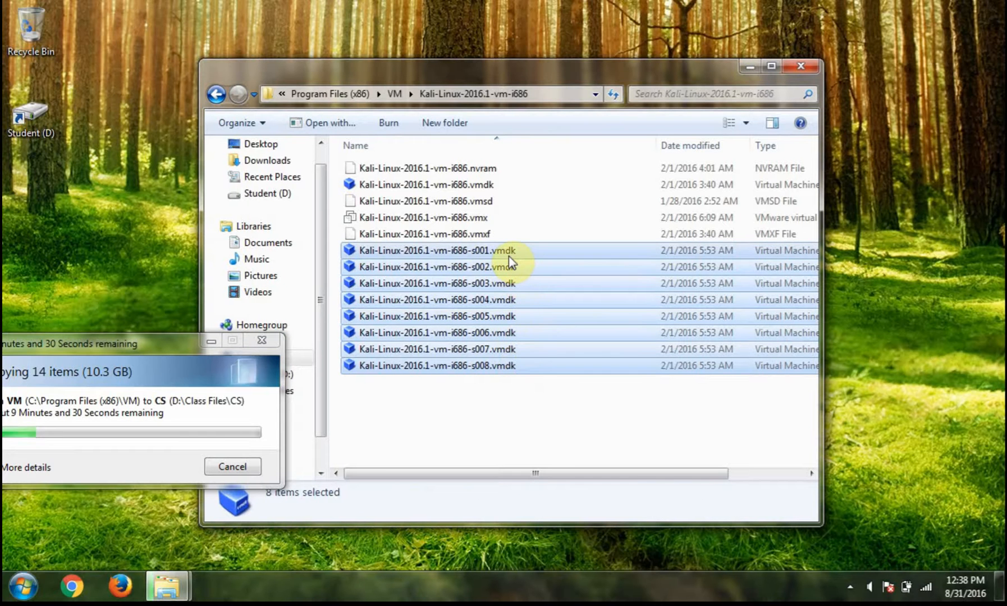
mouse_move(509, 261)
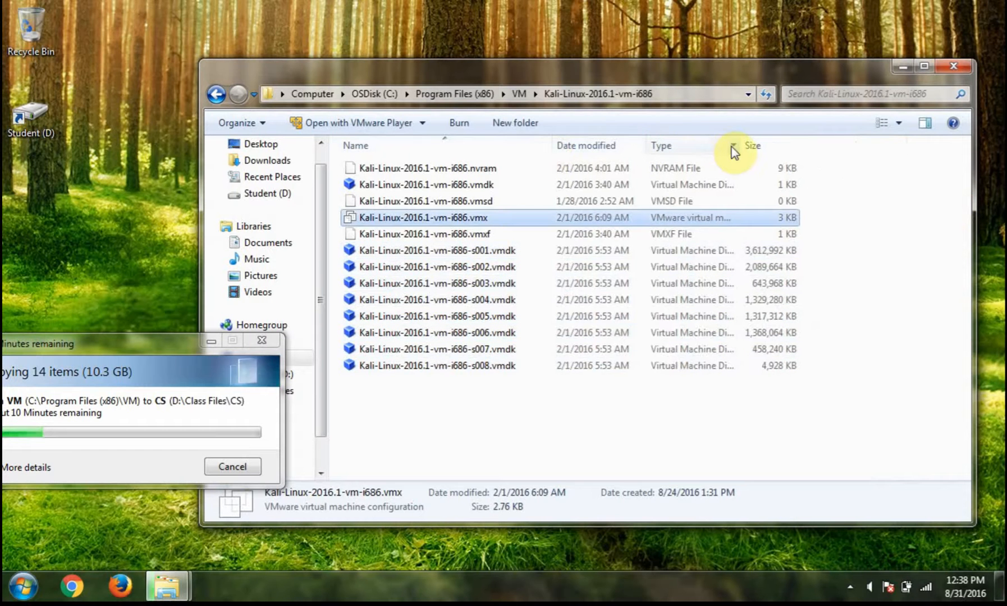
left_click_drag(742, 145, 848, 153)
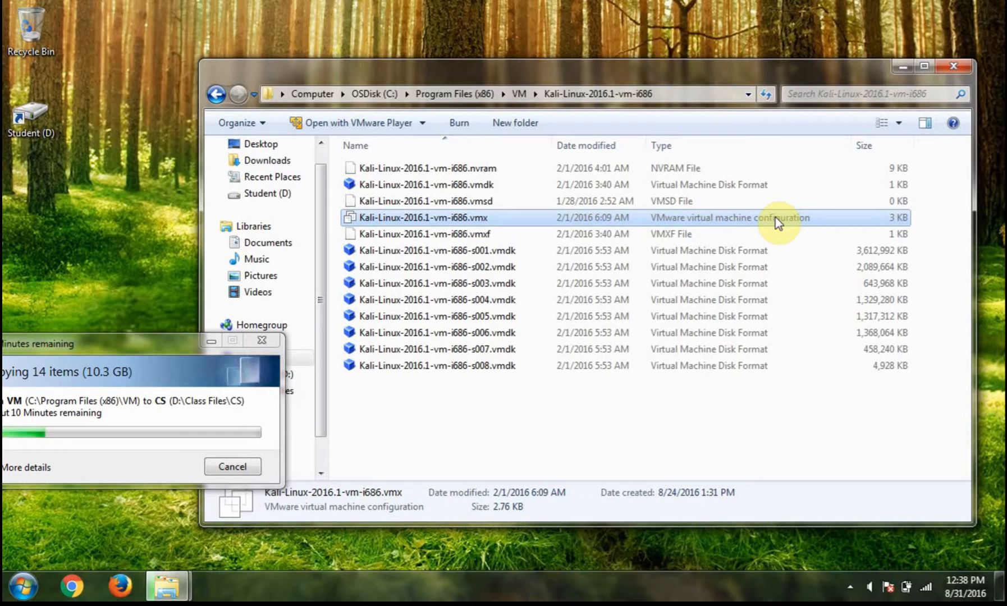
mouse_move(168, 349)
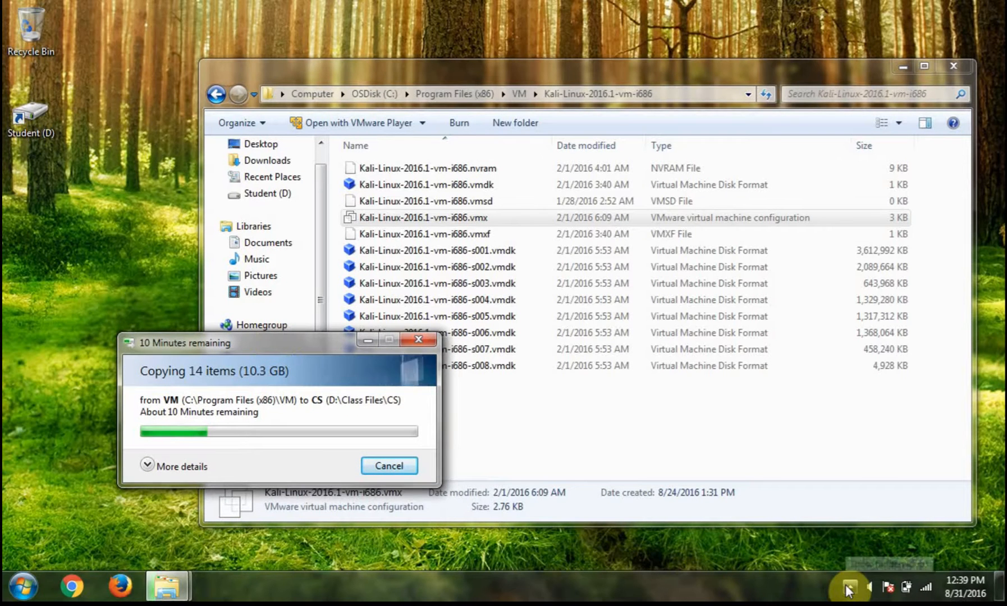
left_click(849, 589)
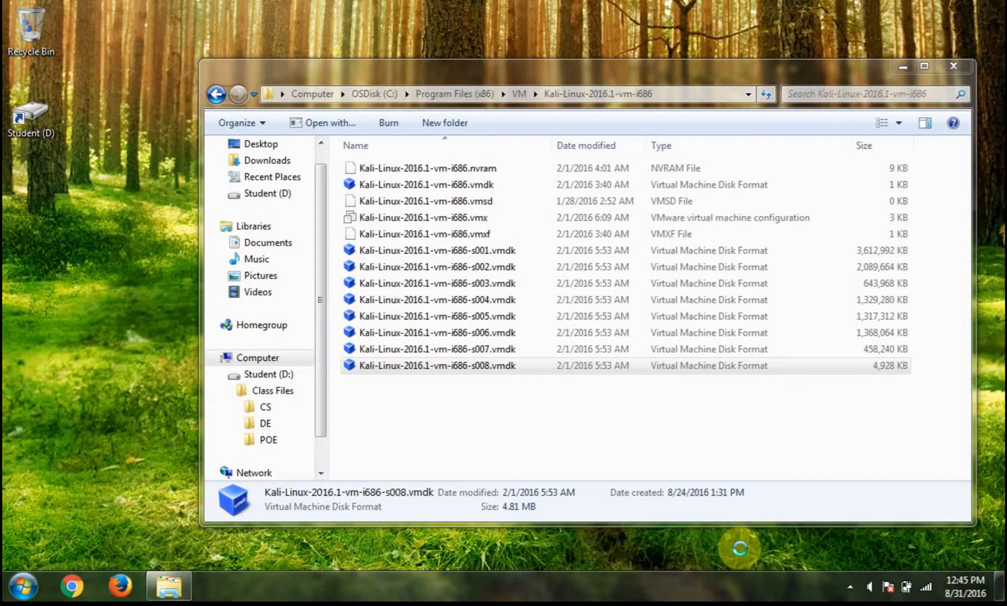
mouse_move(292, 399)
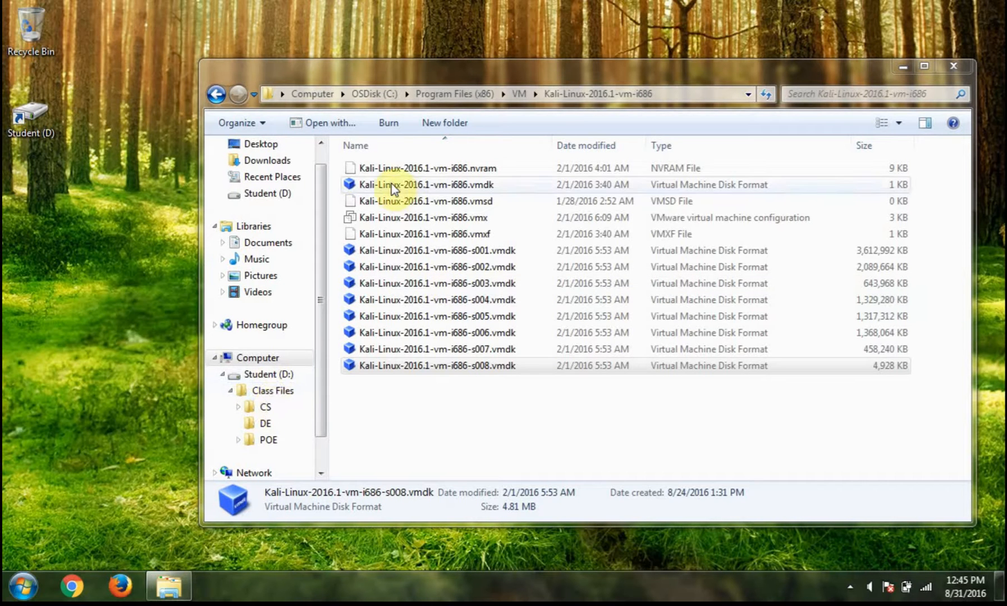
- Show D:\Class Files\CS holding the copied Kali-Linux-2016.1-vm-i686 folder beside HFC_01.pdf
left_click(519, 94)
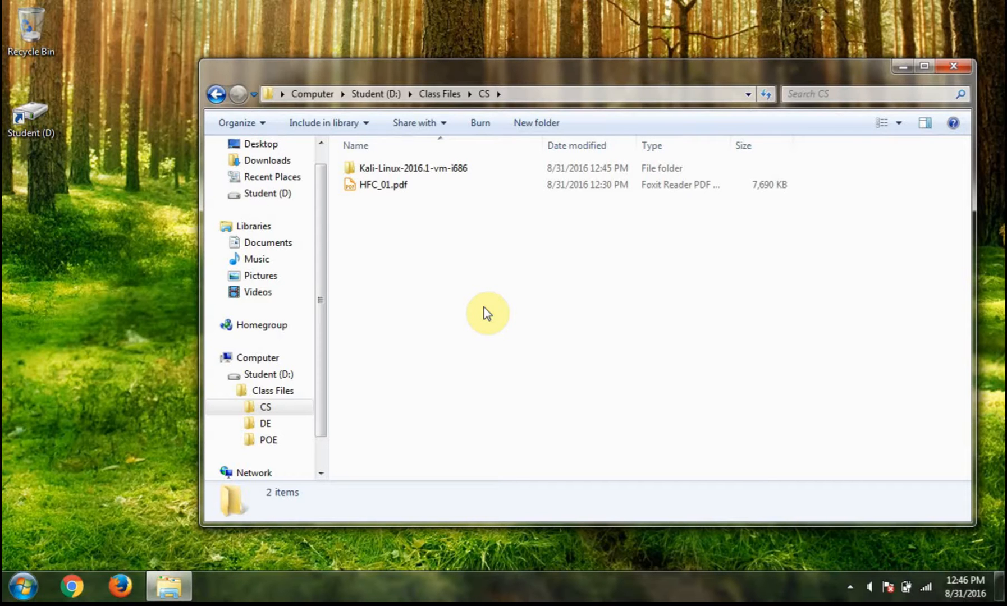
mouse_move(472, 120)
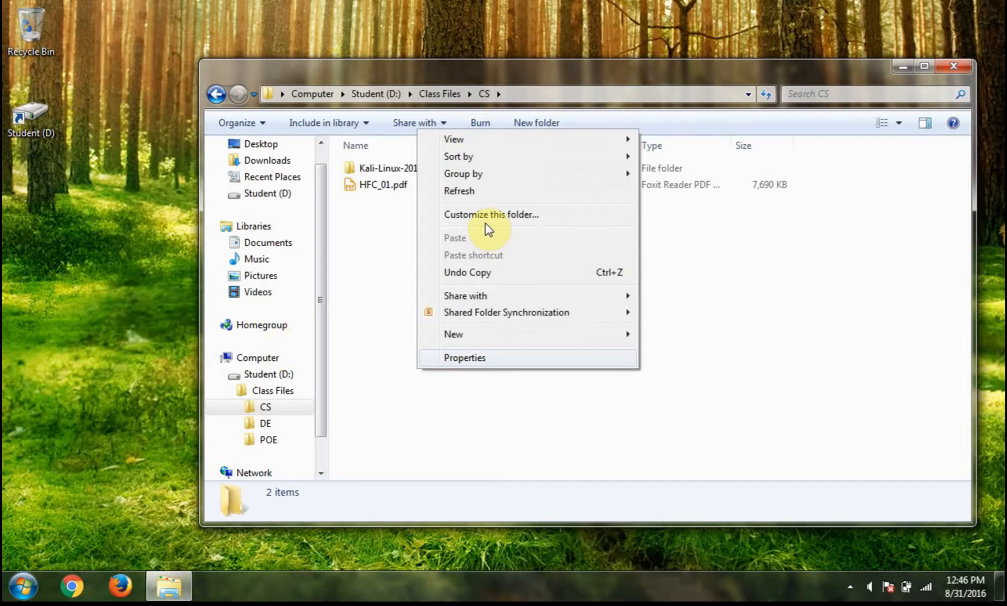
- Create a new folder named Steve inside D:\Class Files\CS
left_click(377, 381)
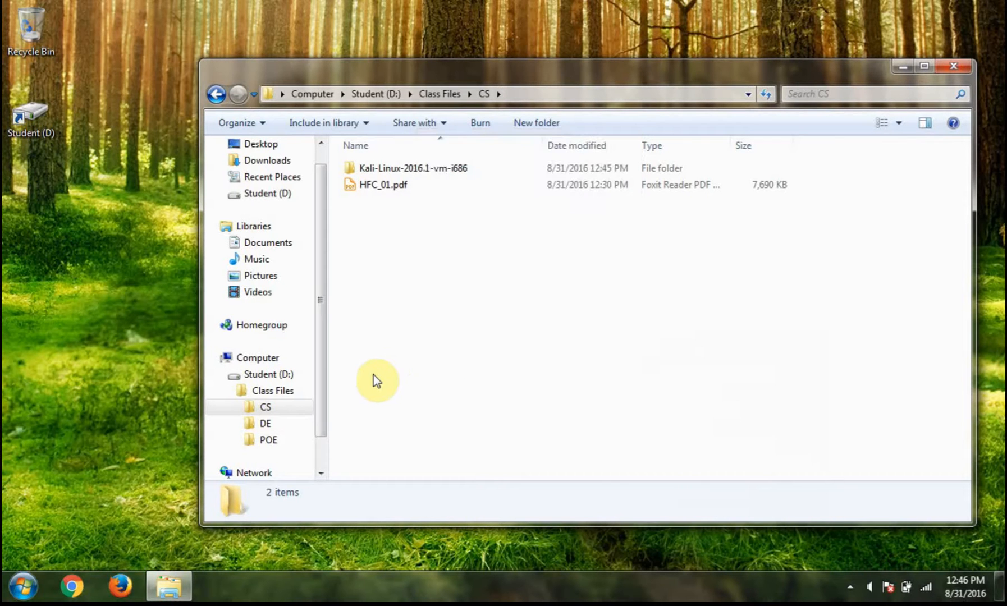
mouse_move(481, 266)
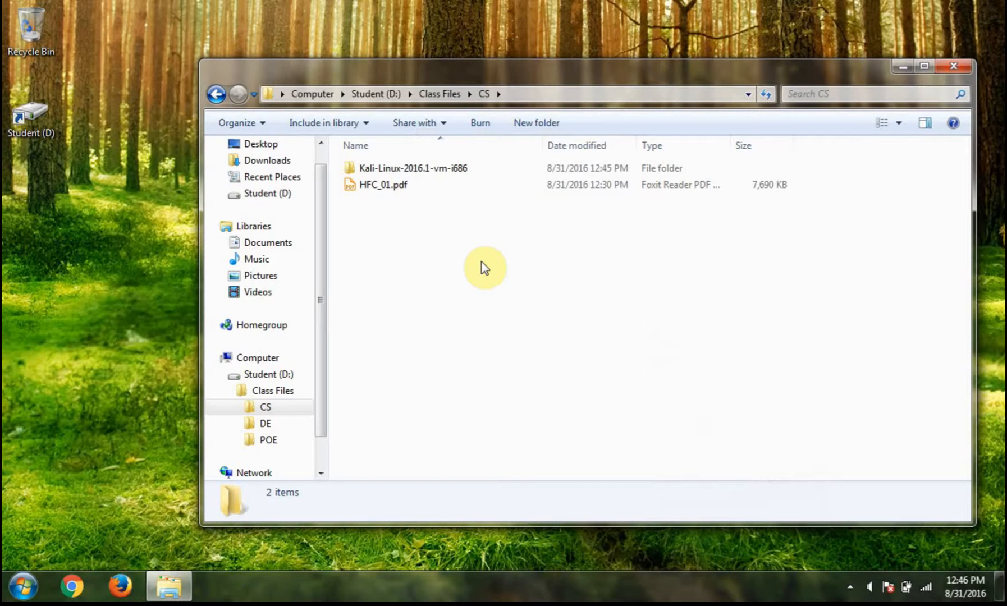
mouse_move(482, 292)
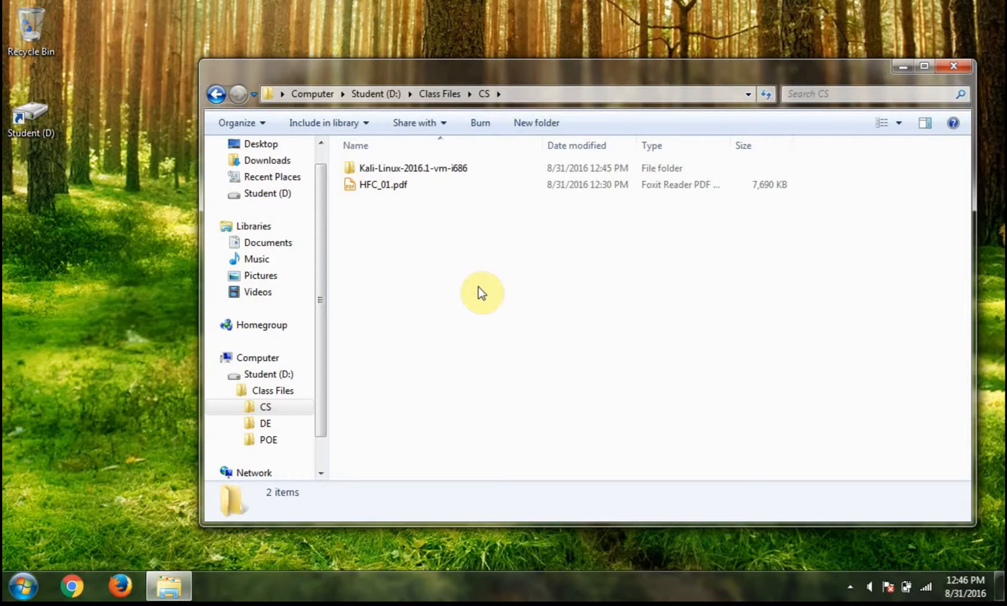
right_click(479, 293)
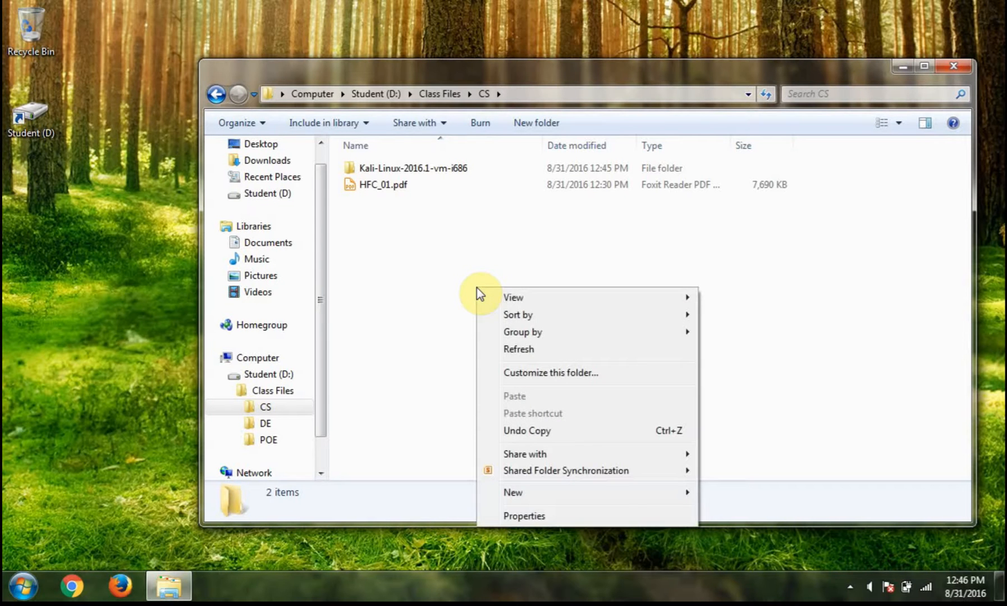
left_click(513, 493)
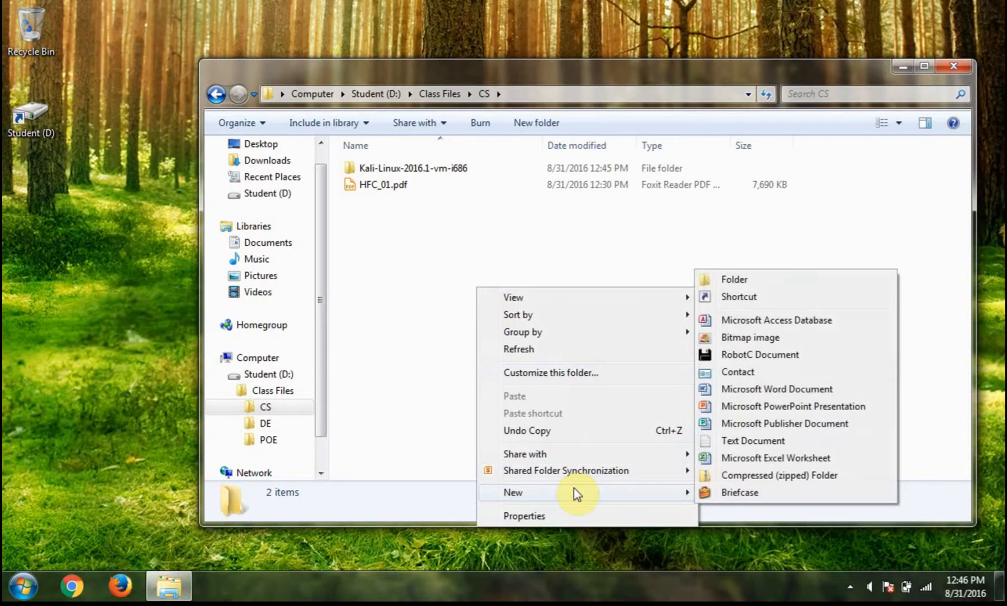
left_click(734, 280)
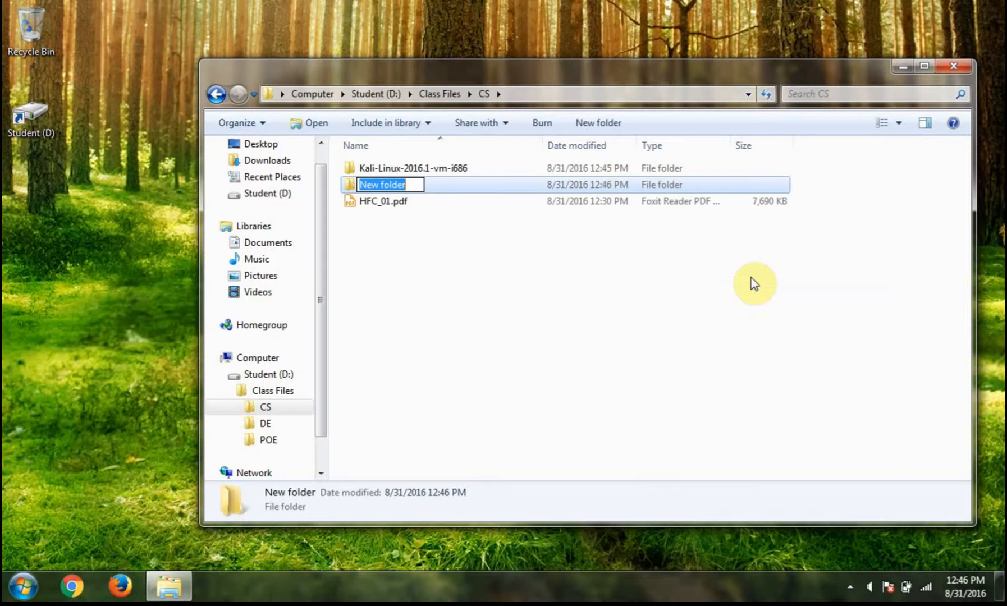
type("Steve")
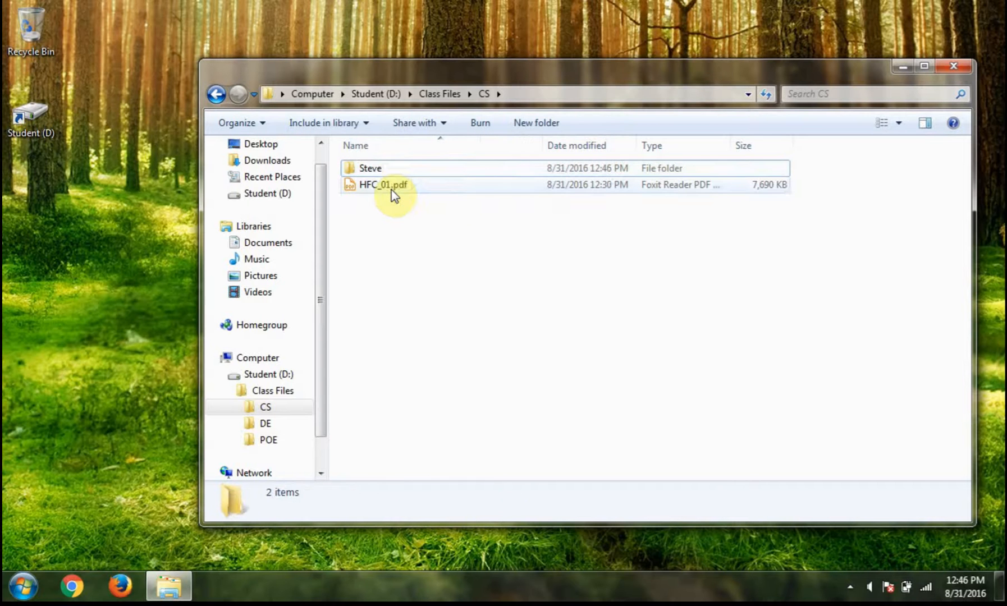
mouse_move(402, 171)
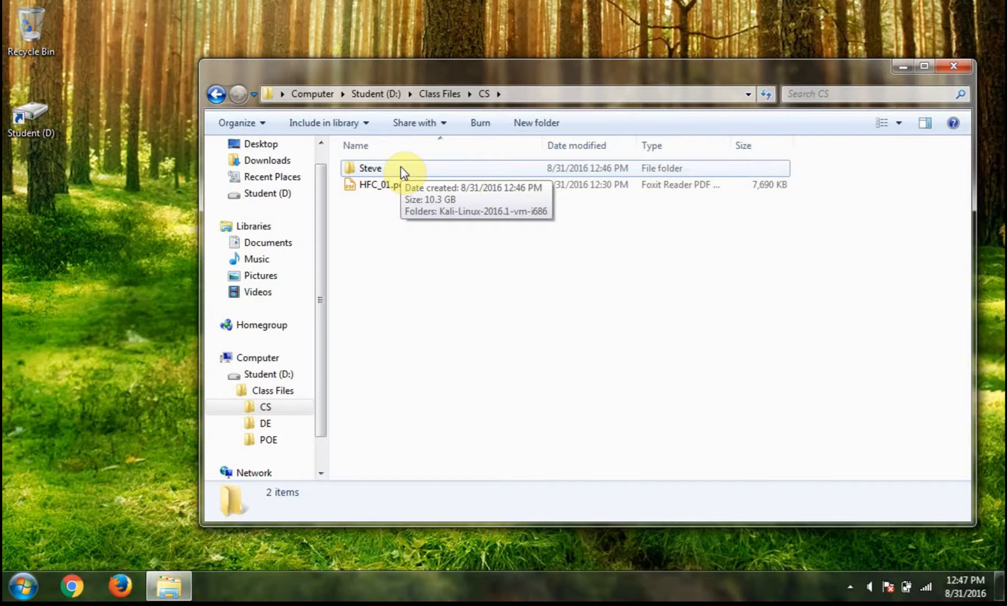
- Go into Steve and the Kali-Linux-2016.1-vm-i686 folder and select its .vmx file
double_click(369, 169)
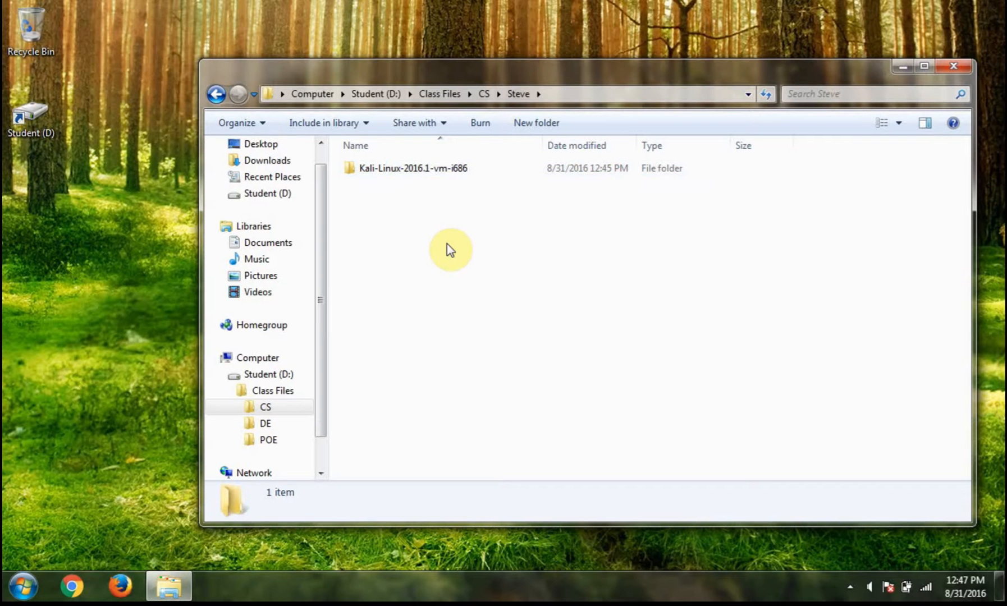
left_click(444, 168)
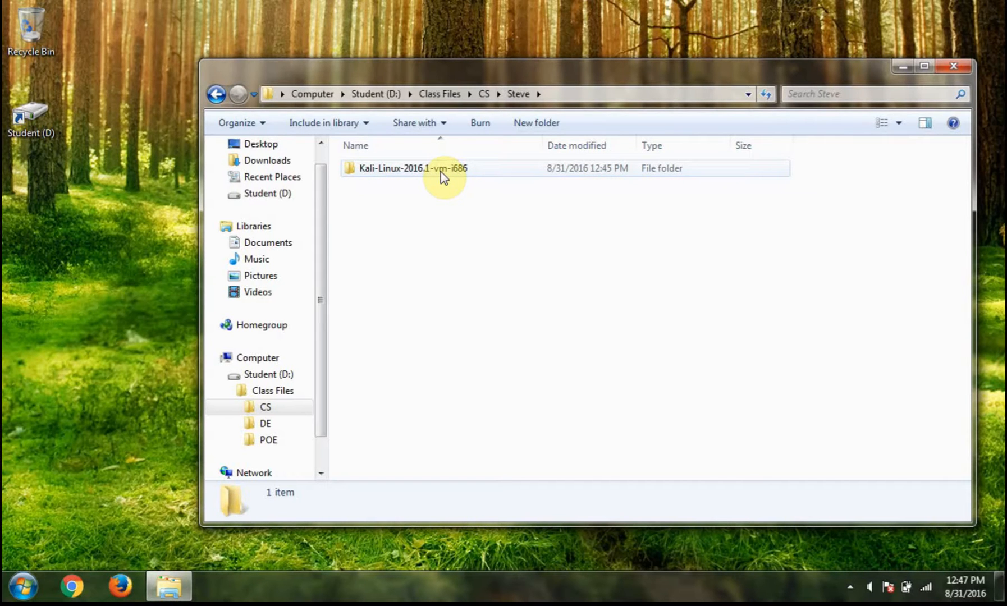
double_click(436, 168)
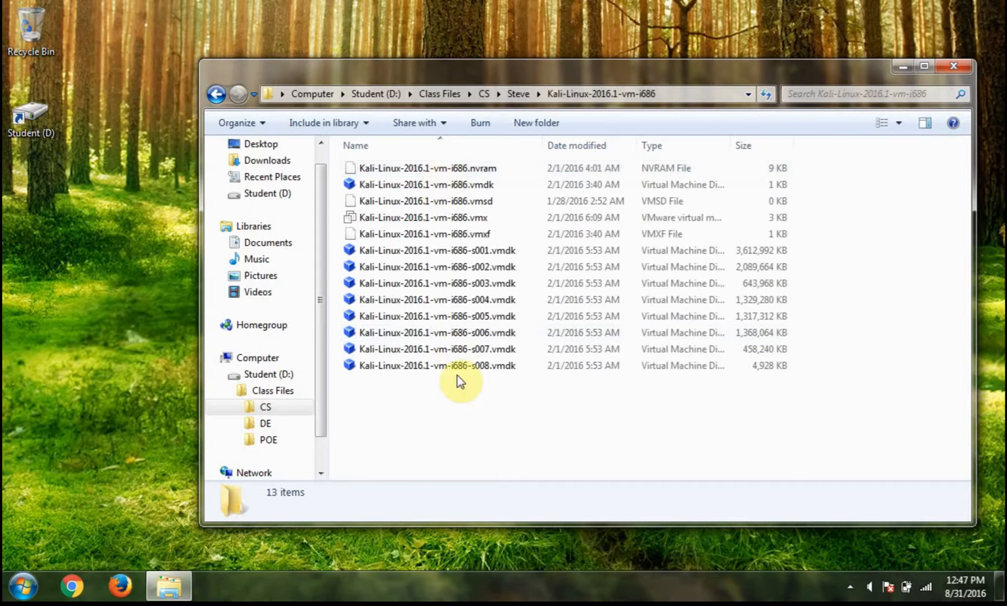
left_click(422, 217)
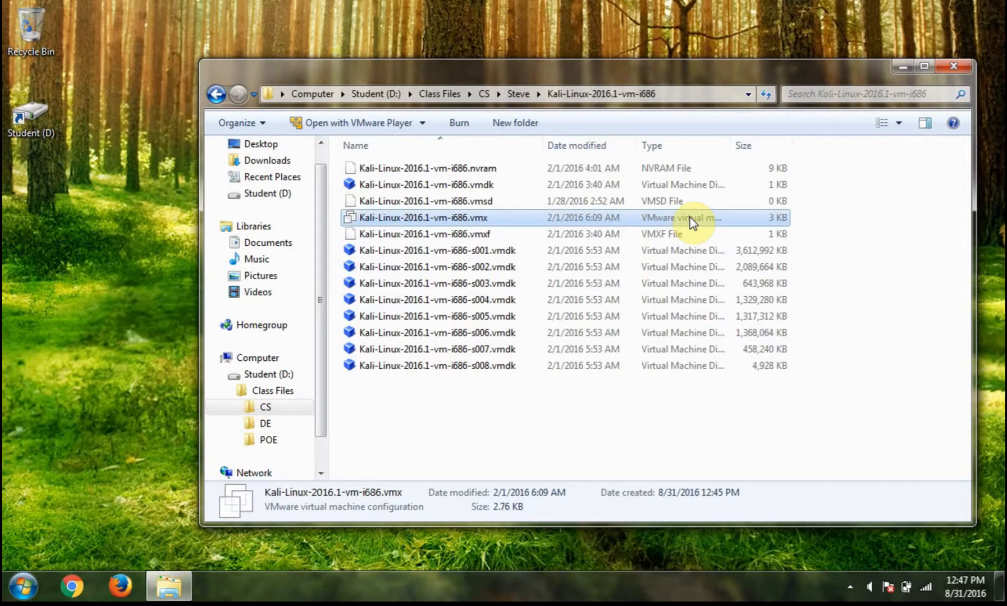
mouse_move(754, 142)
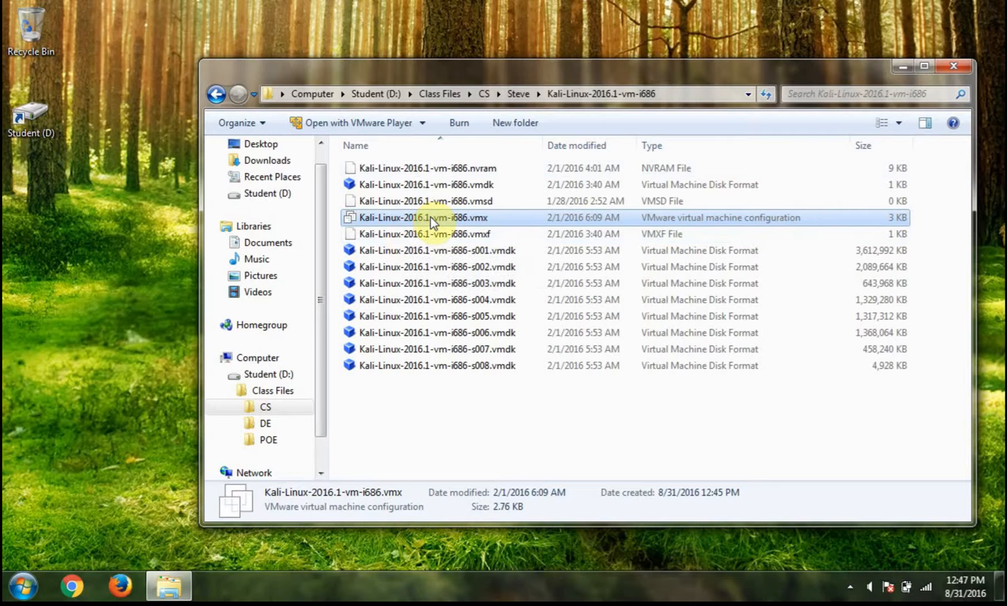
mouse_move(431, 221)
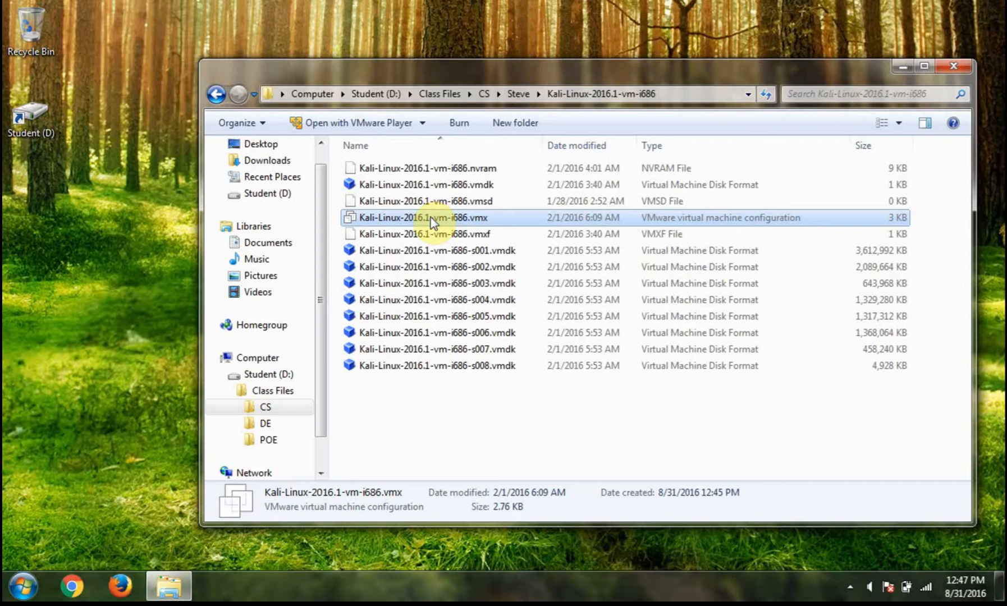
mouse_move(618, 54)
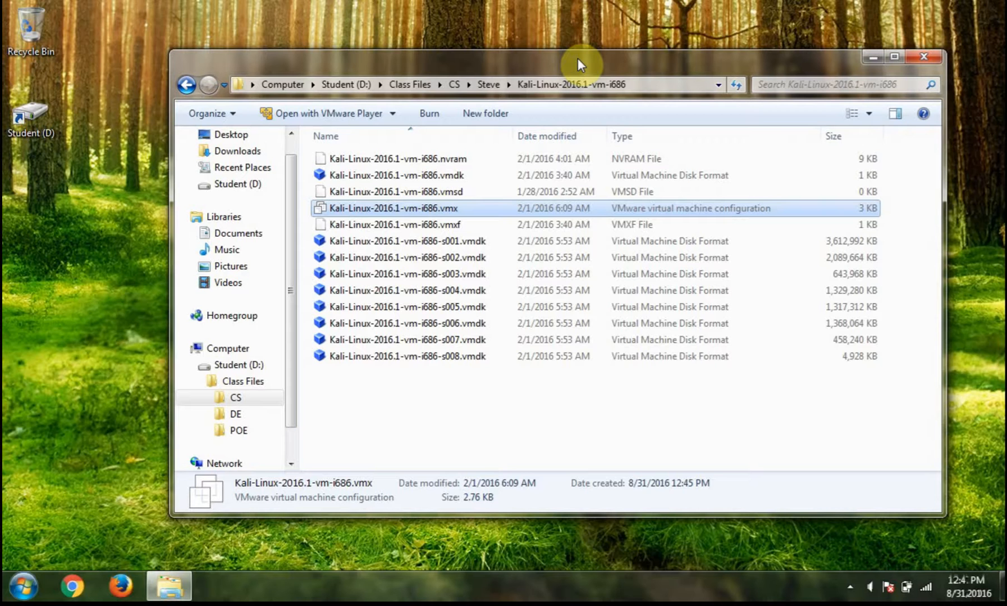
mouse_move(54, 581)
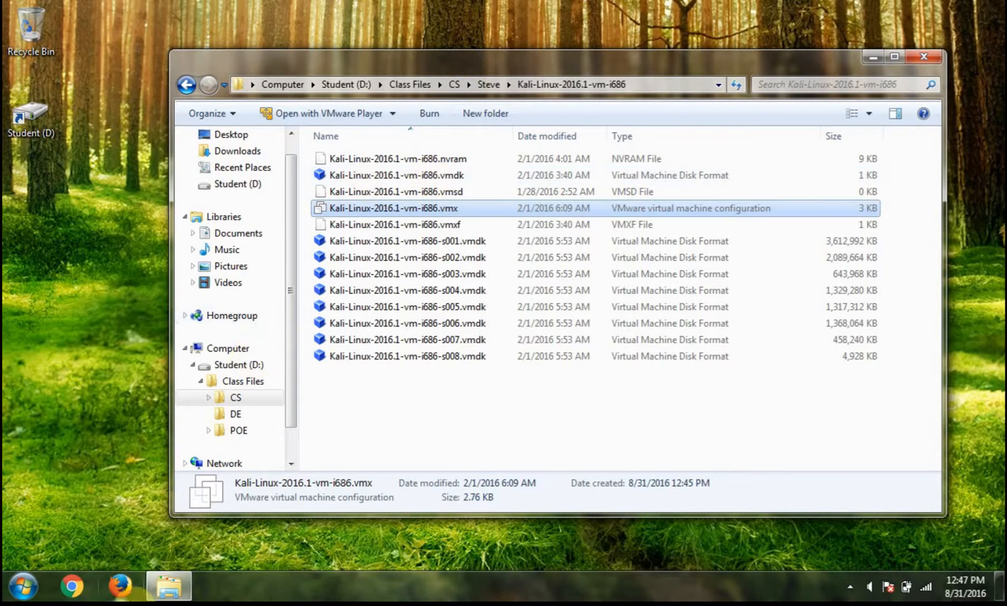
mouse_move(220, 430)
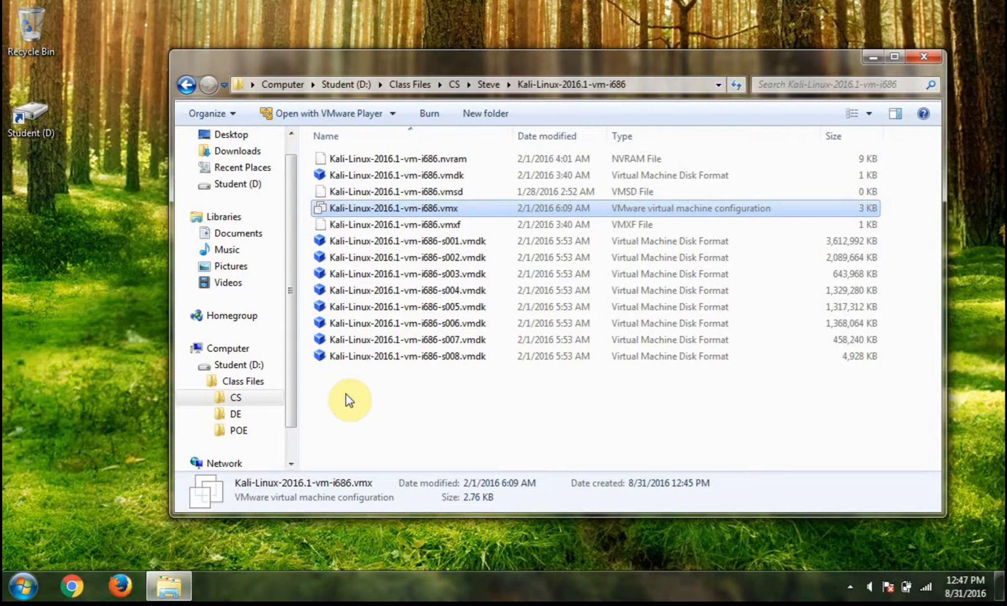
- Launch Kali-Linux-2016.1-vm-i686.vmx in VMware Workstation 12 Player
left_click_drag(347, 56, 459, 119)
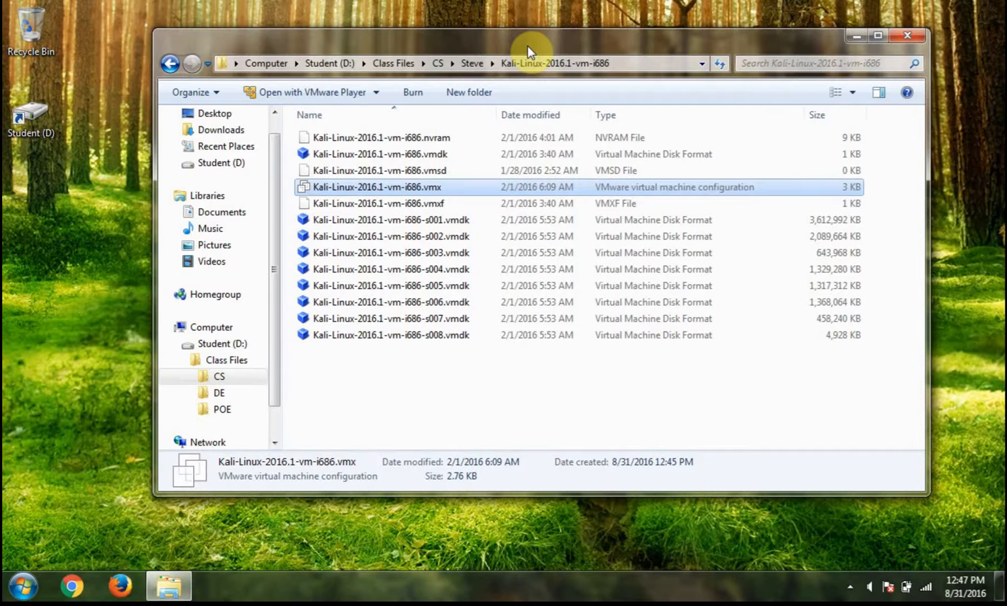
mouse_move(442, 137)
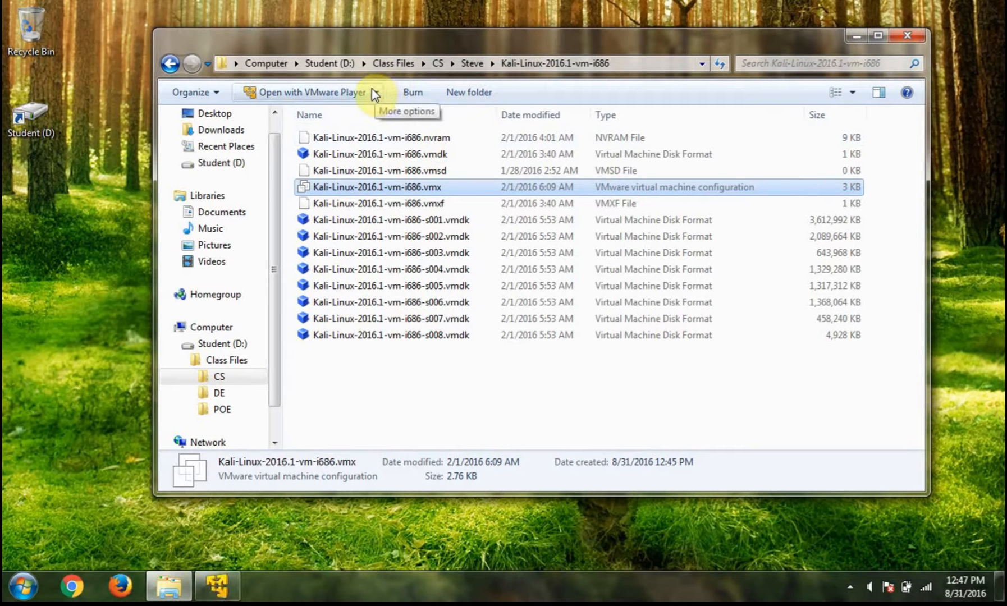
mouse_move(485, 50)
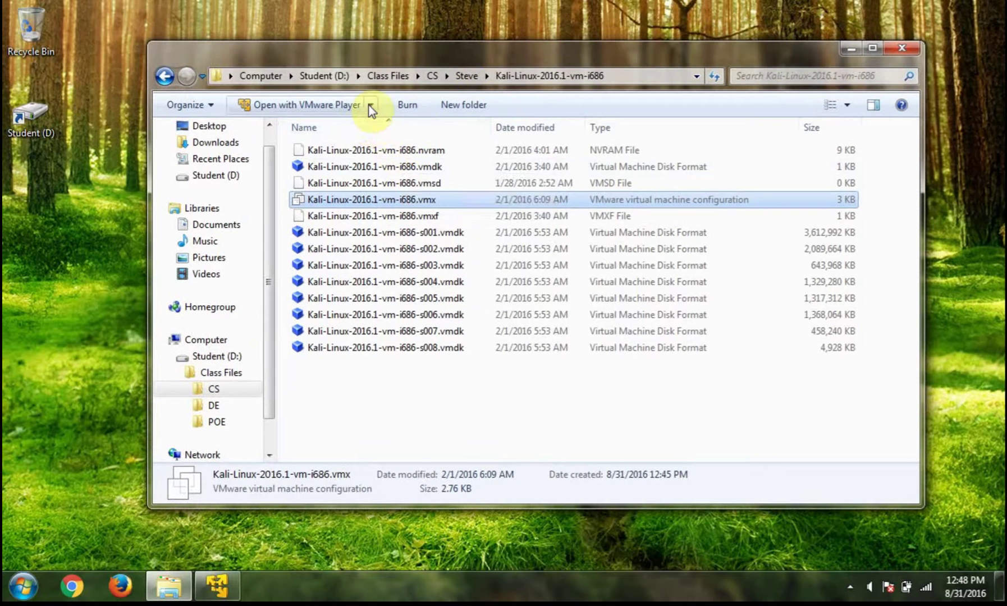
left_click(372, 104)
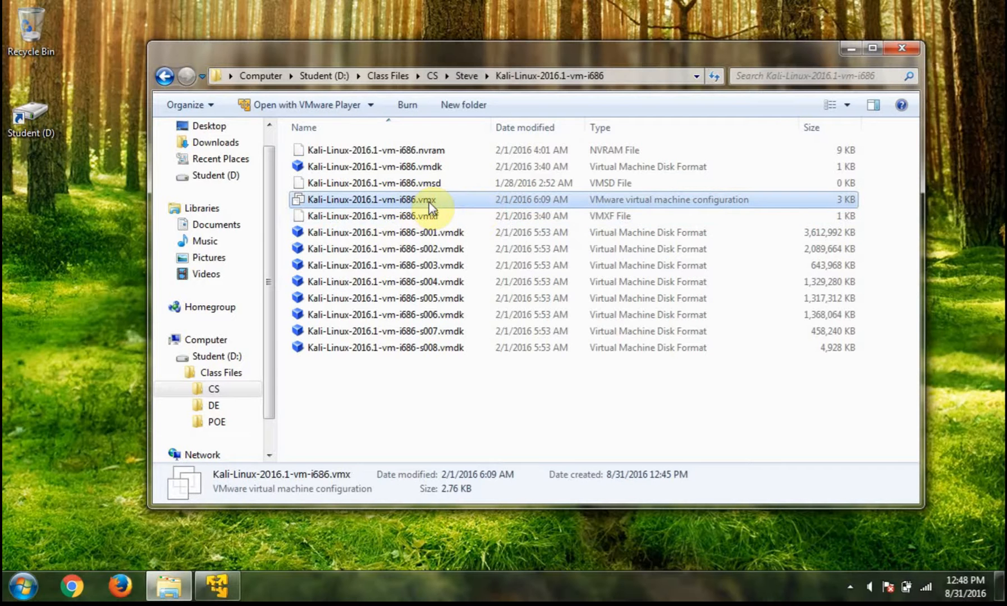
mouse_move(310, 105)
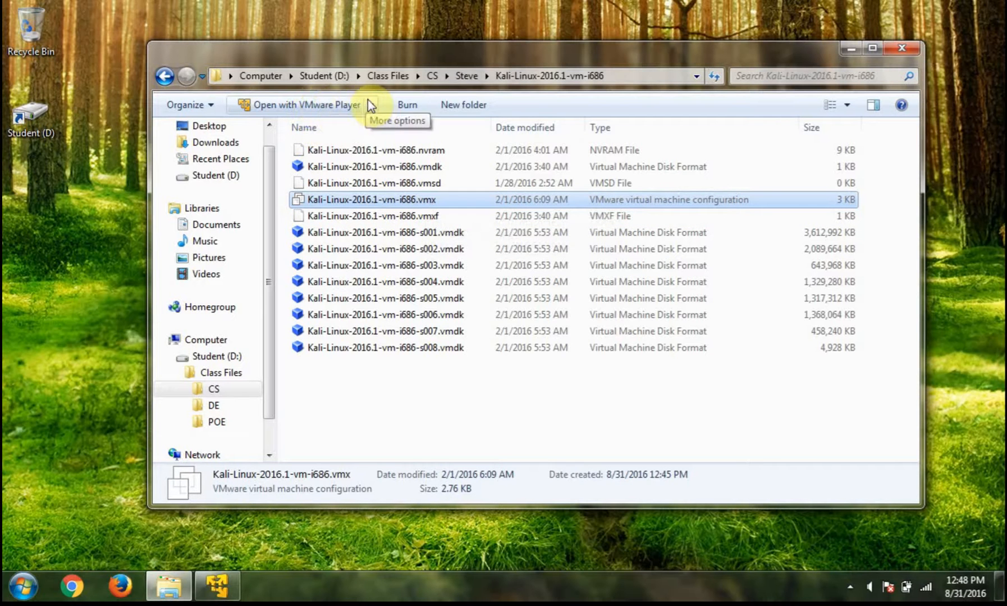
left_click(371, 104)
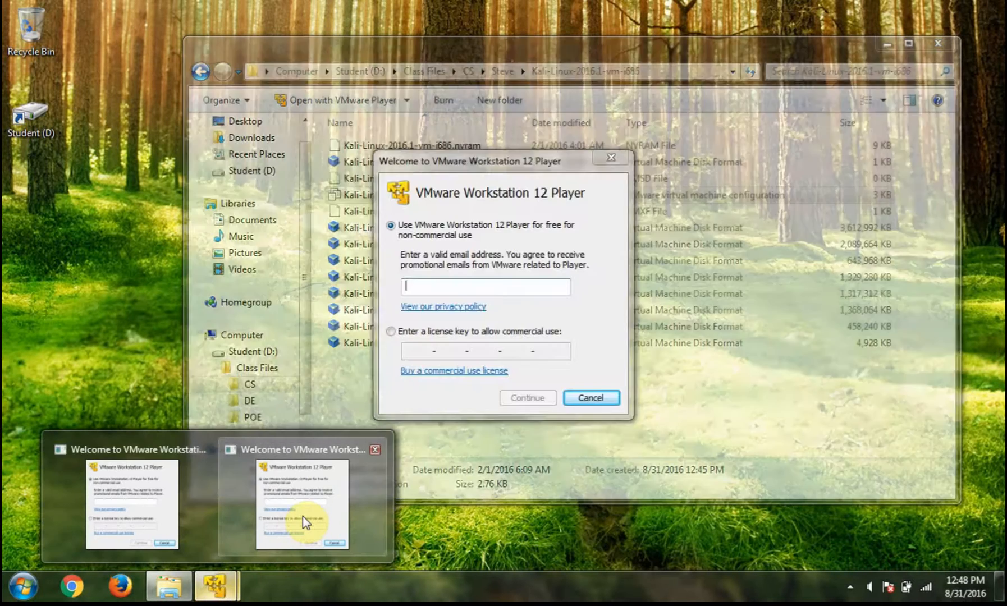
- Enter email 'test@test' for free non-commercial use and continue past the welcome dialog
left_click(591, 398)
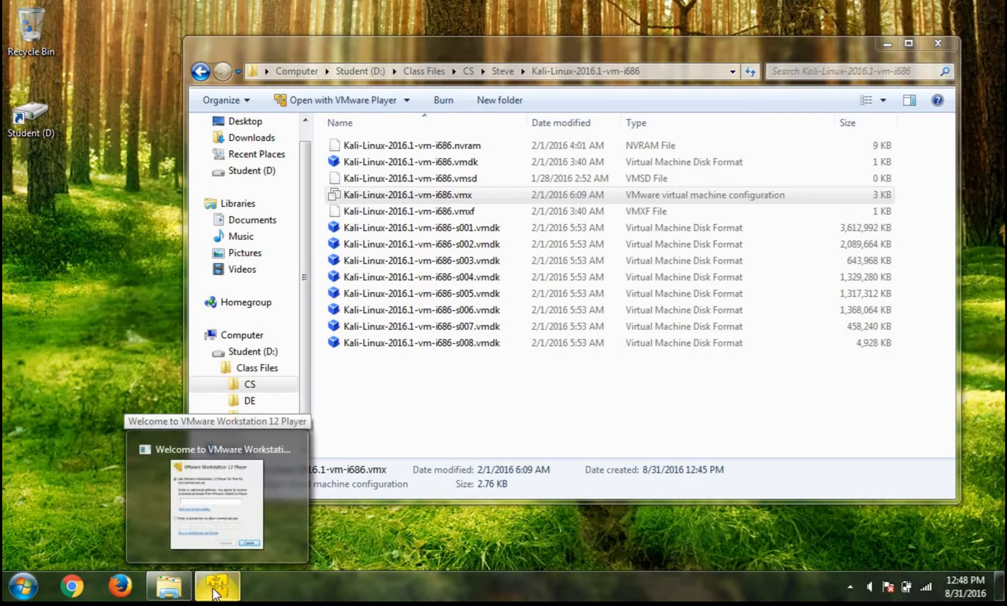
mouse_move(239, 592)
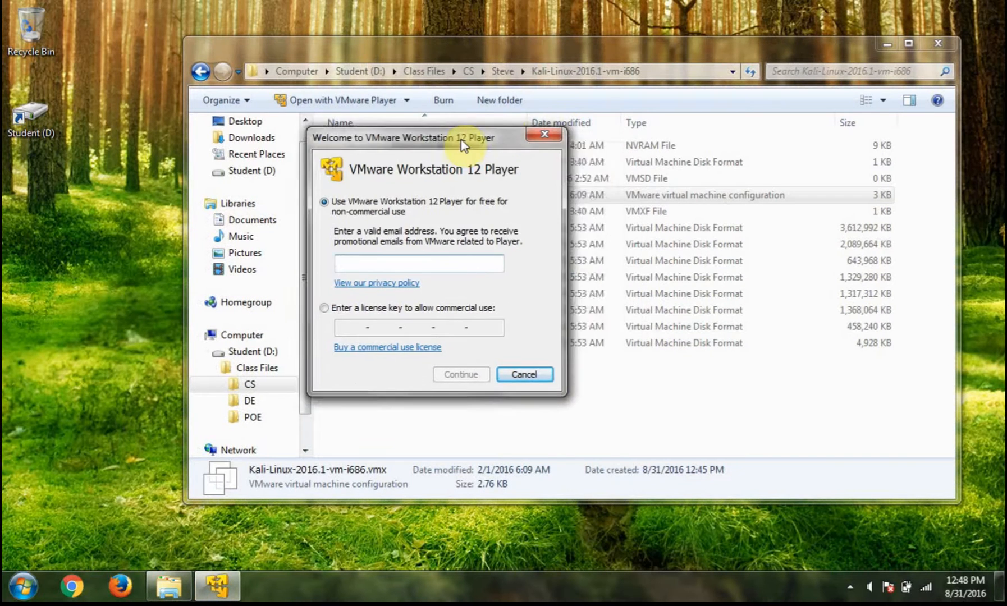
left_click_drag(462, 137, 518, 64)
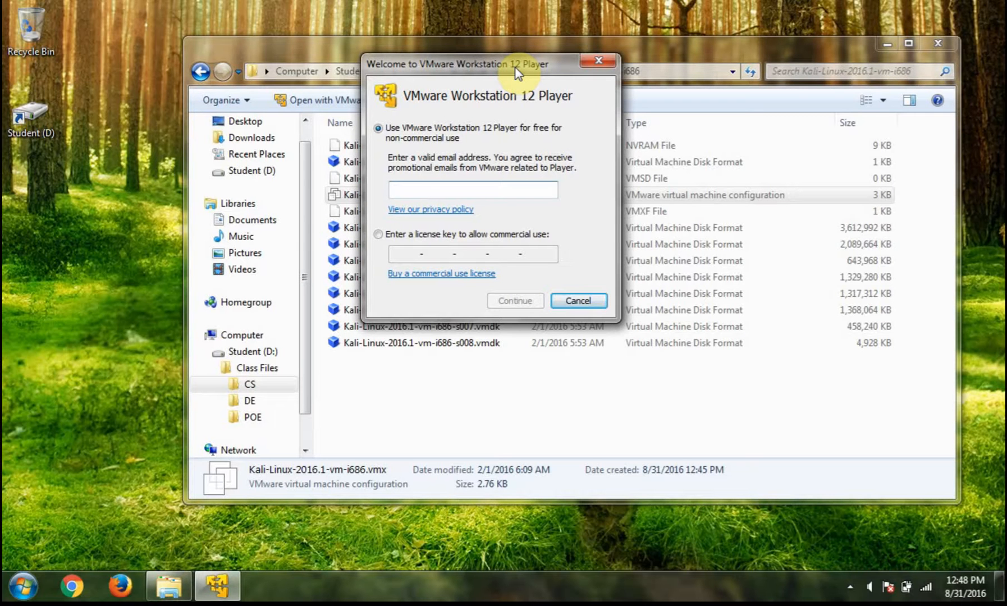
left_click(472, 190)
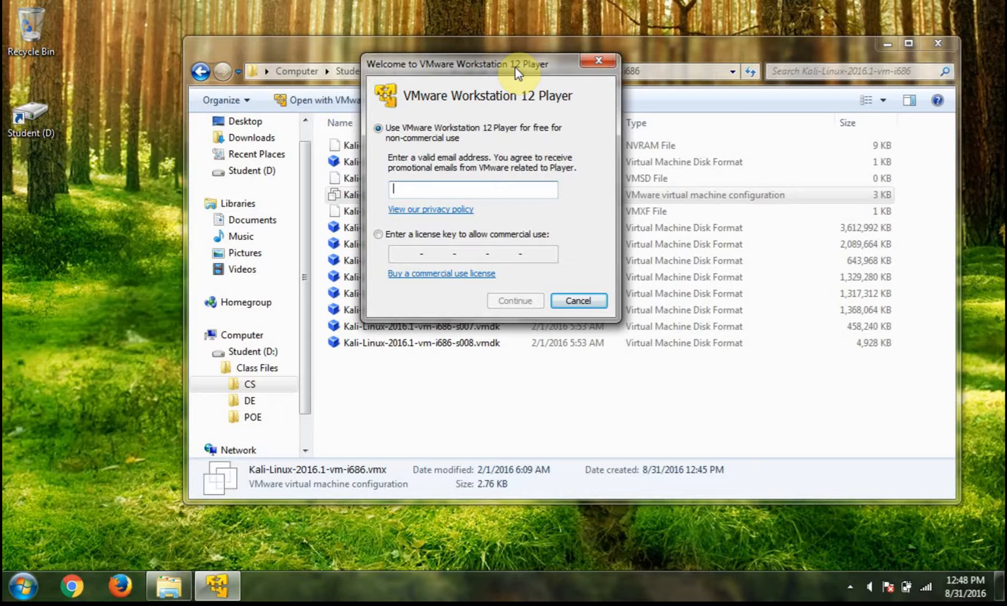
type("t")
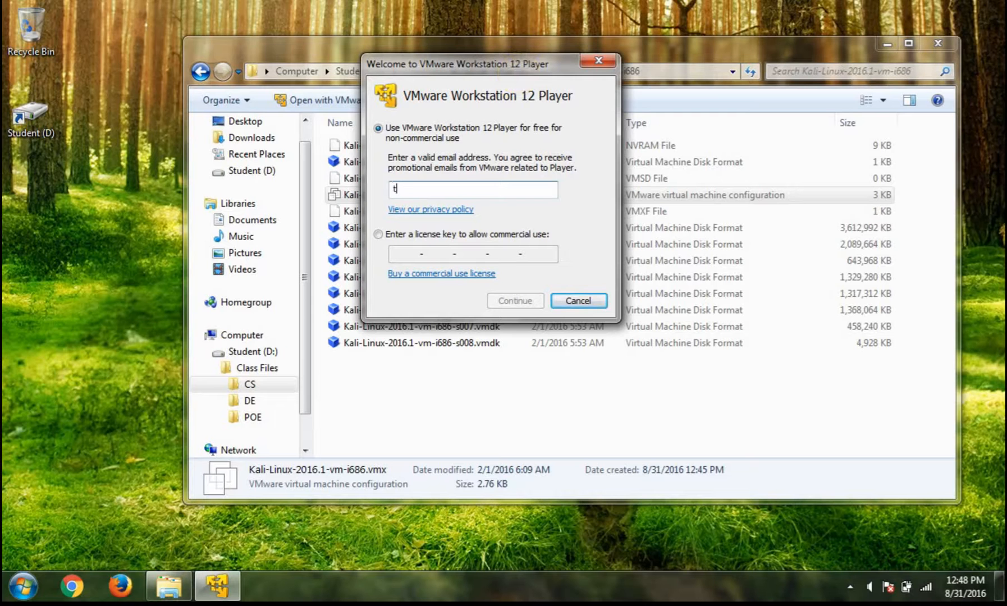
type("est@test.com")
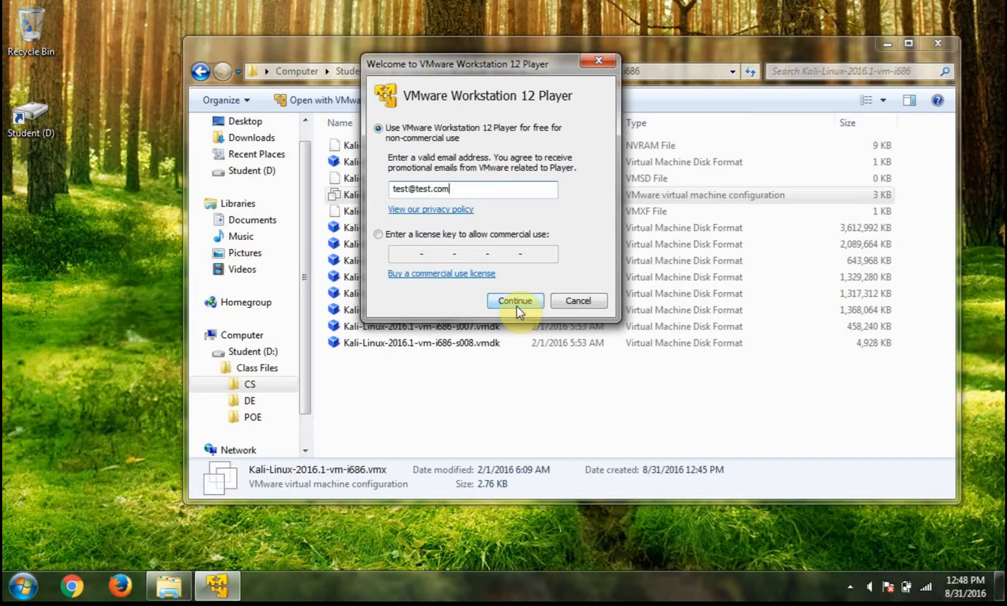
left_click(514, 301)
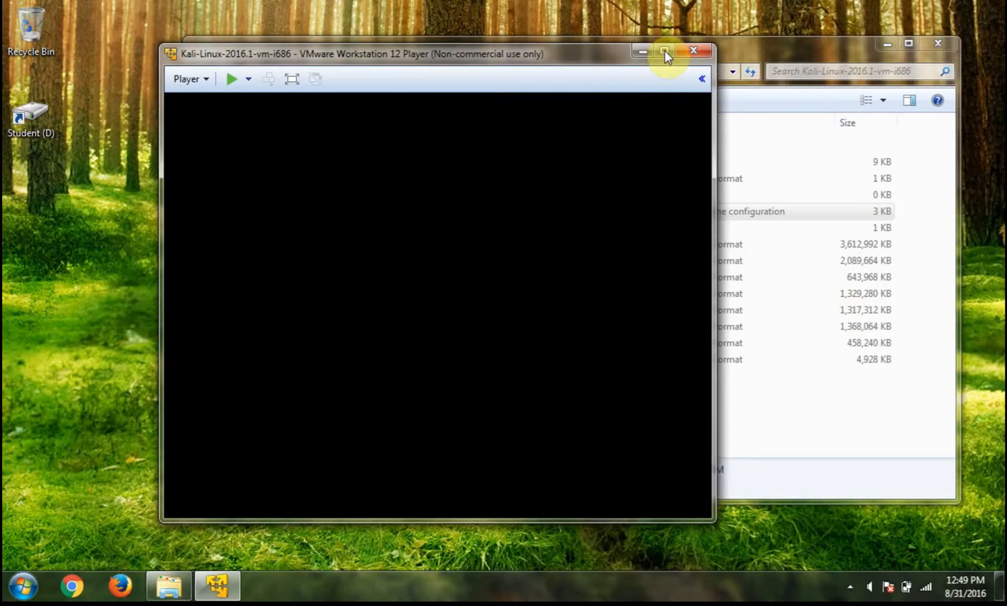
- Dismiss the long mode hint permanently and report the virtual machine as 'I Copied It'
left_click(231, 79)
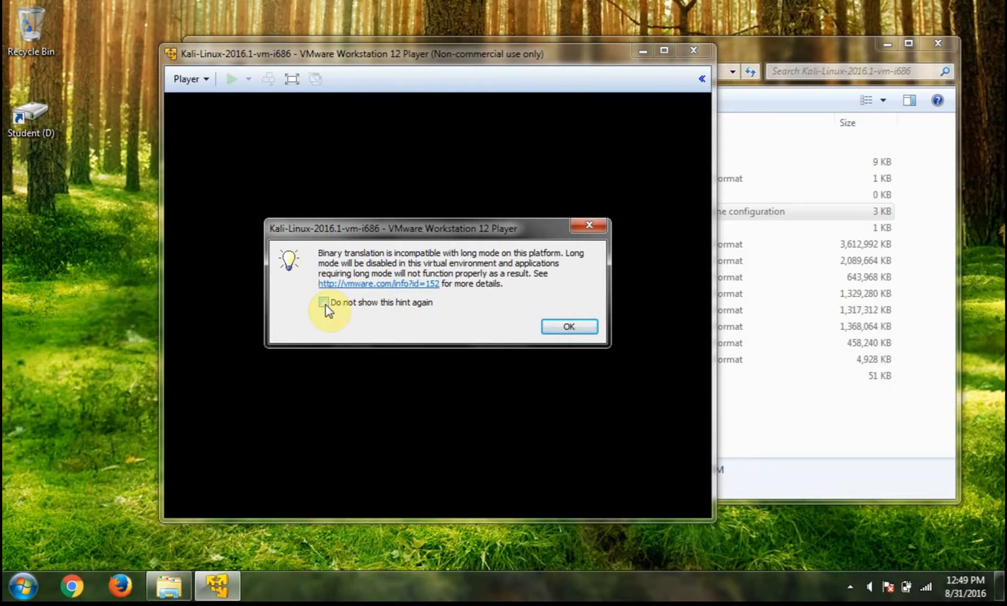
left_click(323, 302)
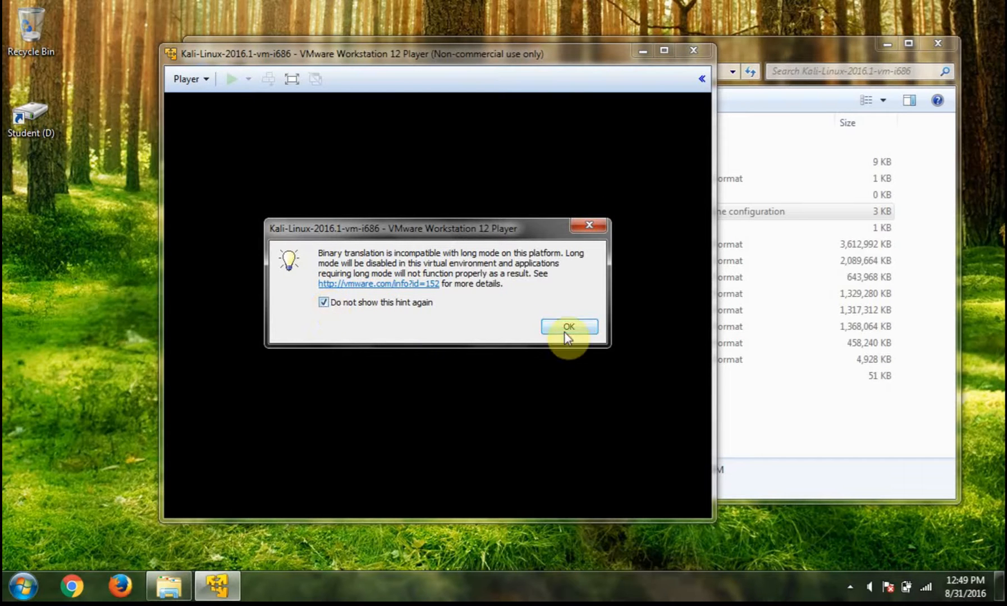
left_click(570, 327)
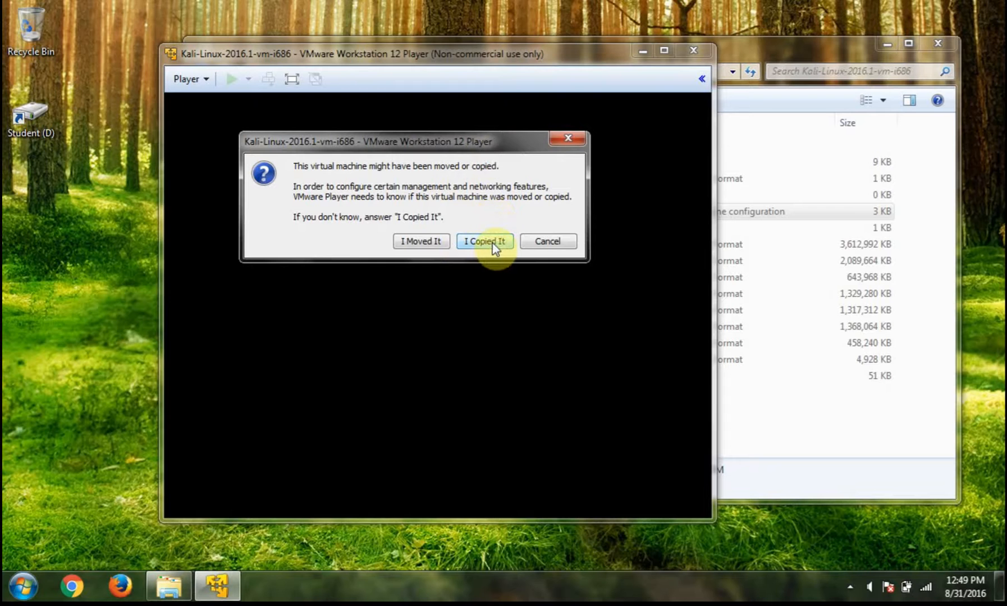
left_click(486, 241)
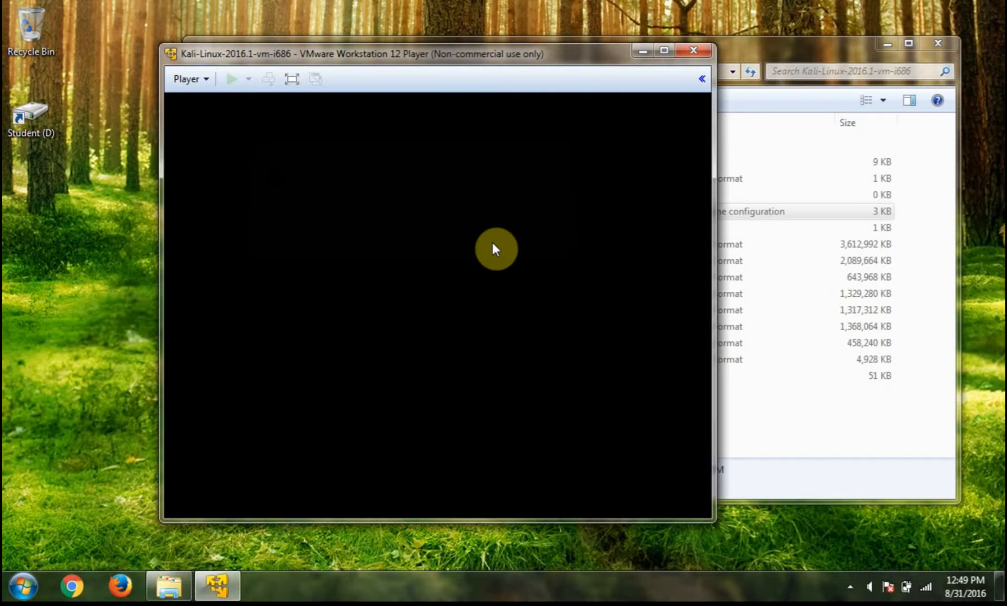
- Dismiss the keyboard hook and Removable Devices notices permanently and postpone VMware Tools
left_click(231, 79)
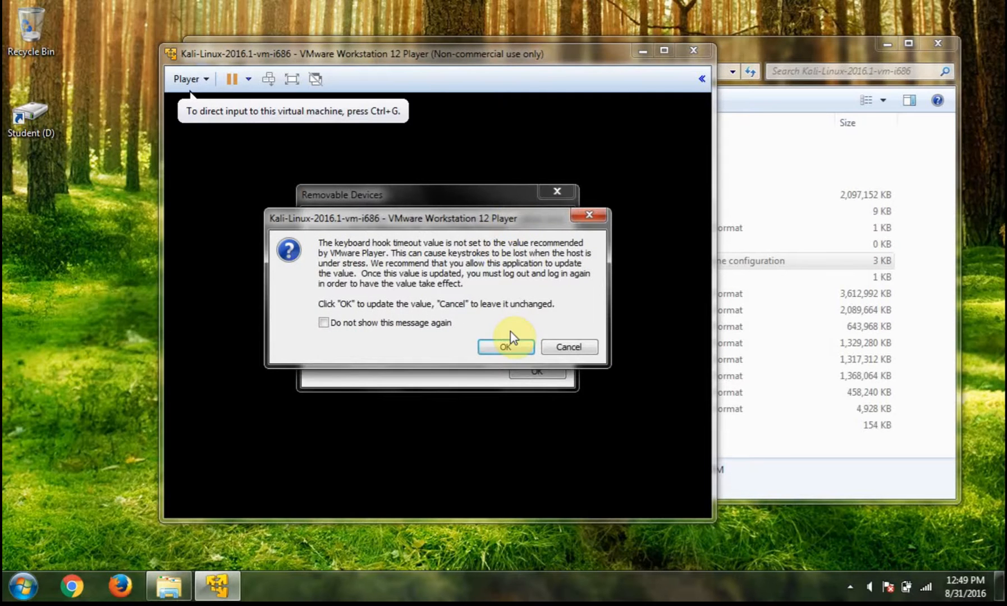
left_click(323, 323)
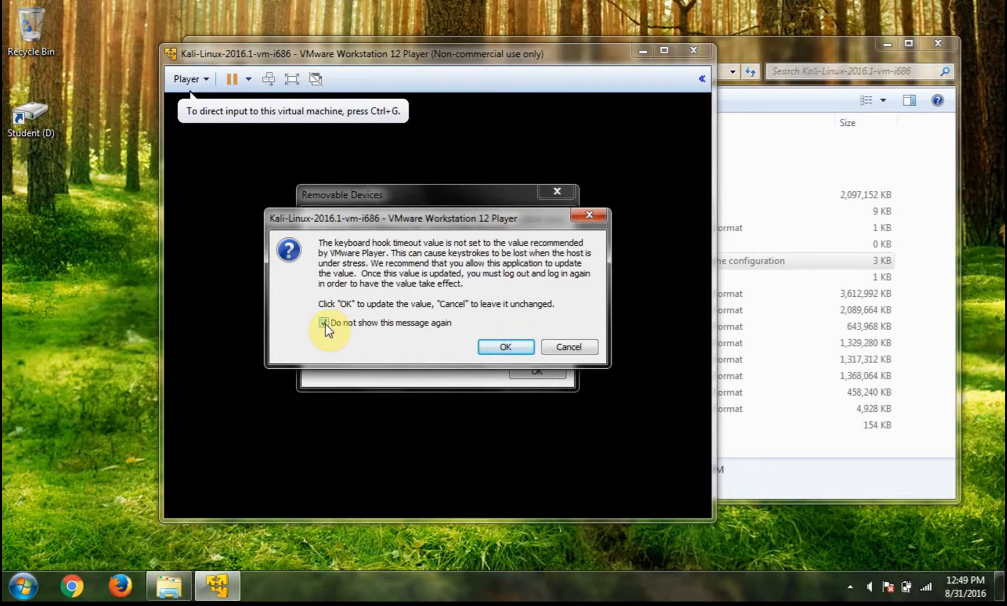
left_click(505, 347)
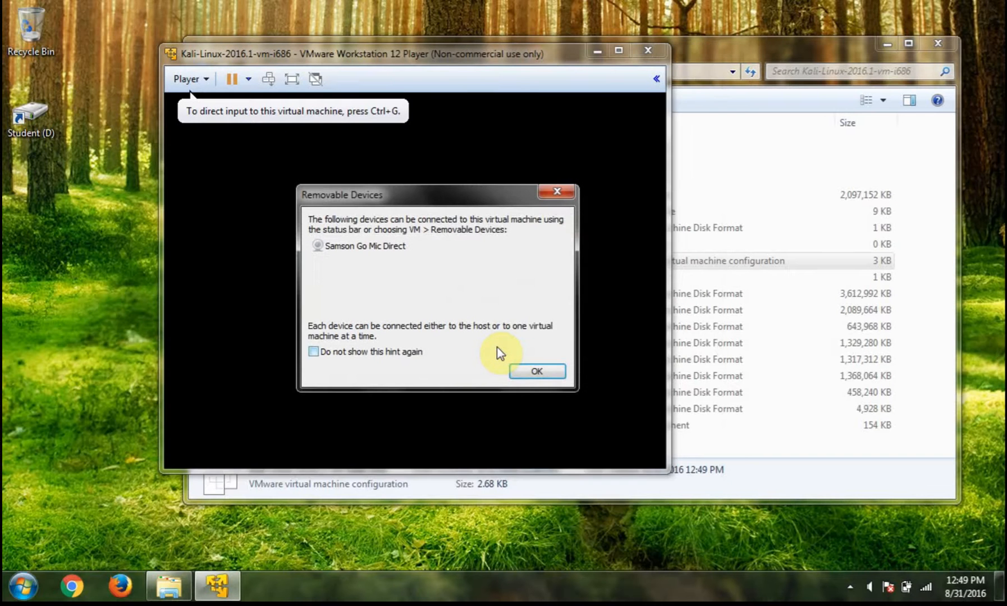
left_click(314, 352)
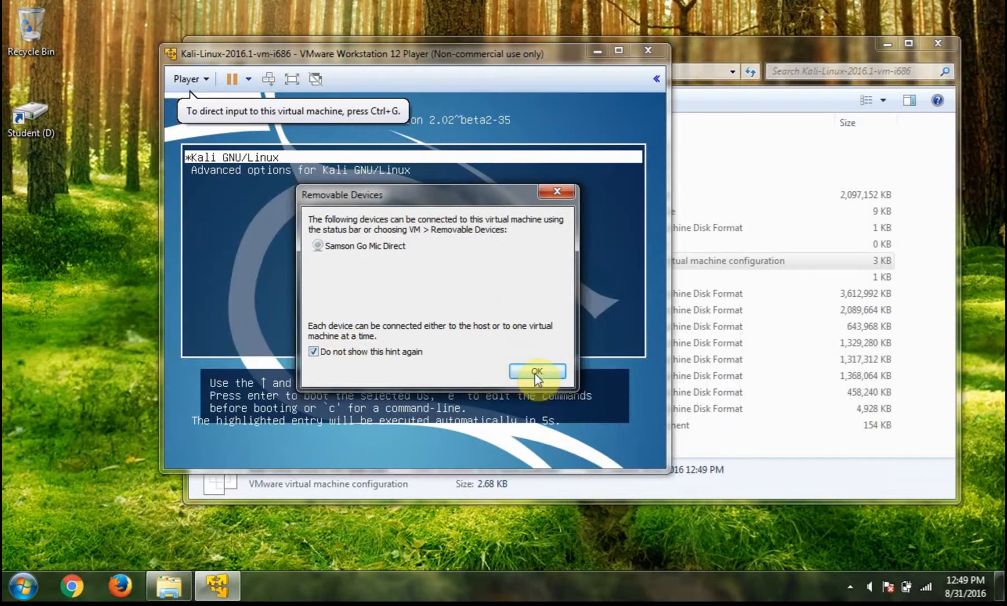
left_click(536, 370)
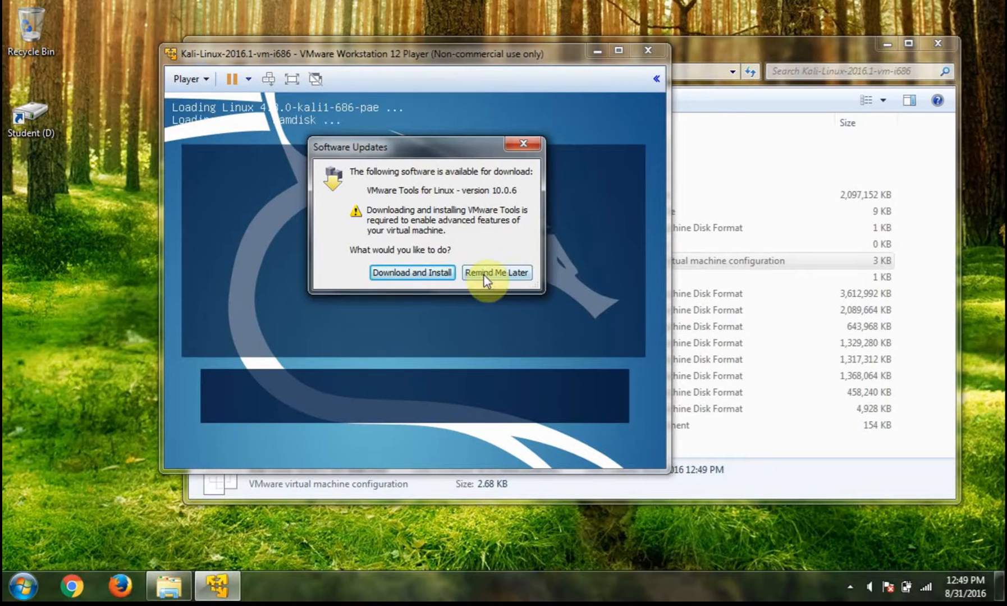
left_click(495, 273)
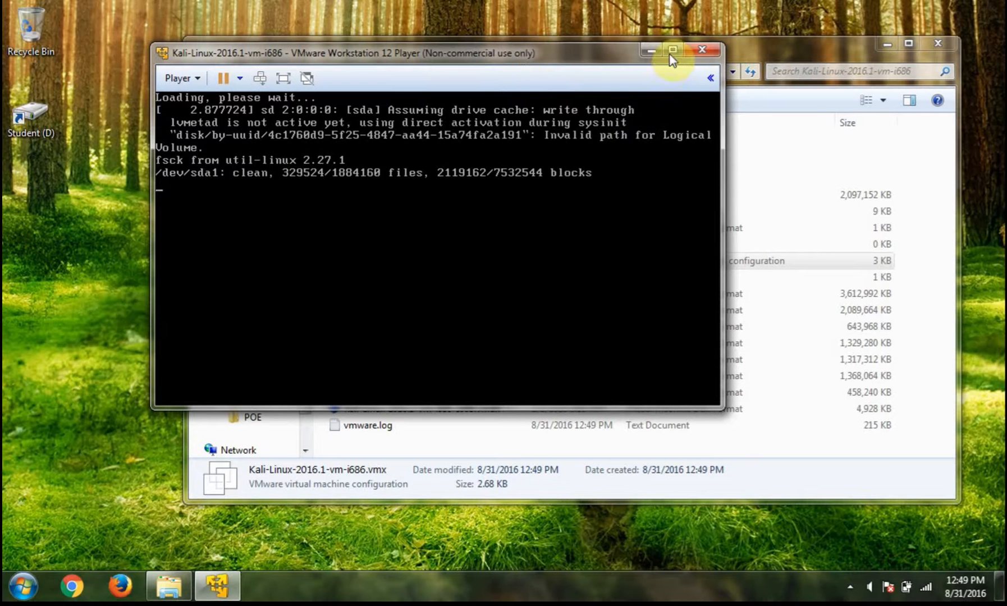
mouse_move(674, 52)
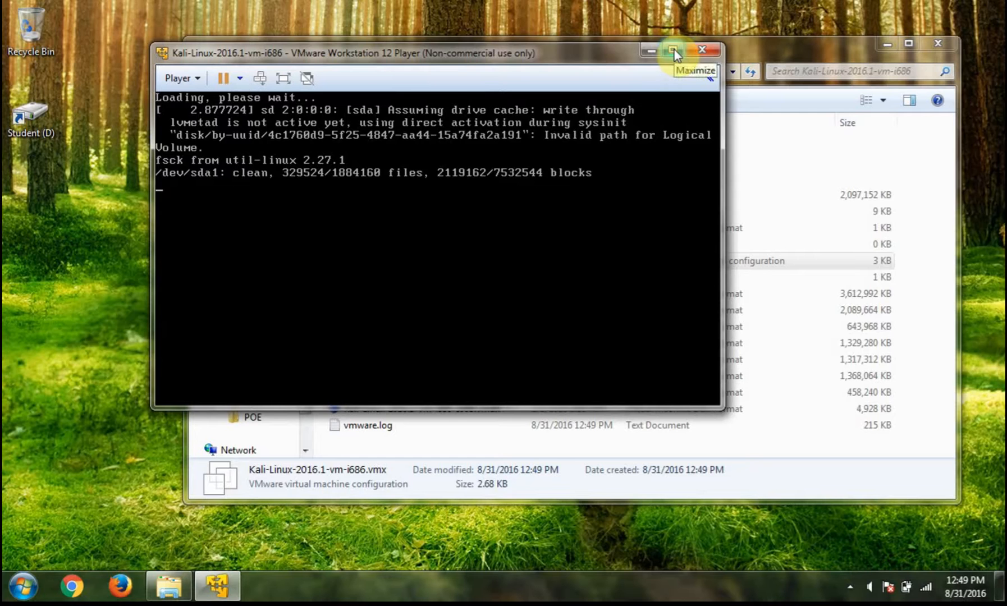
- Maximize the VMware Player window so the booting Kali VM fills the screen
left_click(672, 50)
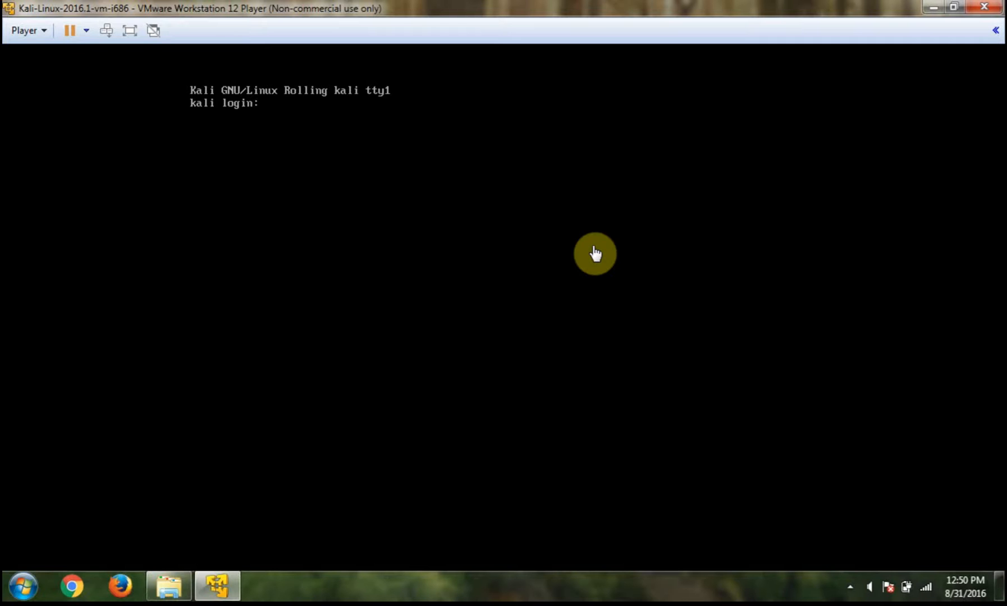
mouse_move(351, 593)
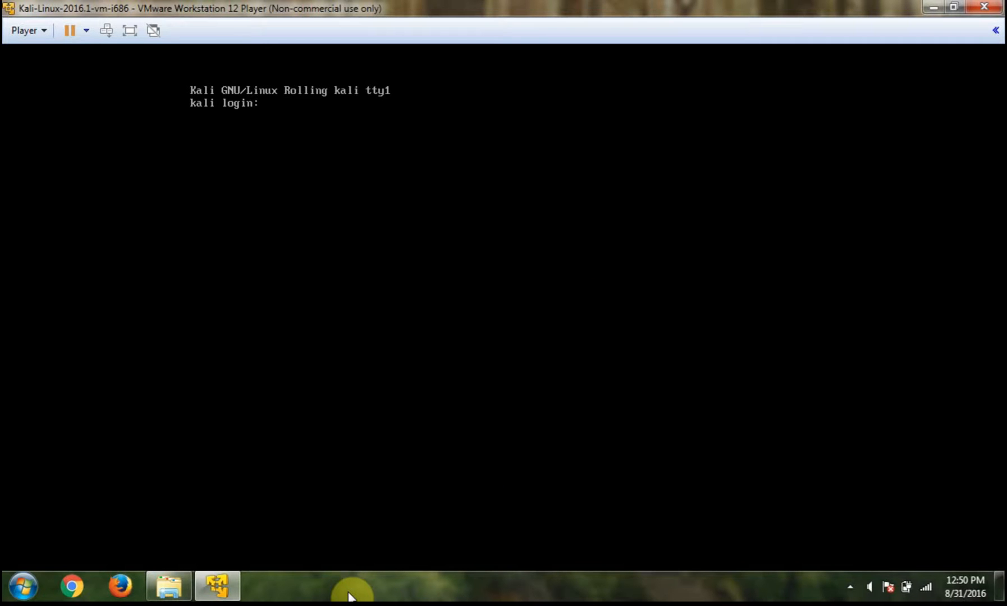
mouse_move(340, 580)
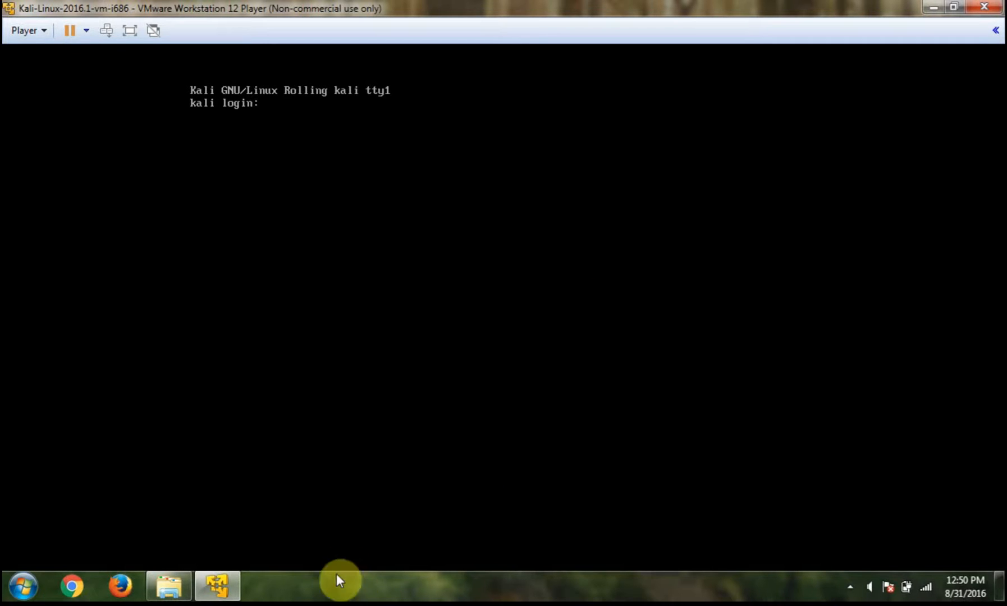
mouse_move(346, 594)
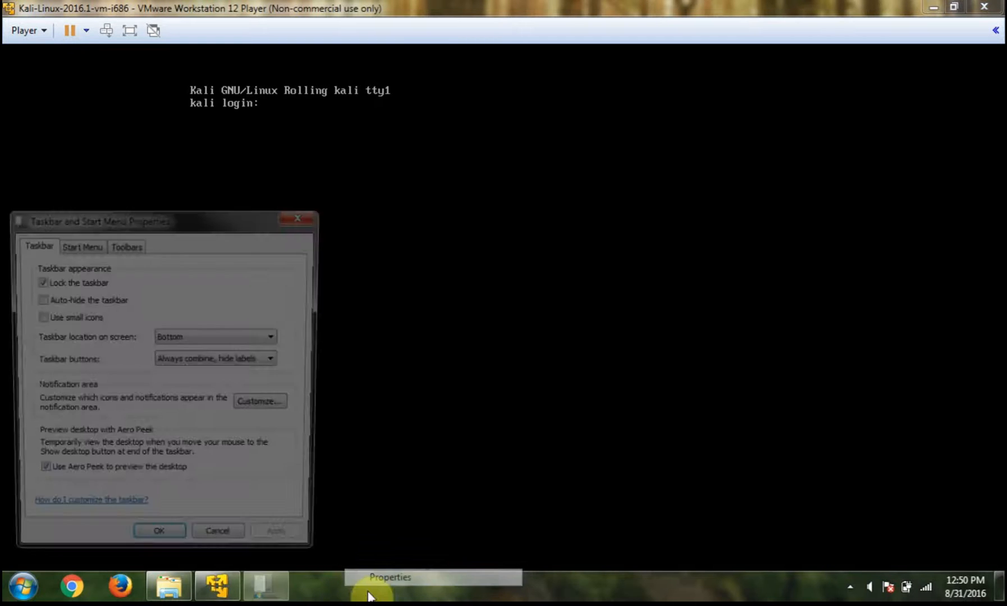
- Set the Windows taskbar to auto-hide so the Kali VM can use the whole screen
left_click(36, 299)
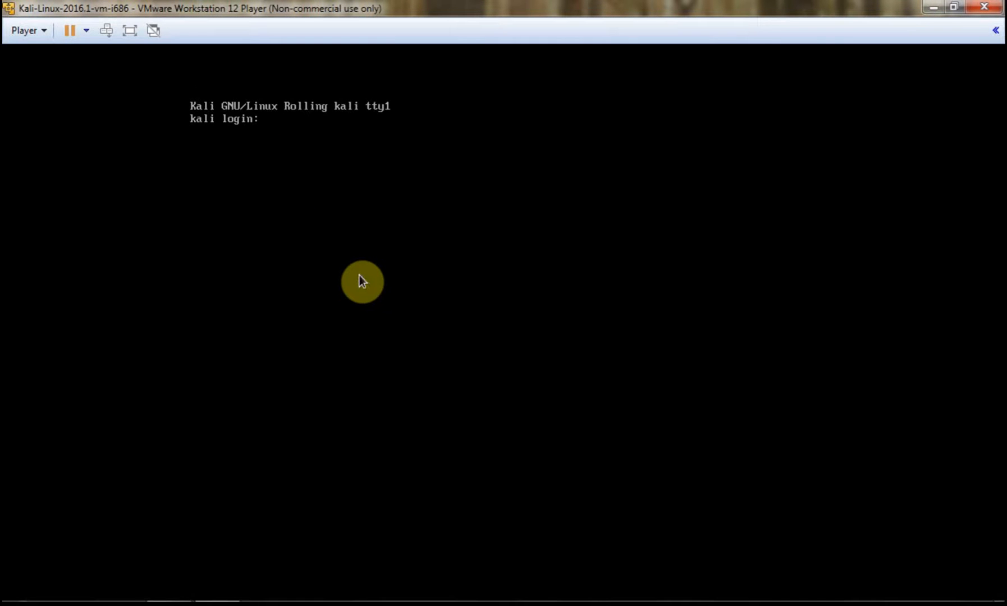
mouse_move(274, 15)
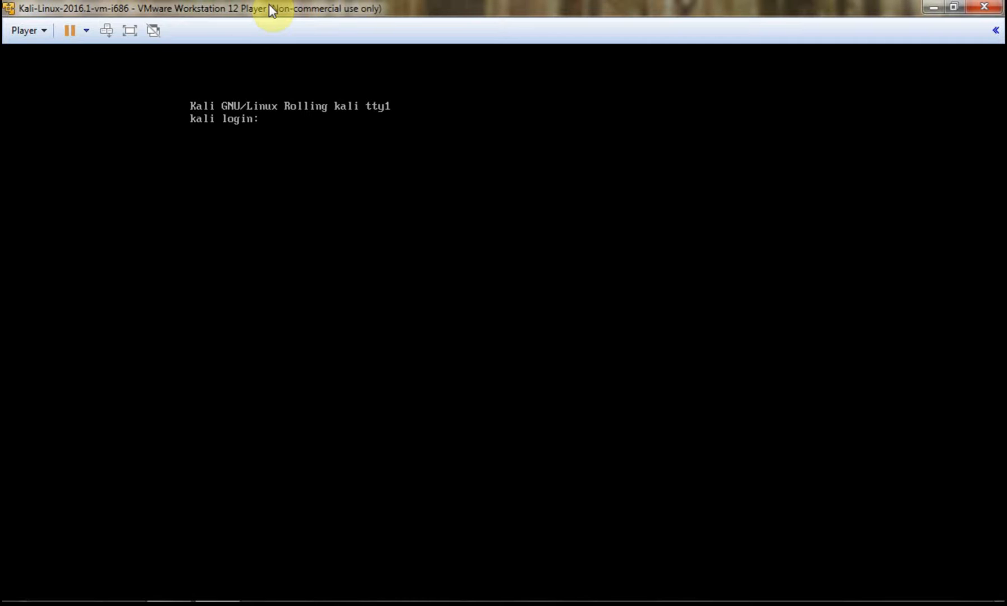
mouse_move(285, 142)
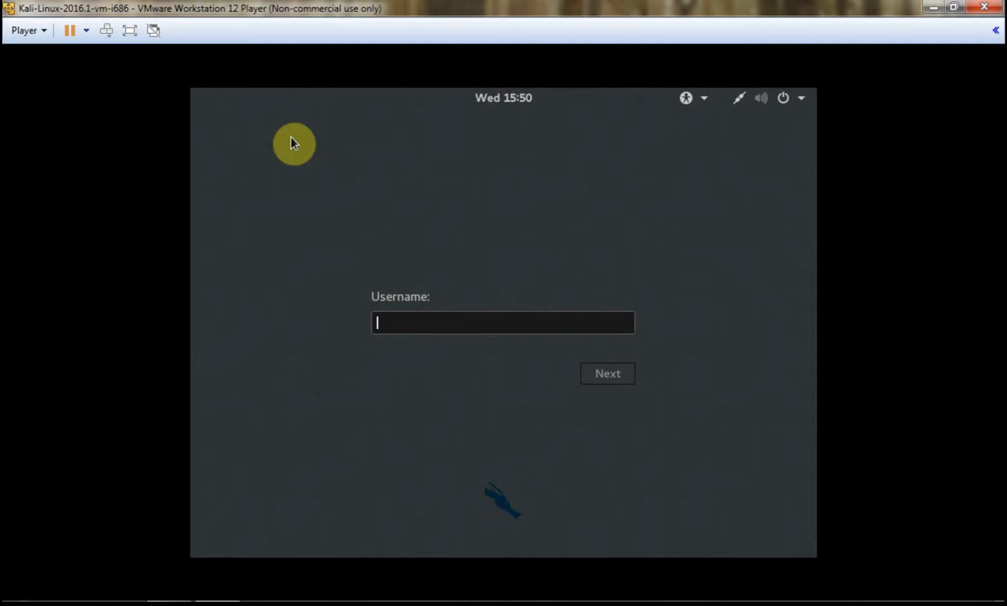
- Enter 'root' as the Kali username and continue to the password prompt
type("roo")
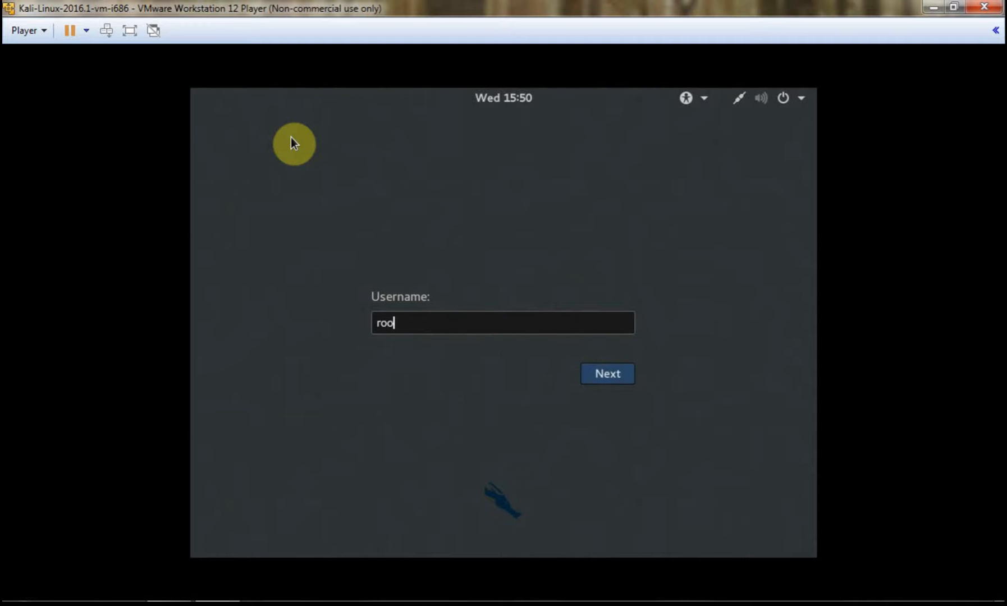
type("t")
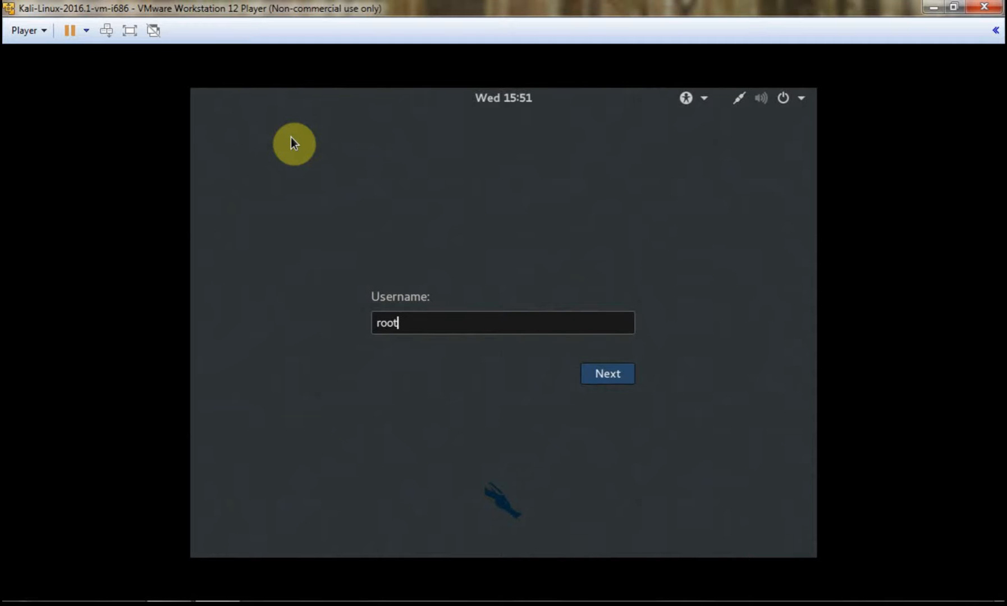
left_click(608, 373)
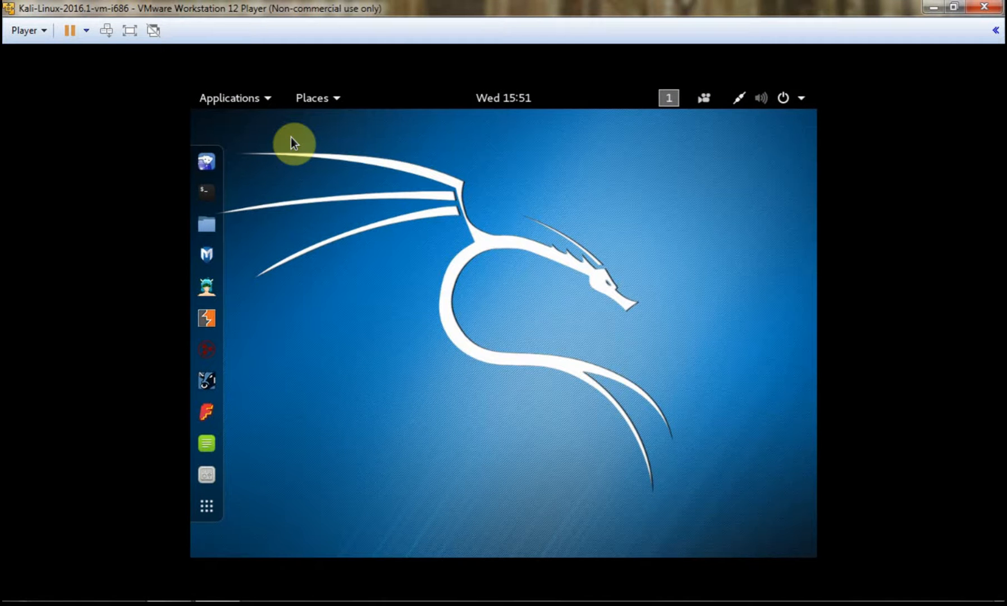
mouse_move(219, 166)
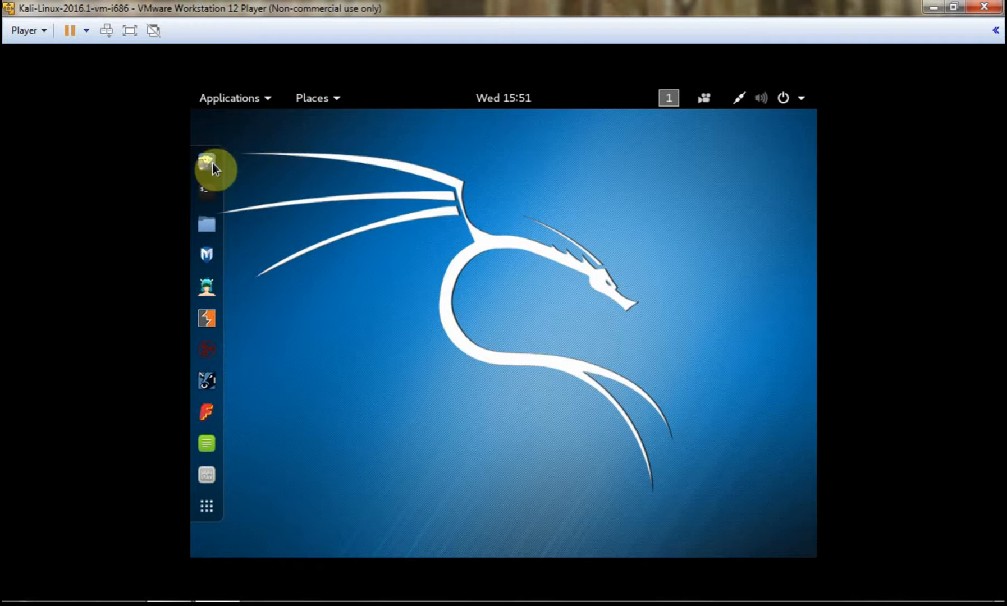
mouse_move(208, 244)
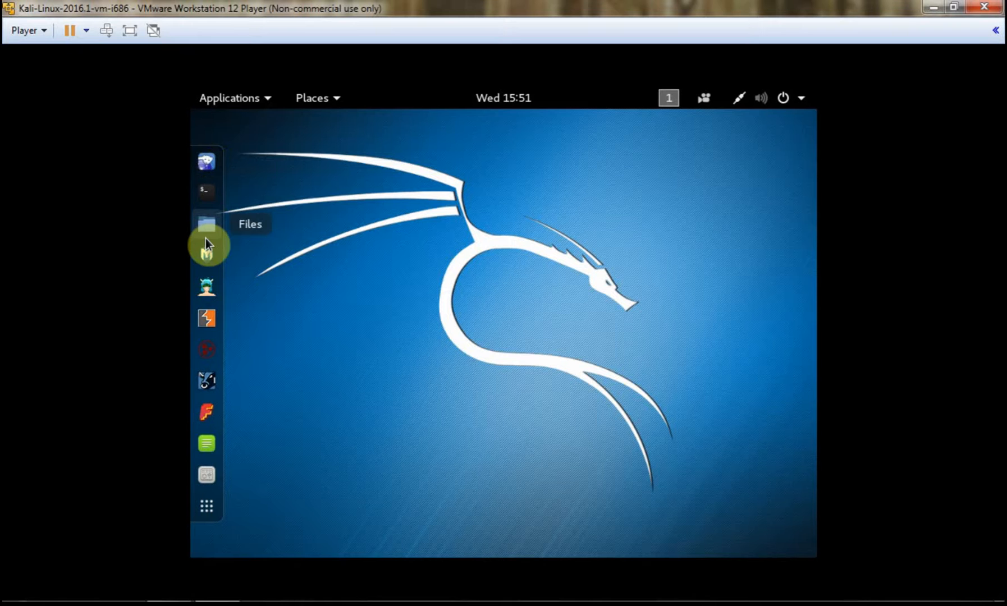
mouse_move(218, 169)
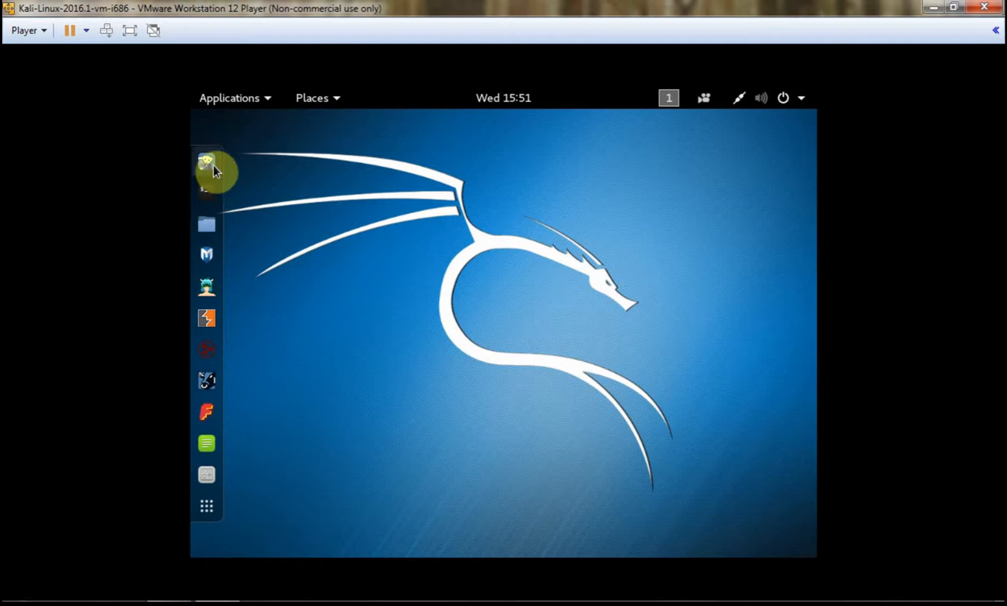
mouse_move(206, 399)
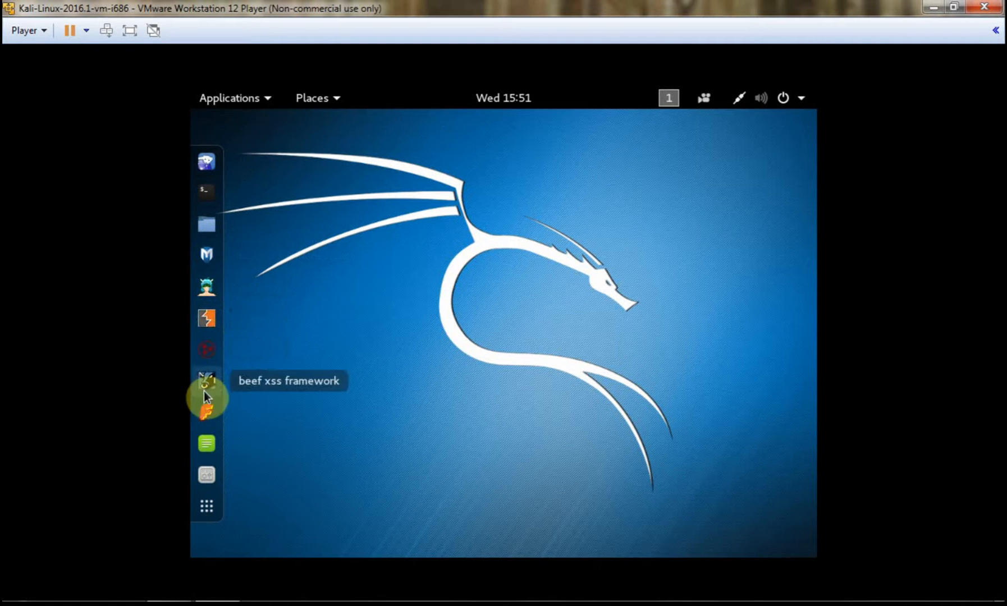
mouse_move(293, 264)
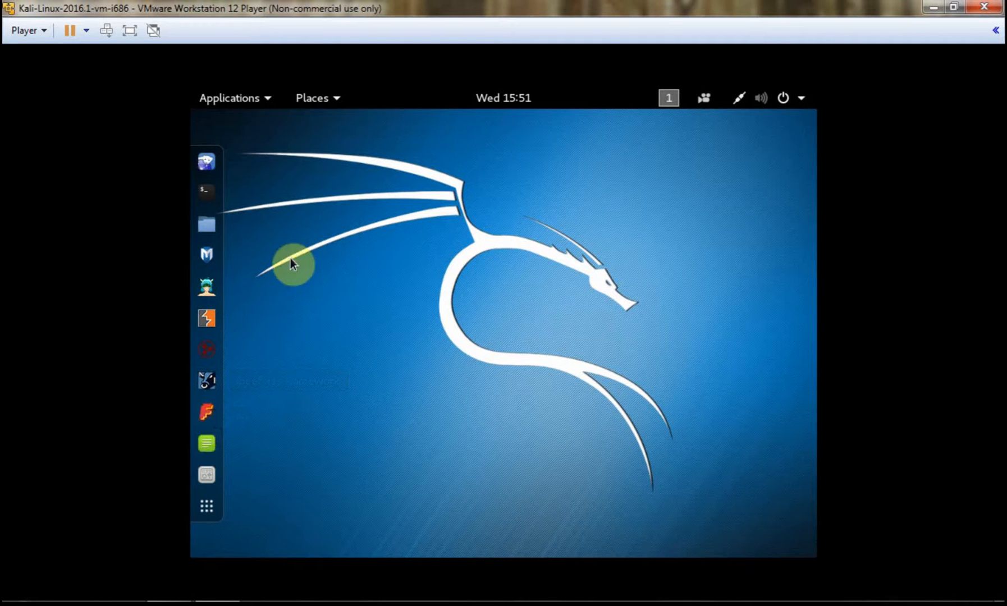
mouse_move(724, 79)
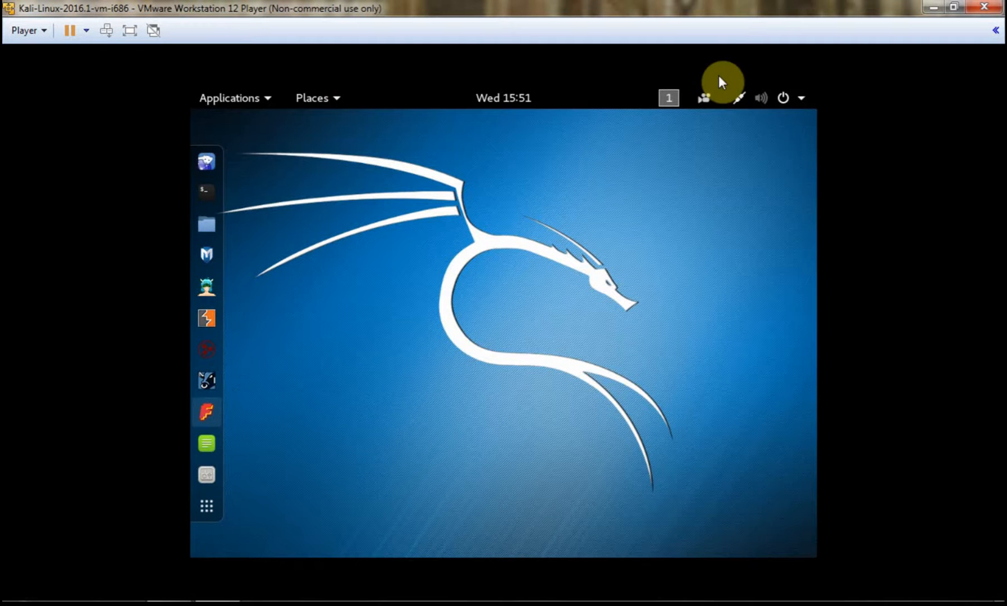
mouse_move(738, 101)
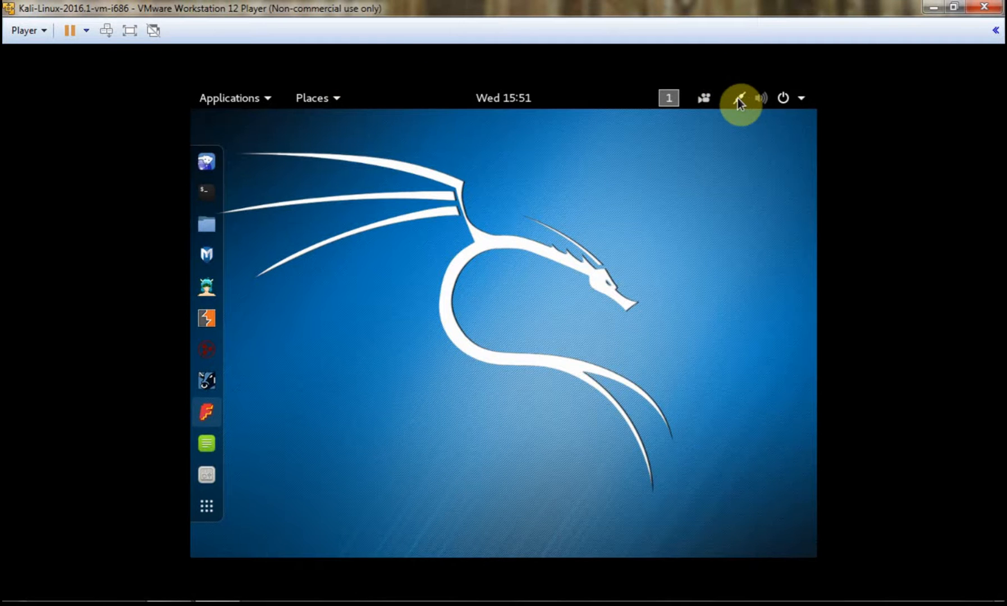
mouse_move(746, 101)
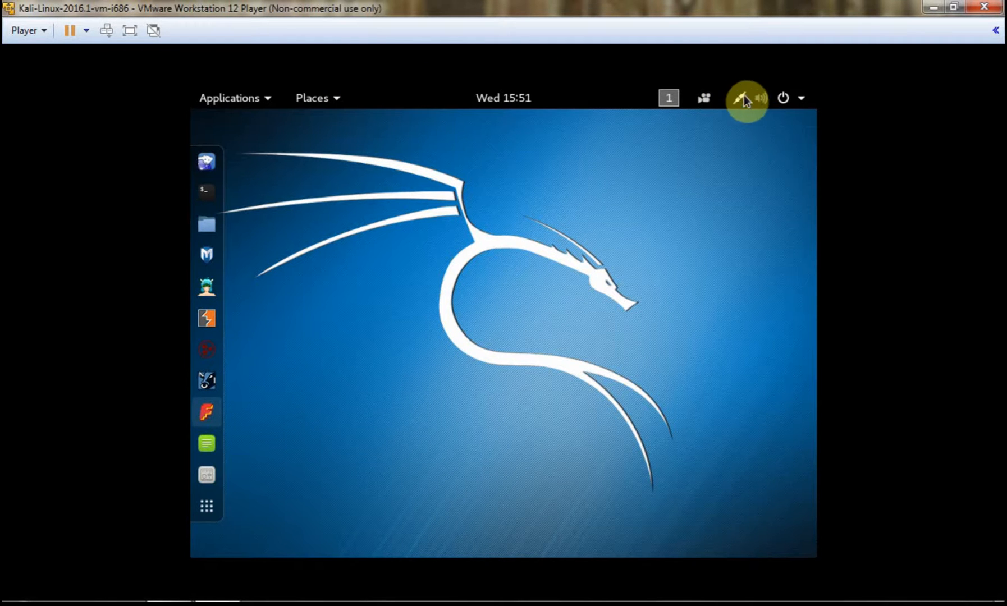
mouse_move(391, 106)
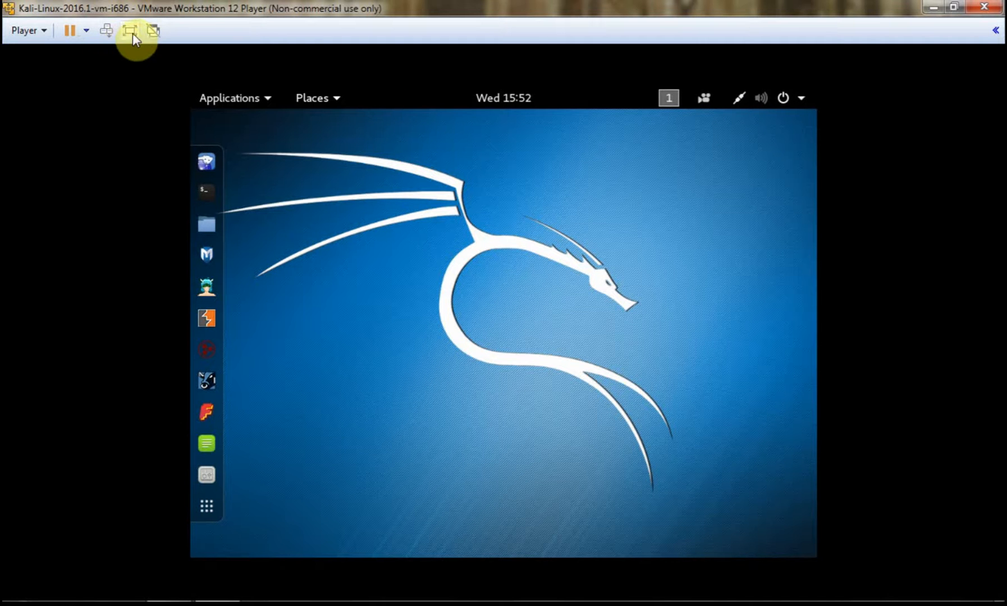
mouse_move(133, 32)
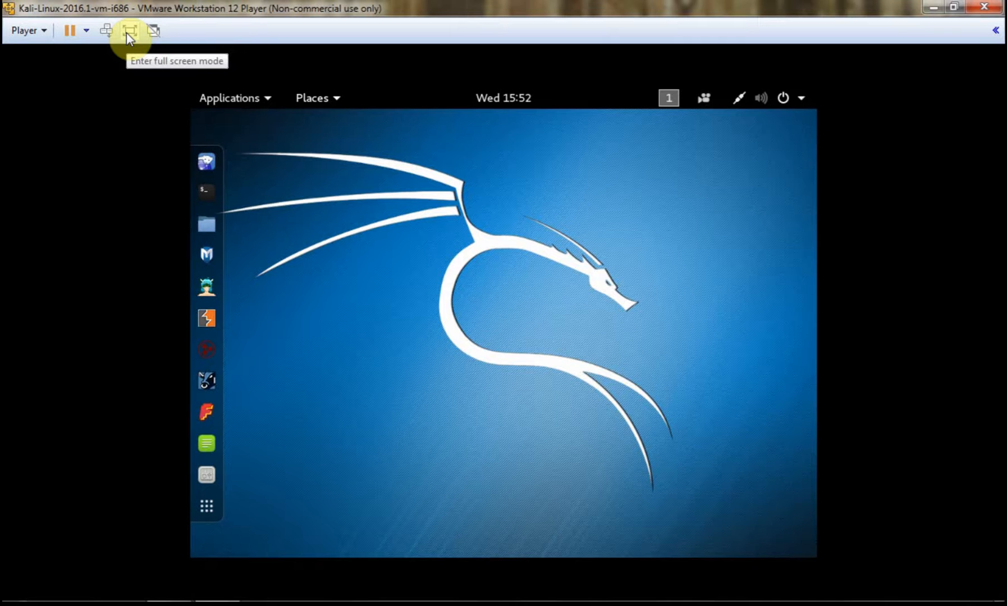
- Switch the Kali virtual machine into full-screen mode from the Player toolbar
left_click(128, 31)
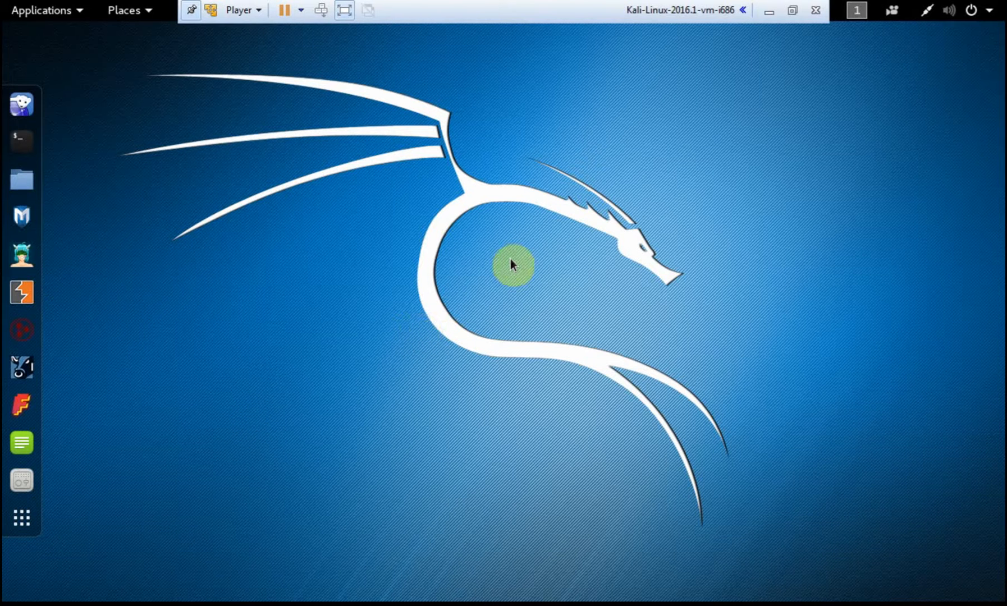
mouse_move(584, 221)
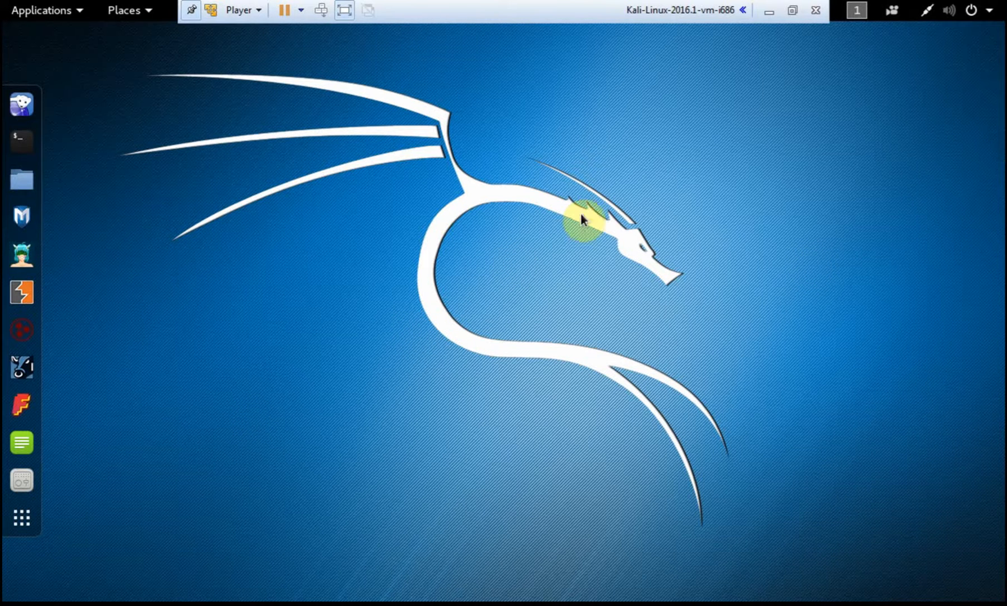
mouse_move(701, 140)
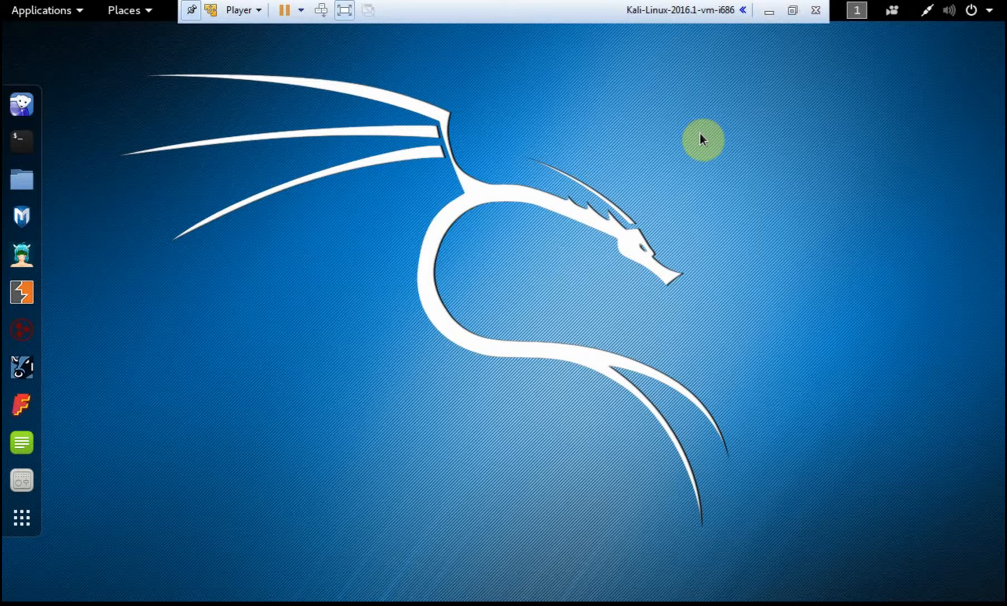
mouse_move(414, 499)
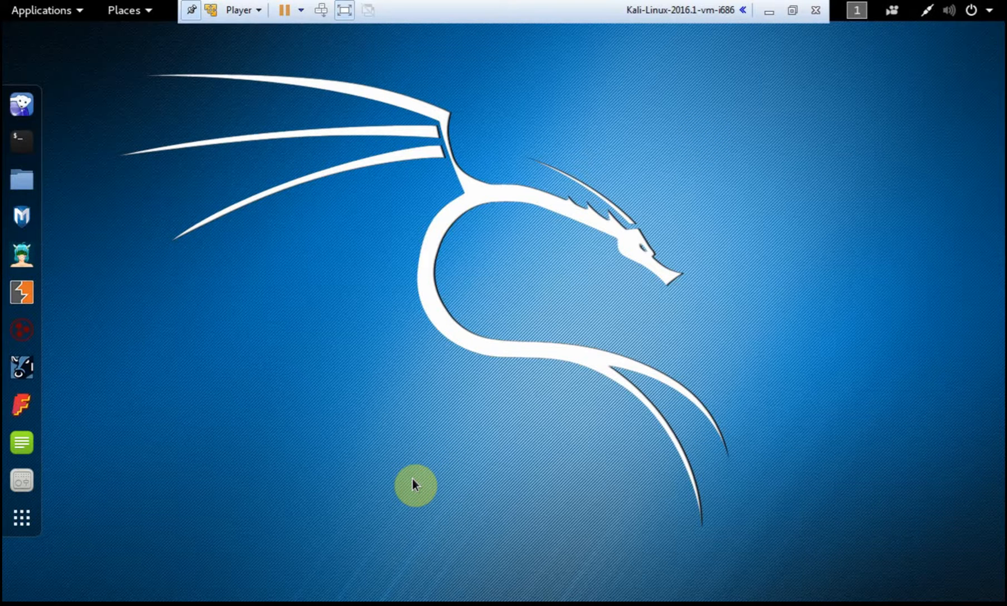
mouse_move(161, 483)
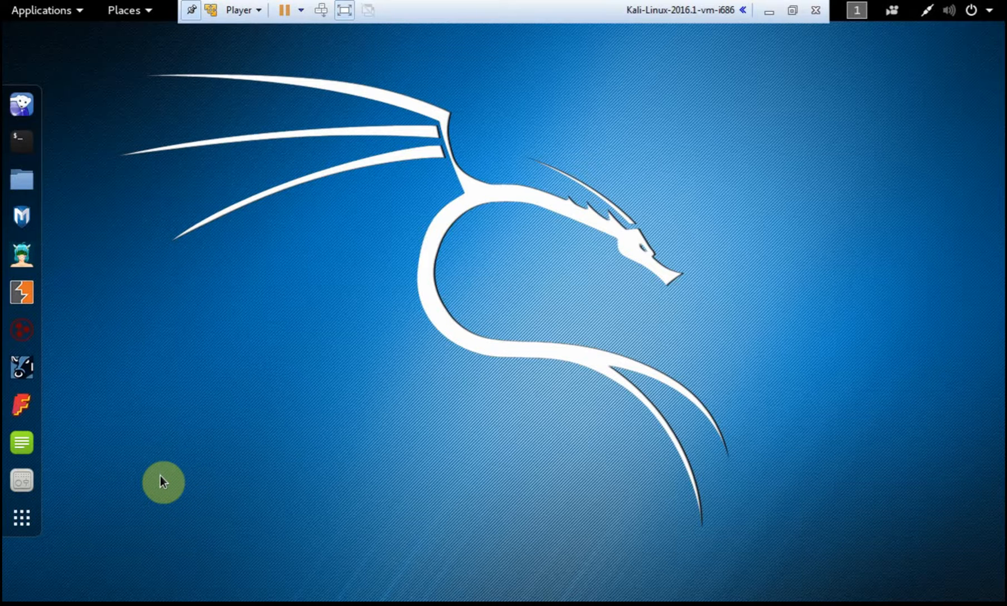
mouse_move(22, 144)
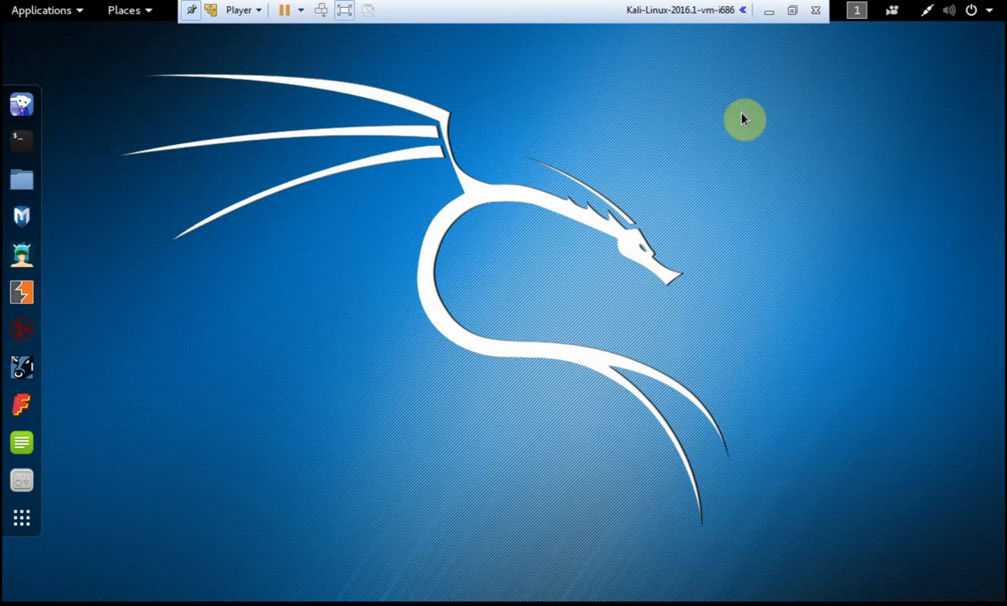
mouse_move(935, 19)
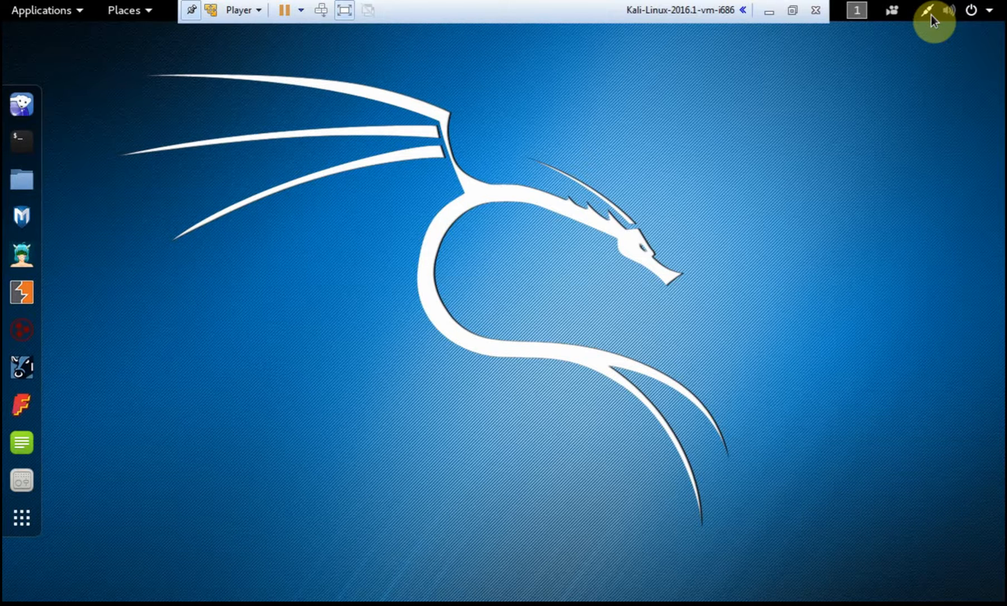
mouse_move(17, 105)
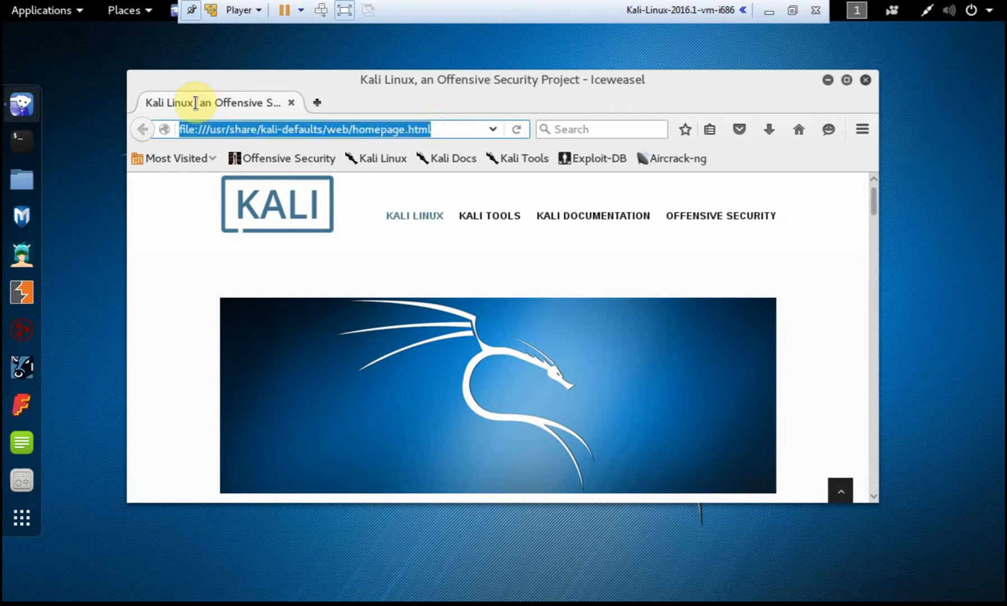
type("google.com/?gws_rd=ssl")
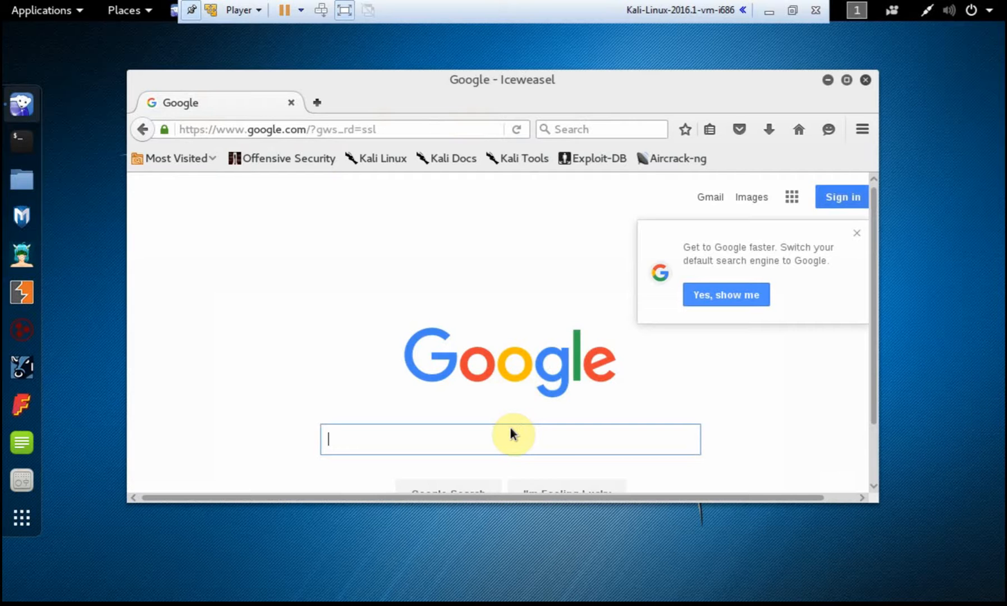
type("test")
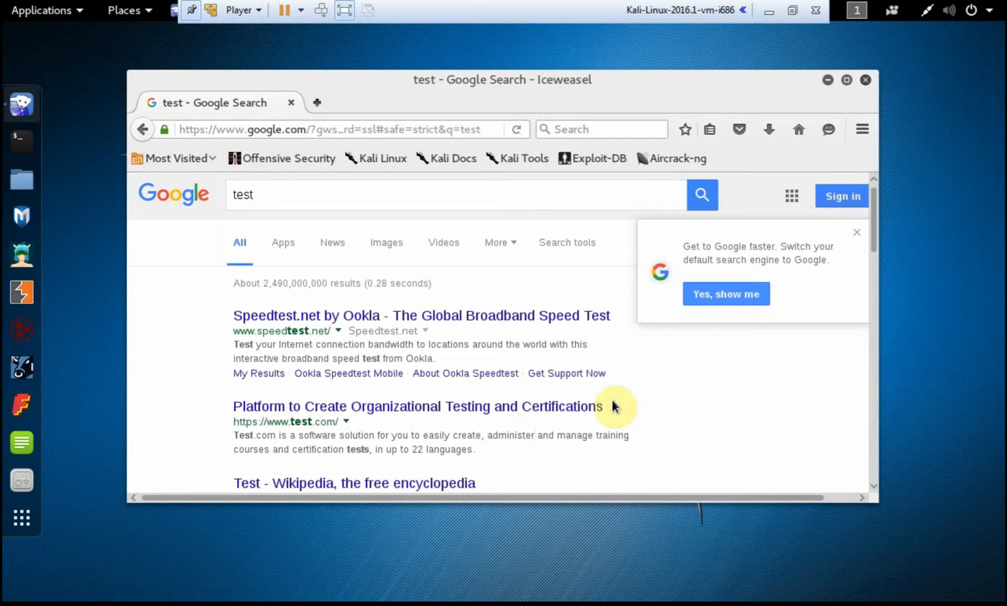
mouse_move(514, 328)
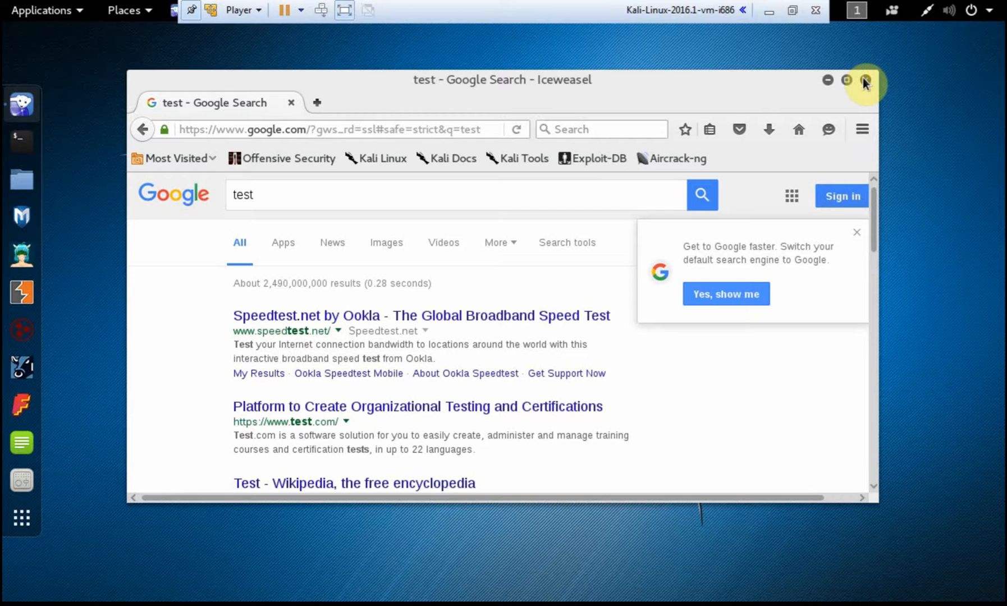
left_click(865, 80)
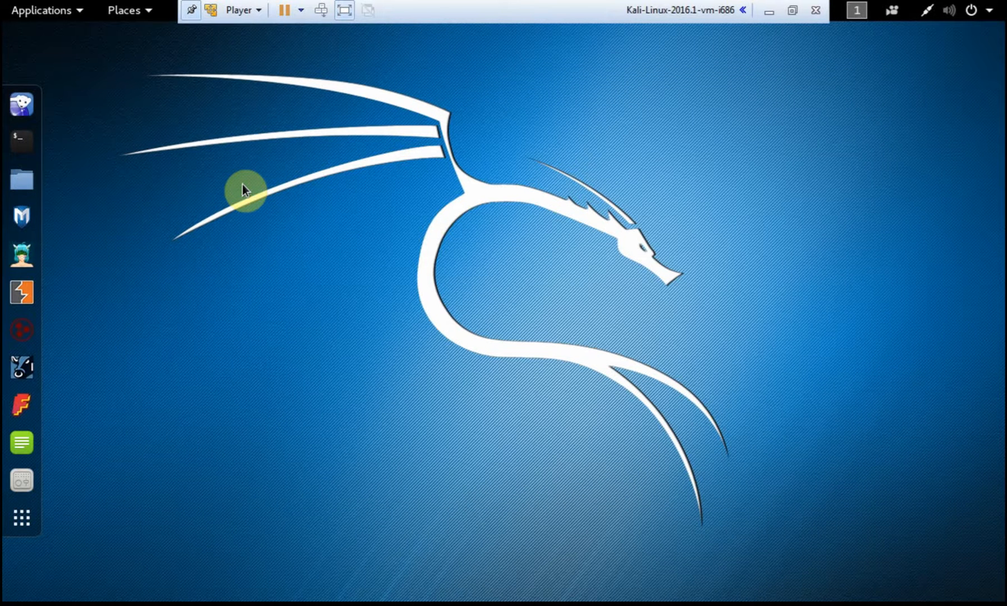
mouse_move(105, 169)
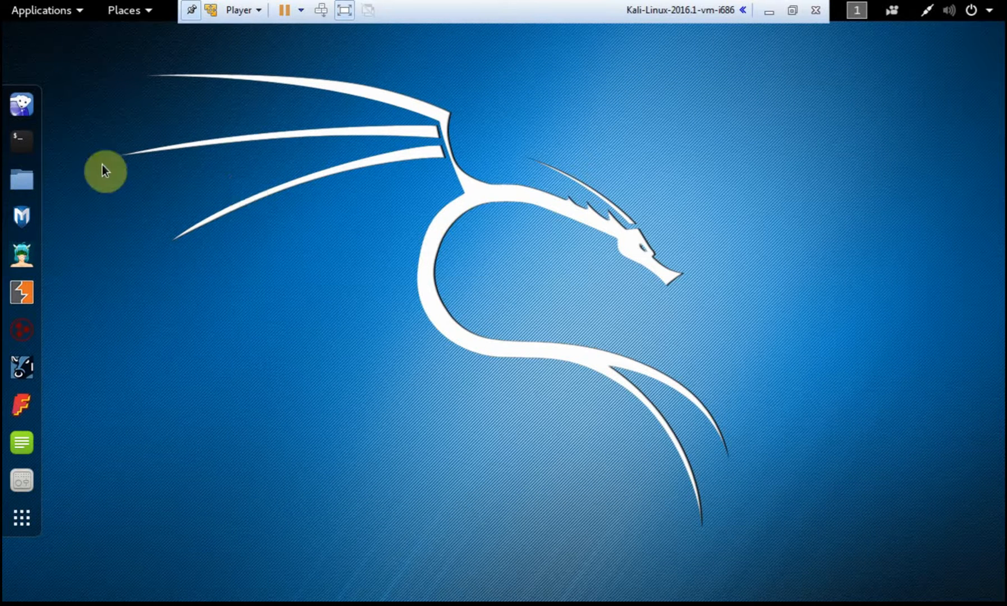
mouse_move(32, 147)
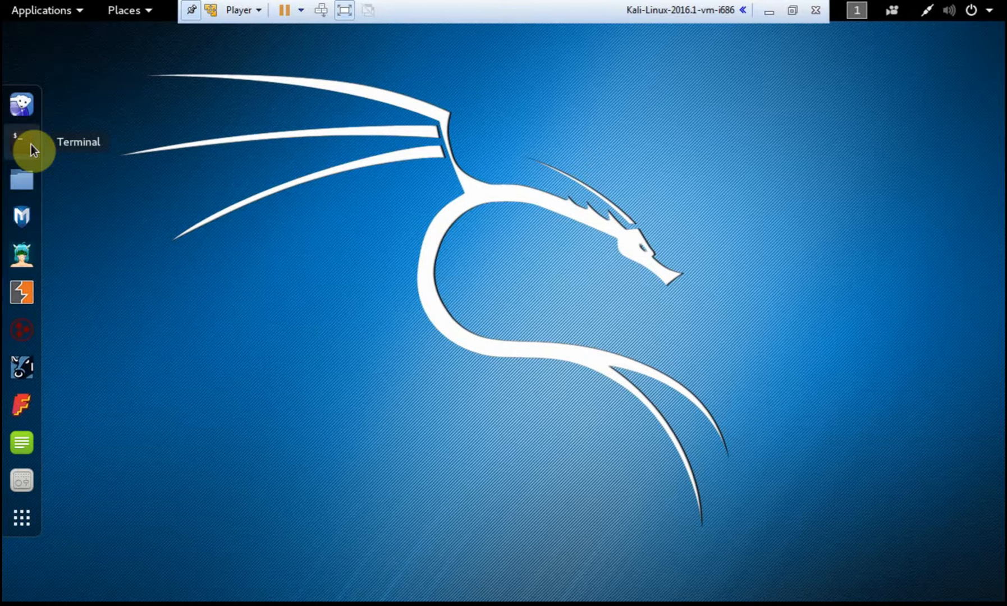
- Launch a root Terminal from the Kali dock
left_click(18, 137)
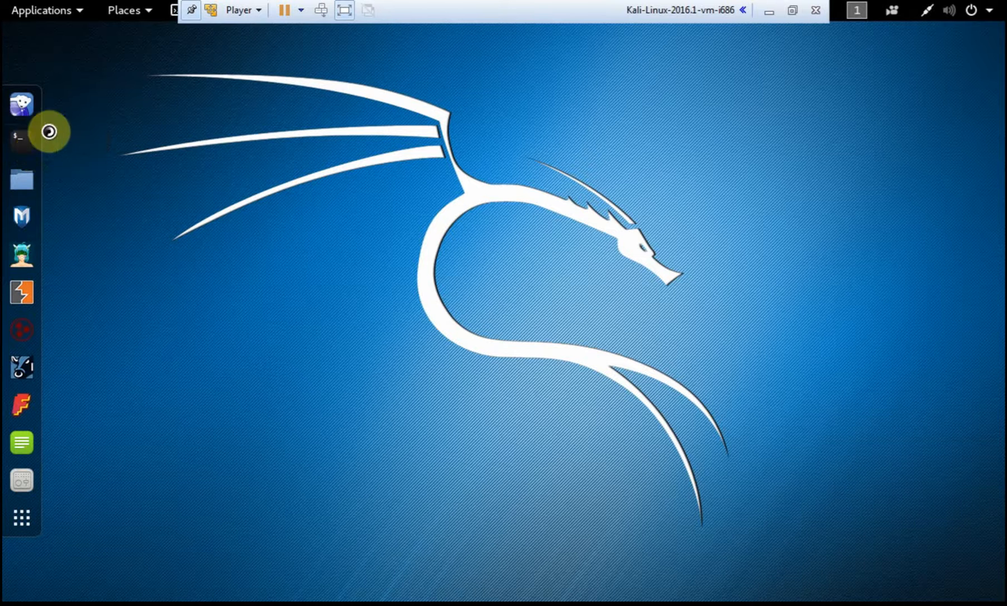
left_click(16, 135)
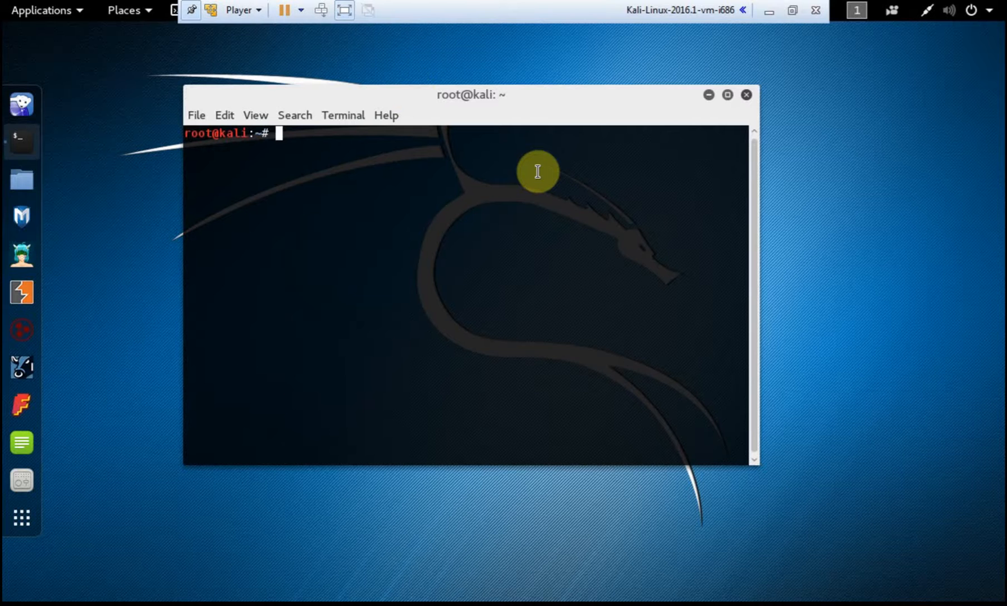
- Run 'apt-get update' as root to refresh the package lists
type("apt-")
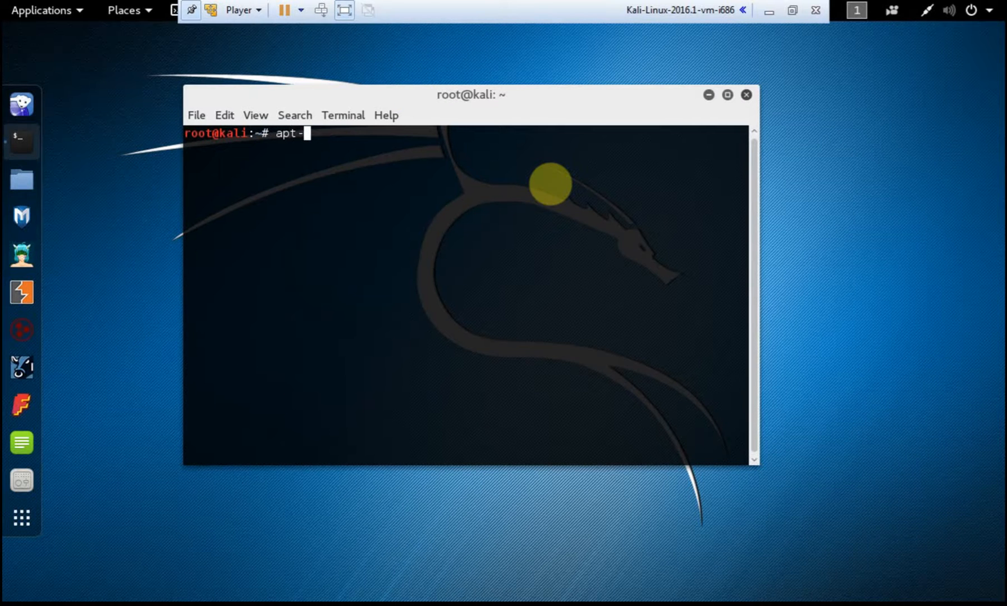
type("get")
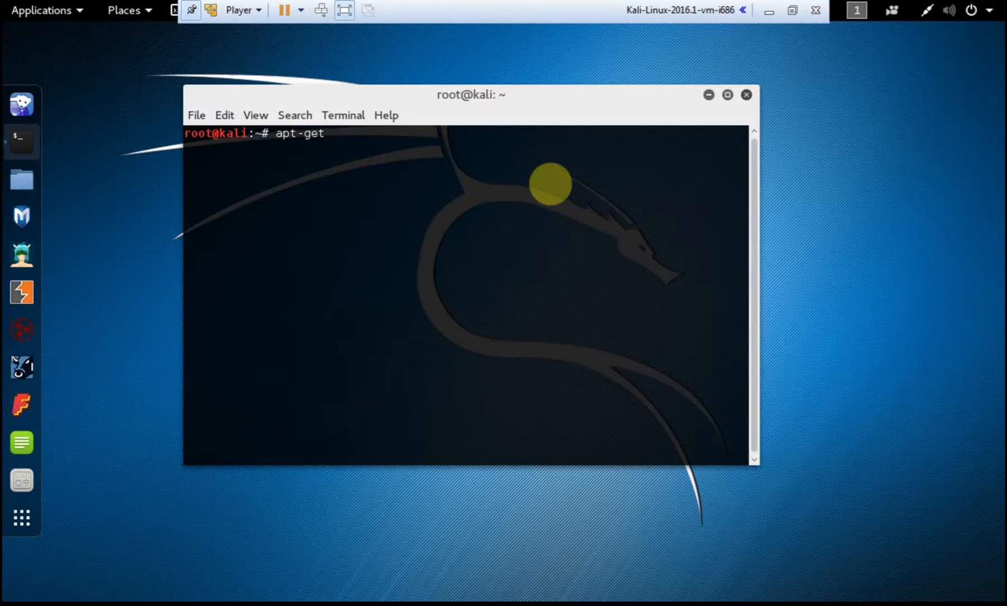
type("update")
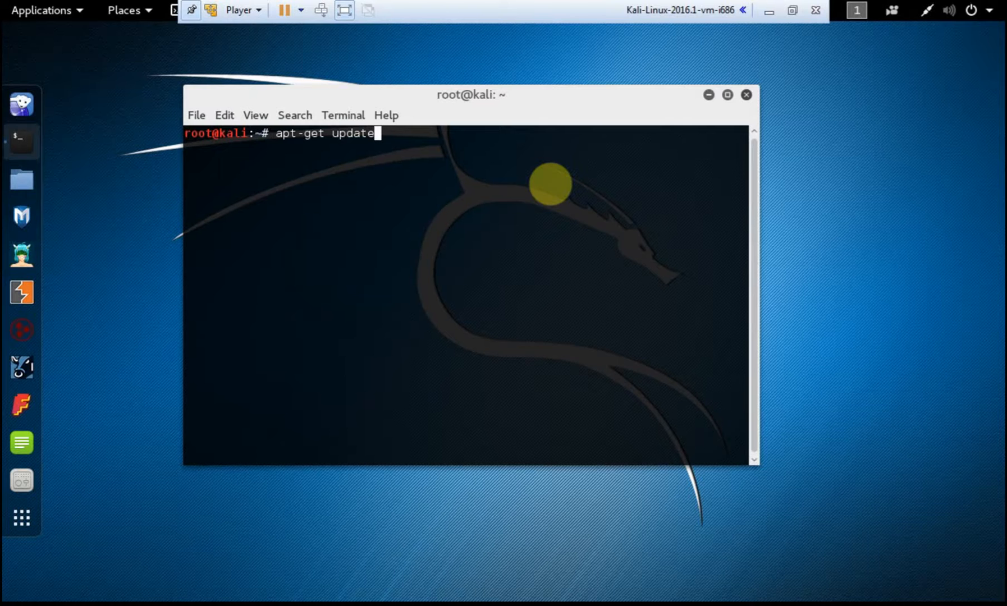
key("Return")
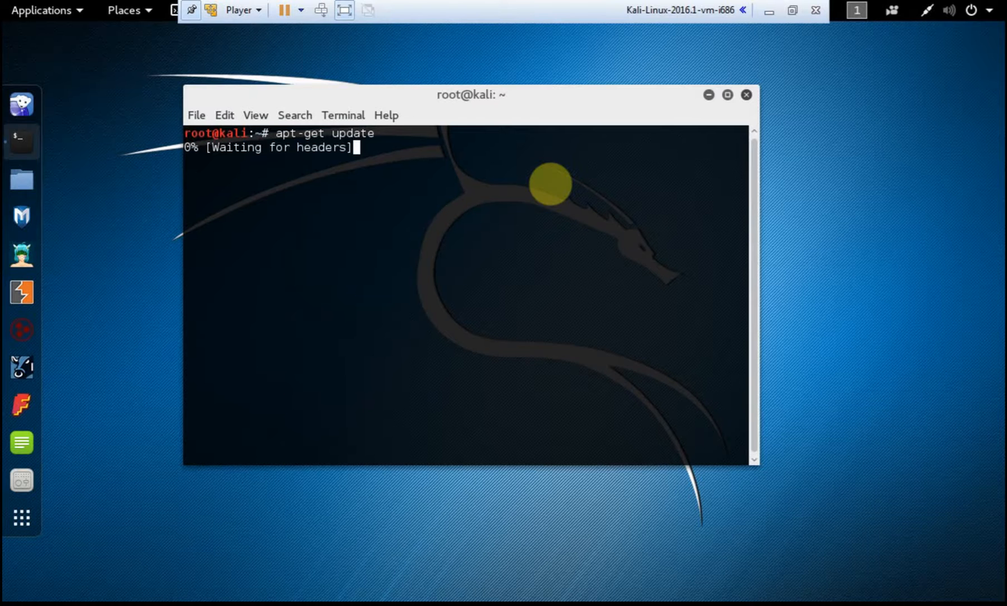
mouse_move(62, 98)
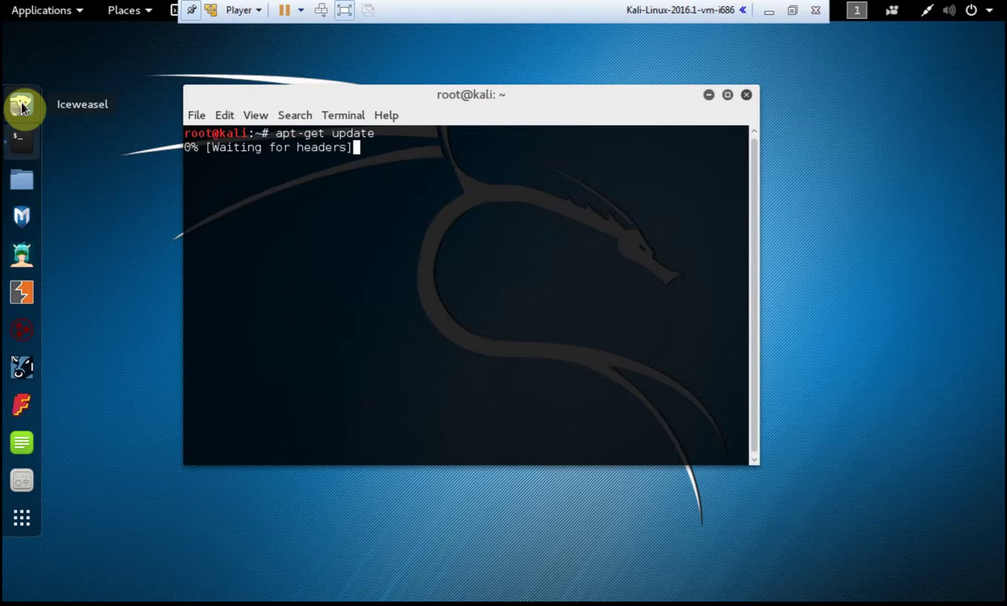
mouse_move(514, 95)
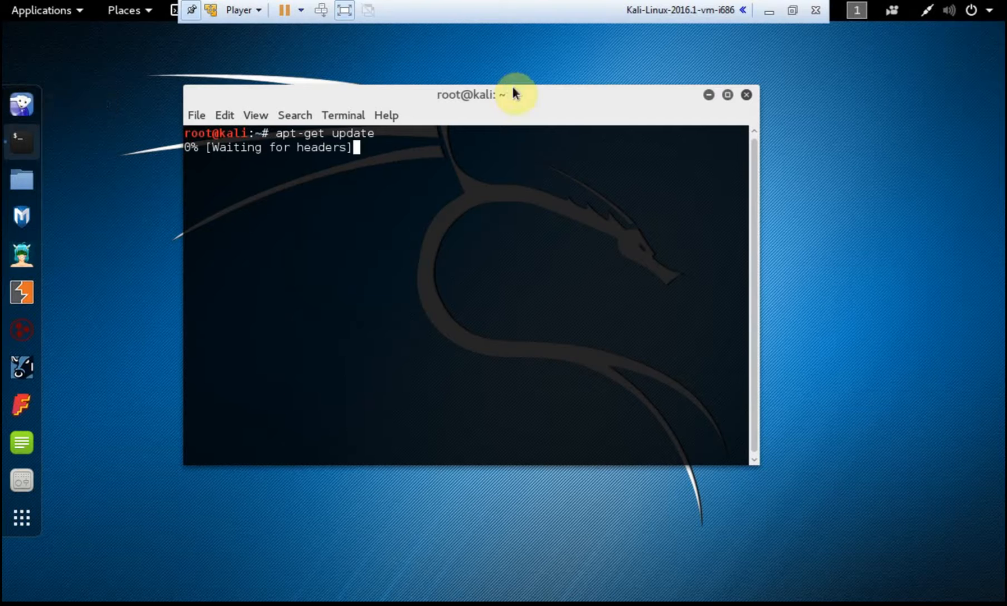
left_click(948, 11)
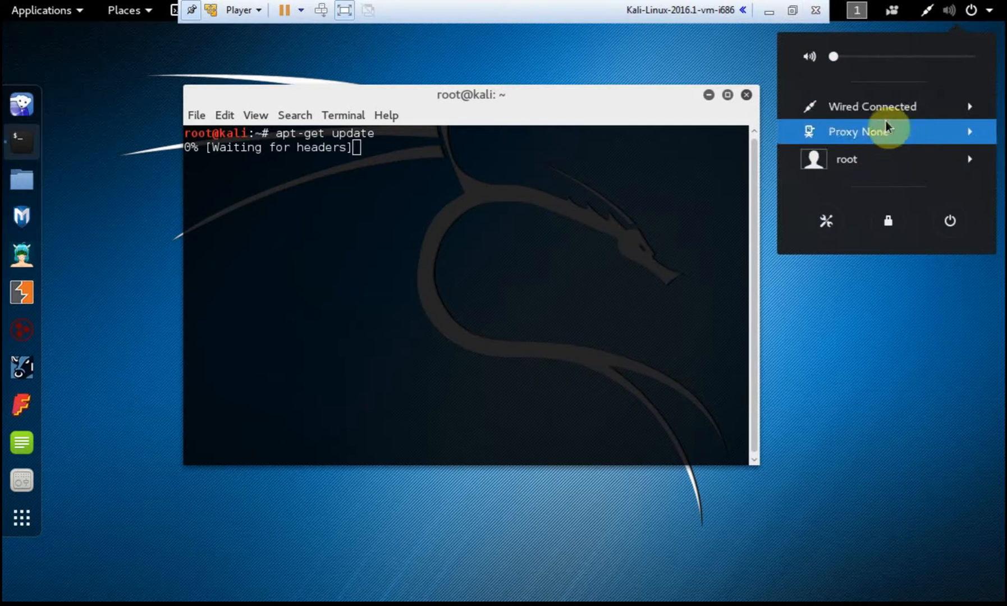
left_click(873, 107)
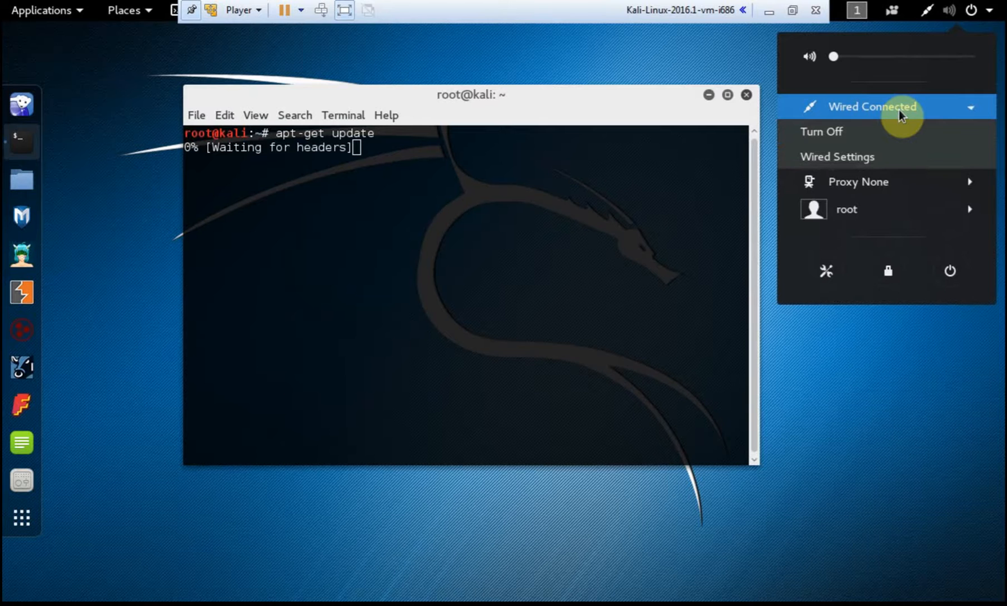
mouse_move(894, 183)
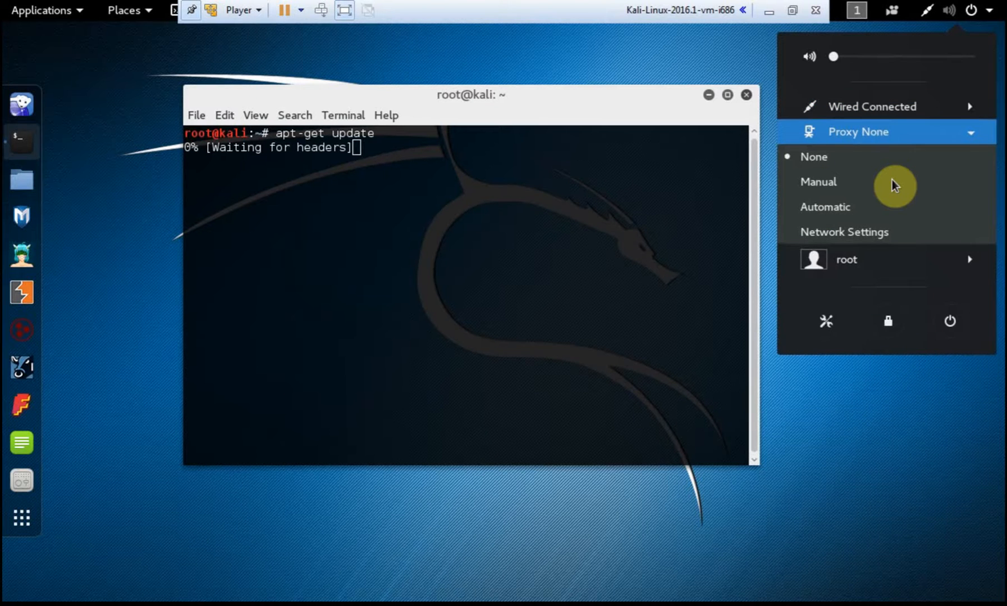
mouse_move(830, 341)
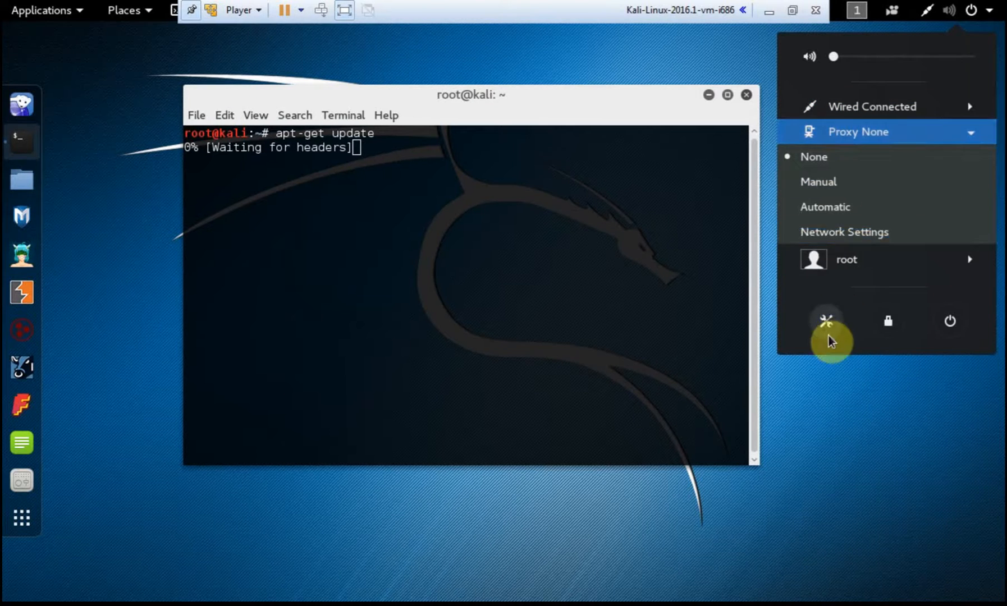
mouse_move(849, 494)
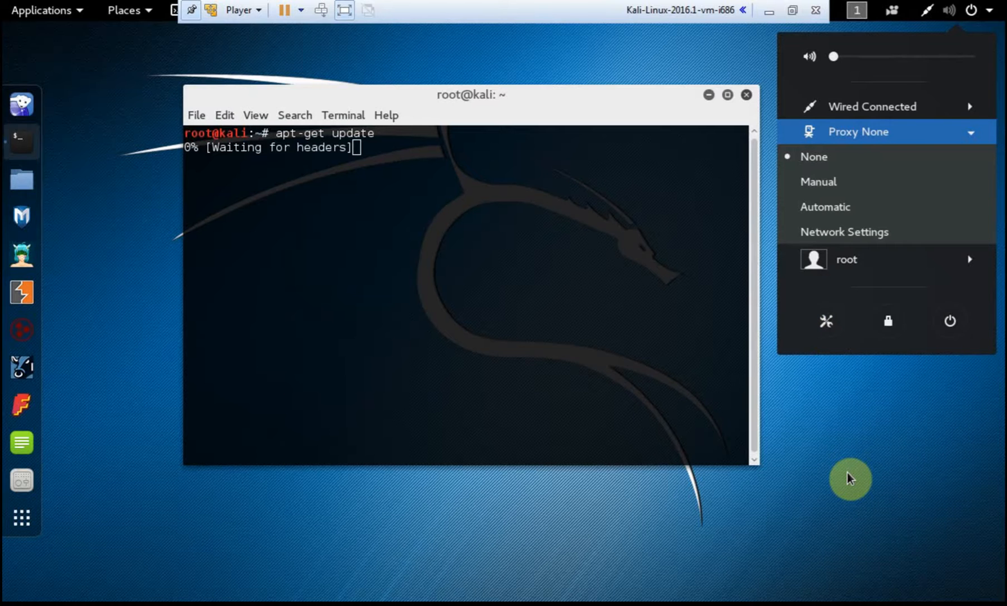
mouse_move(698, 302)
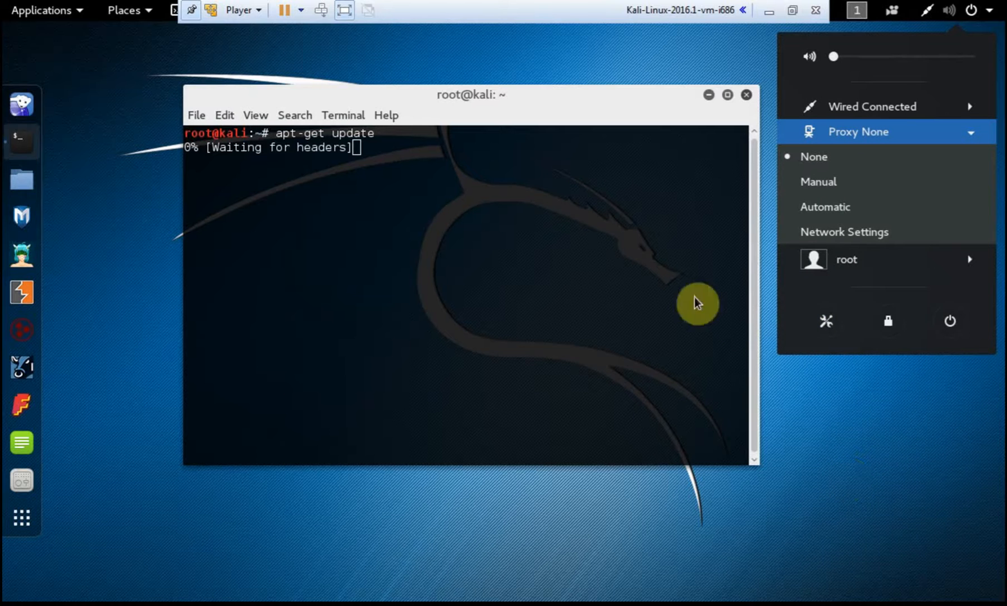
left_click(399, 147)
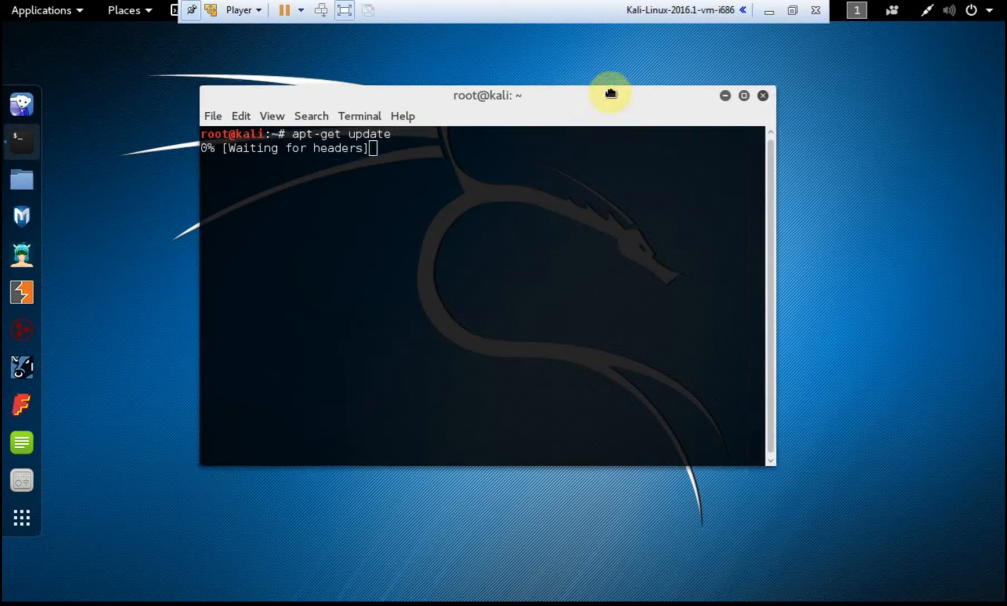
- Abort the stalled apt-get update with Ctrl+C to get a fresh root prompt
left_click_drag(609, 94, 615, 90)
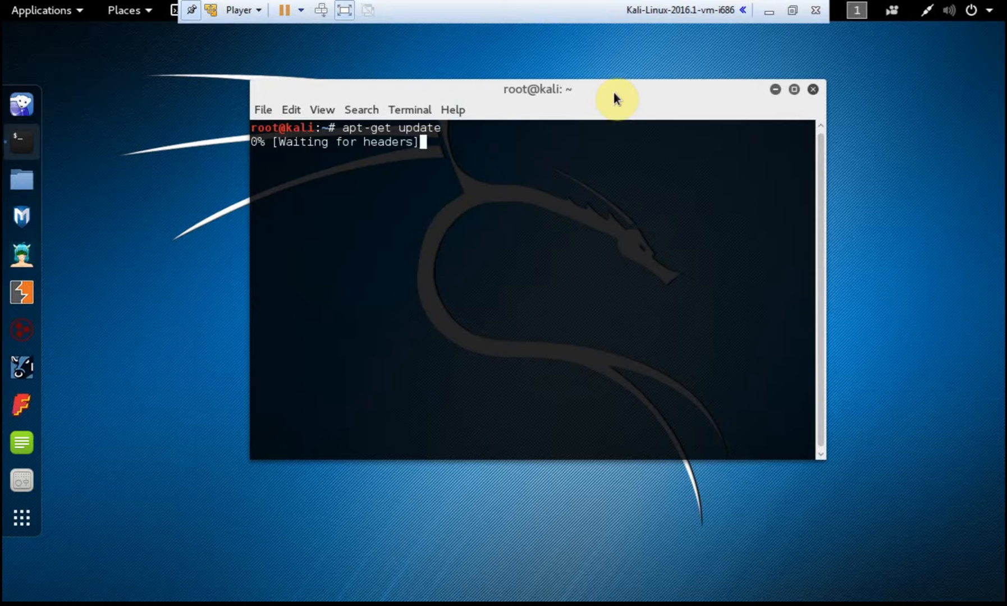
key("ctrl+c")
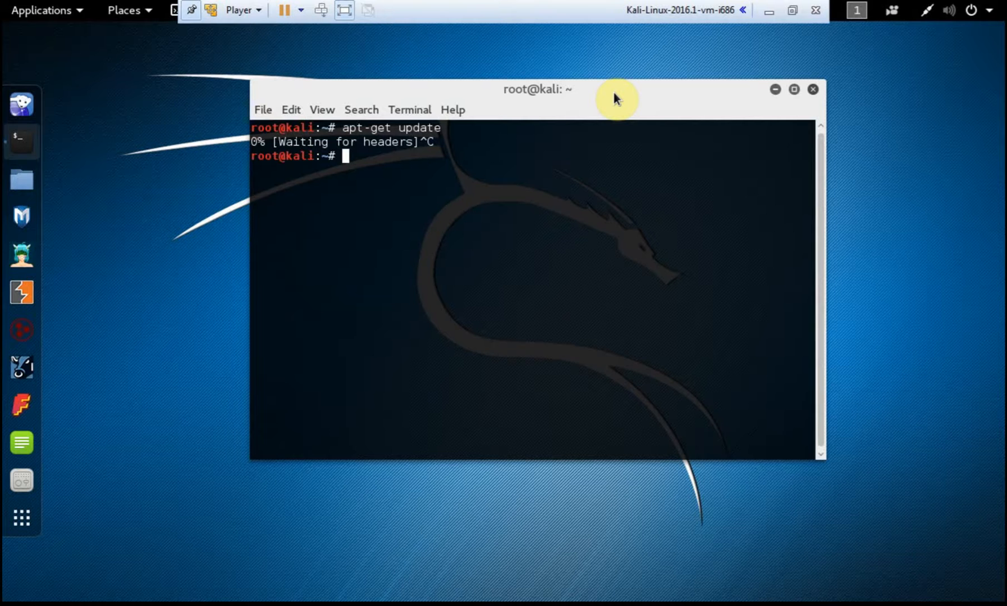
- Run 'apt-get install build-essentials', then the corrected 'apt-get install build-essential'
type("apt")
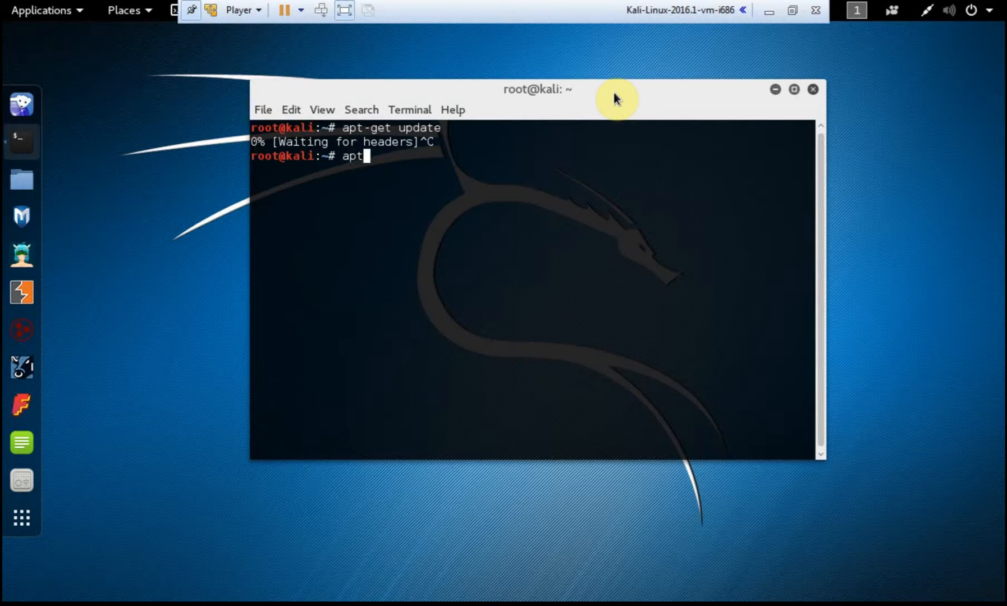
type("-get")
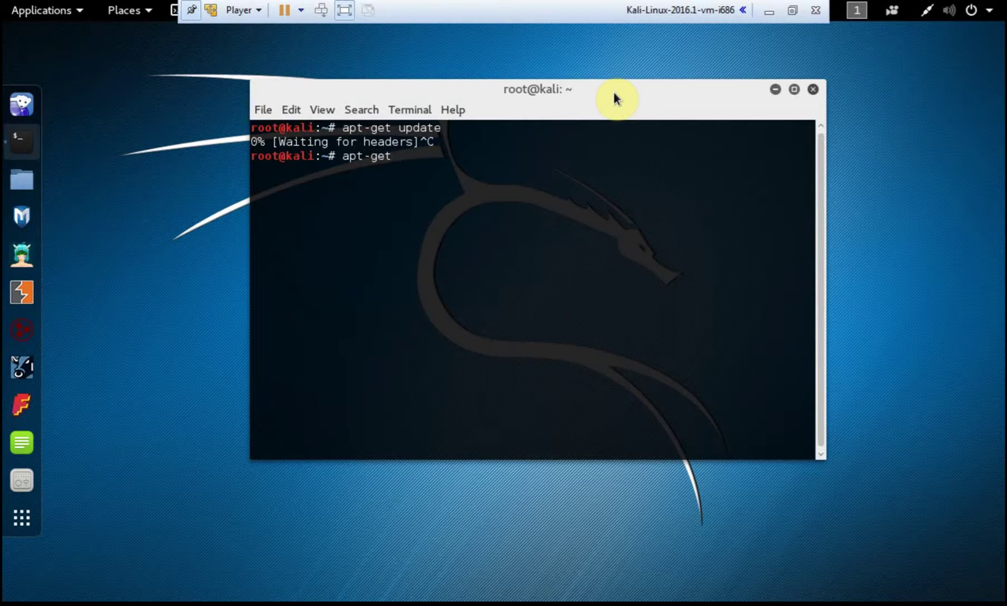
type("install")
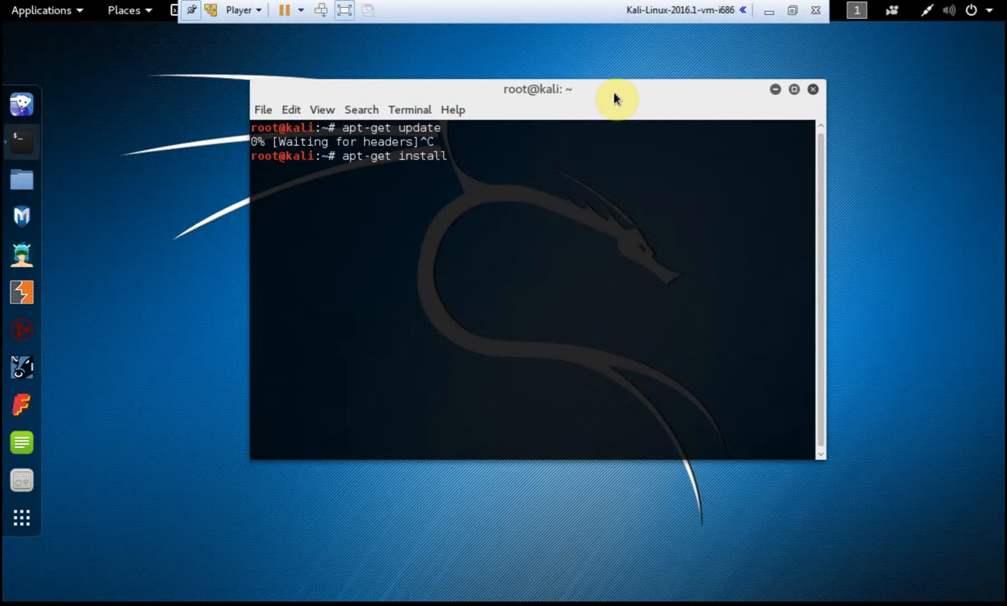
type("buil")
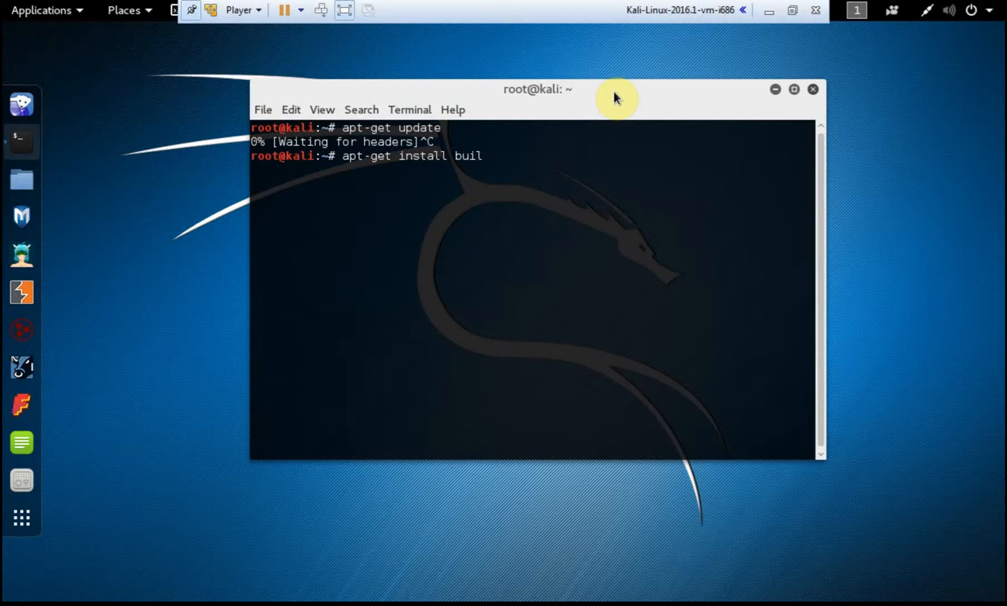
type("d-")
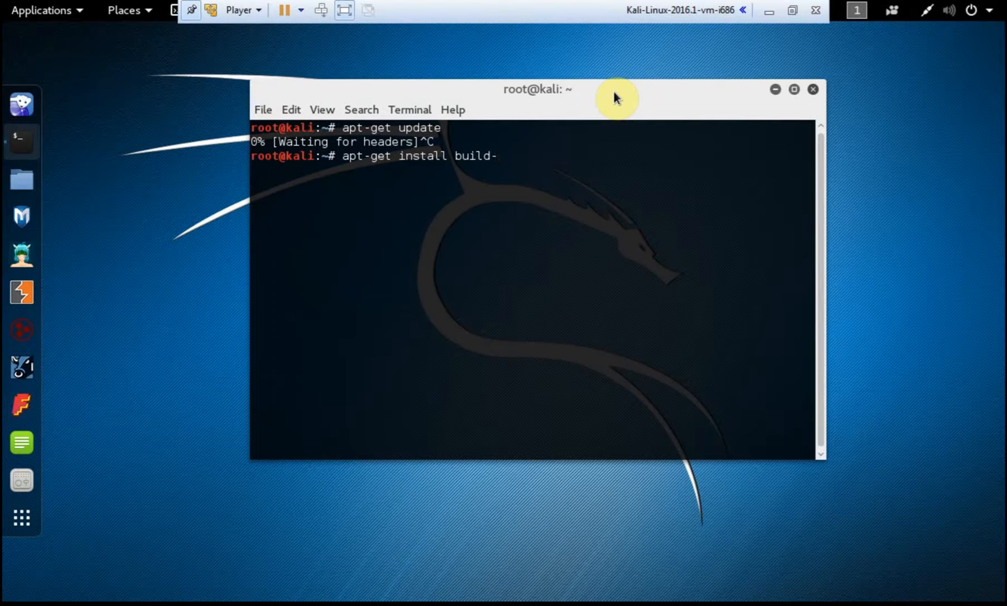
type("essentials")
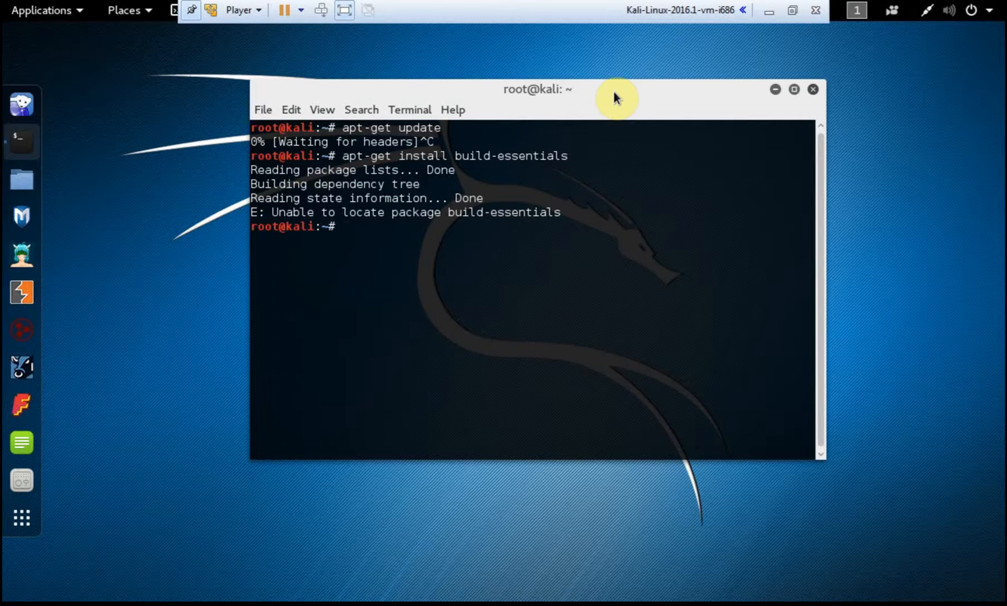
type("apt-get install build-essential")
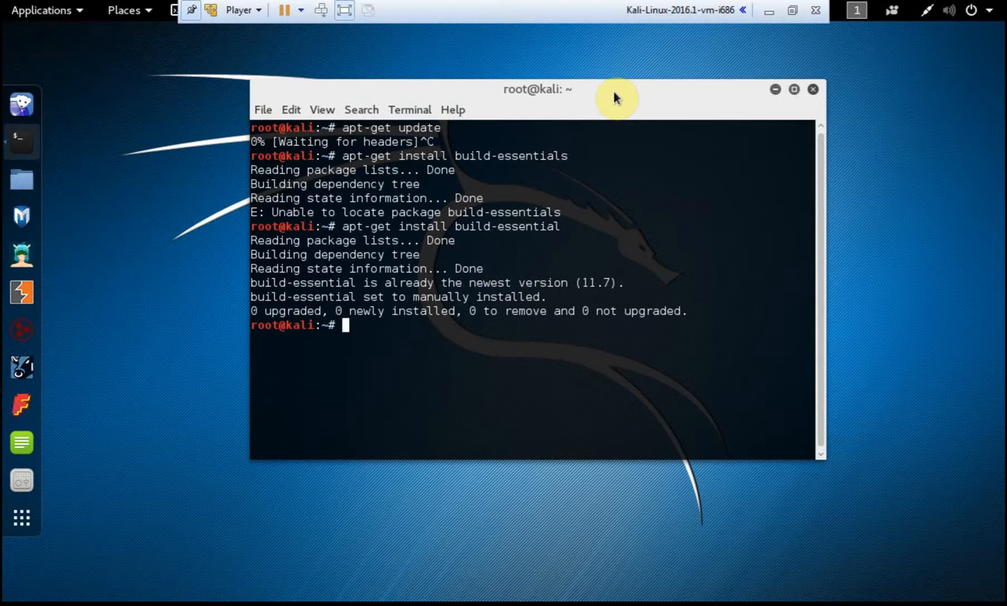
mouse_move(511, 137)
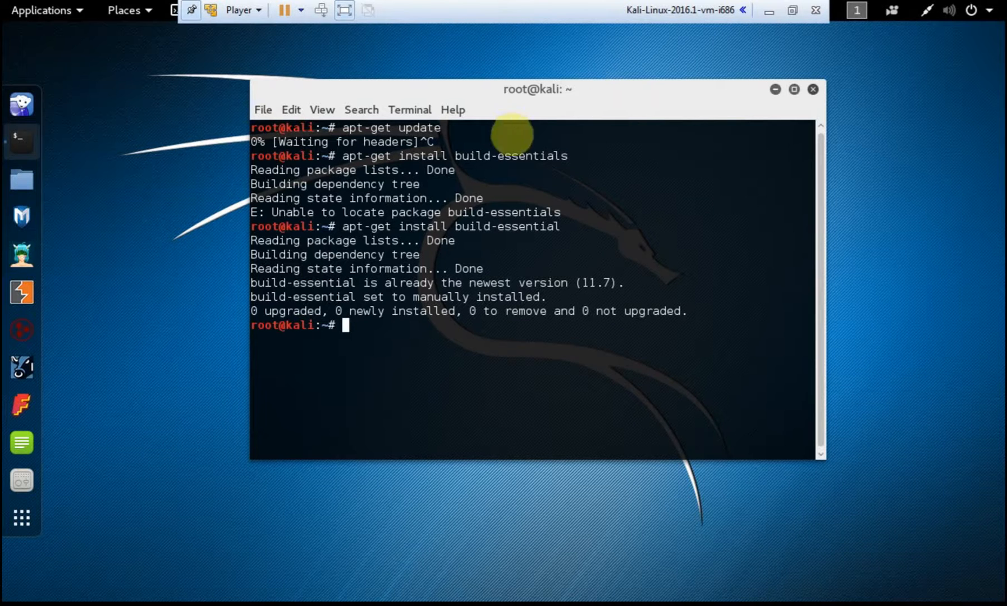
mouse_move(429, 168)
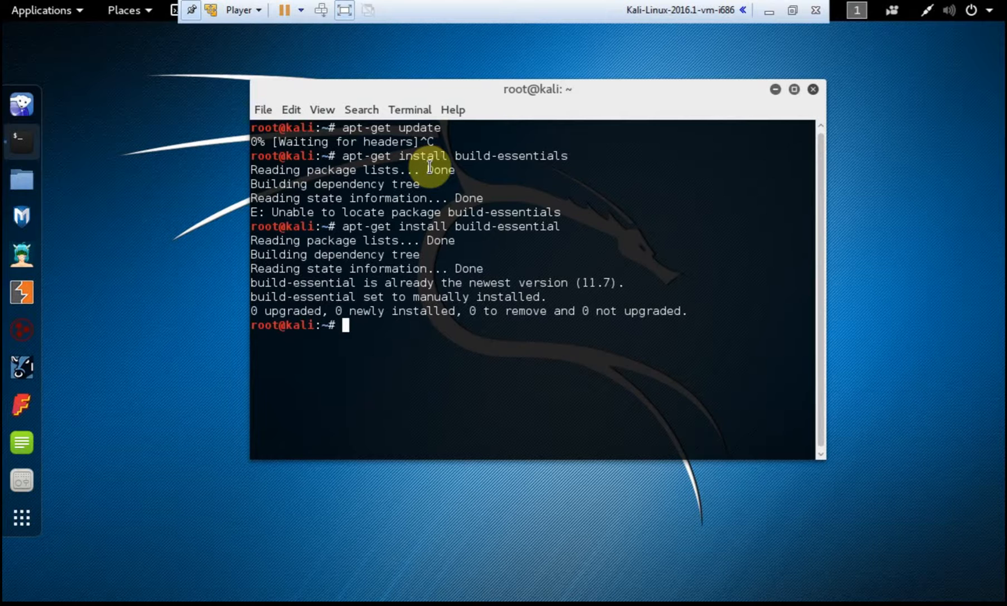
mouse_move(796, 145)
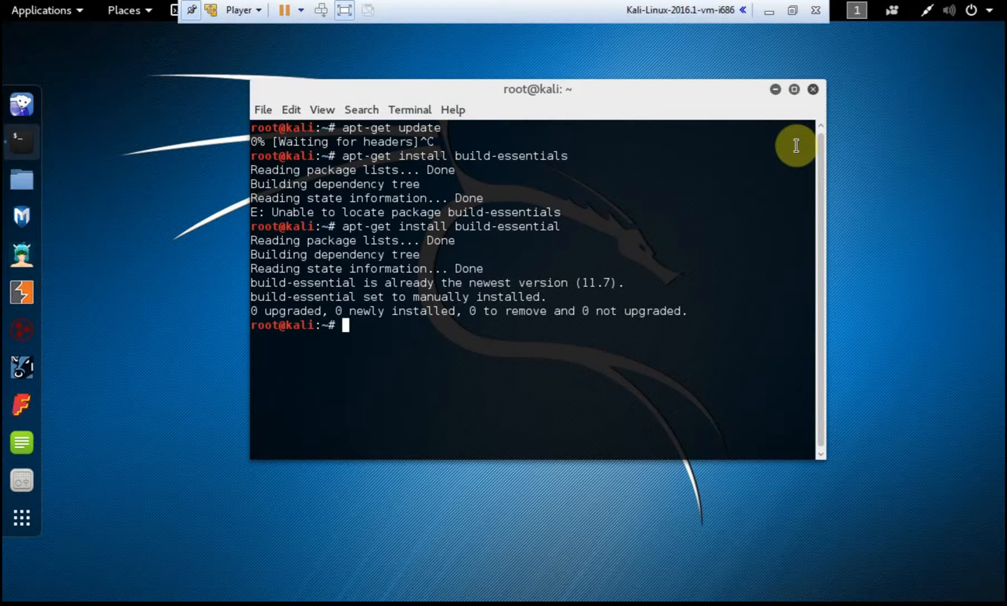
mouse_move(386, 234)
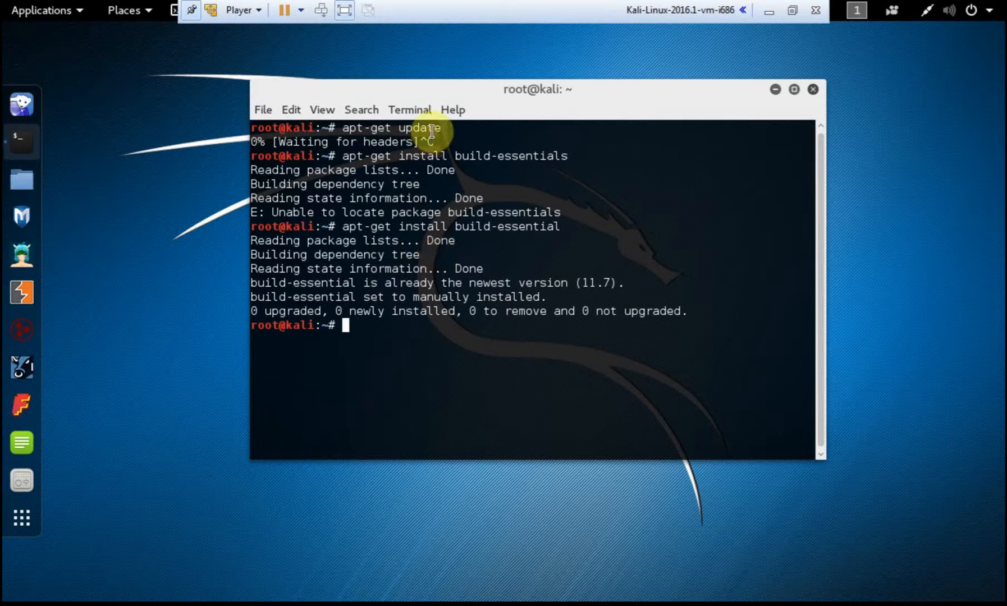
mouse_move(468, 198)
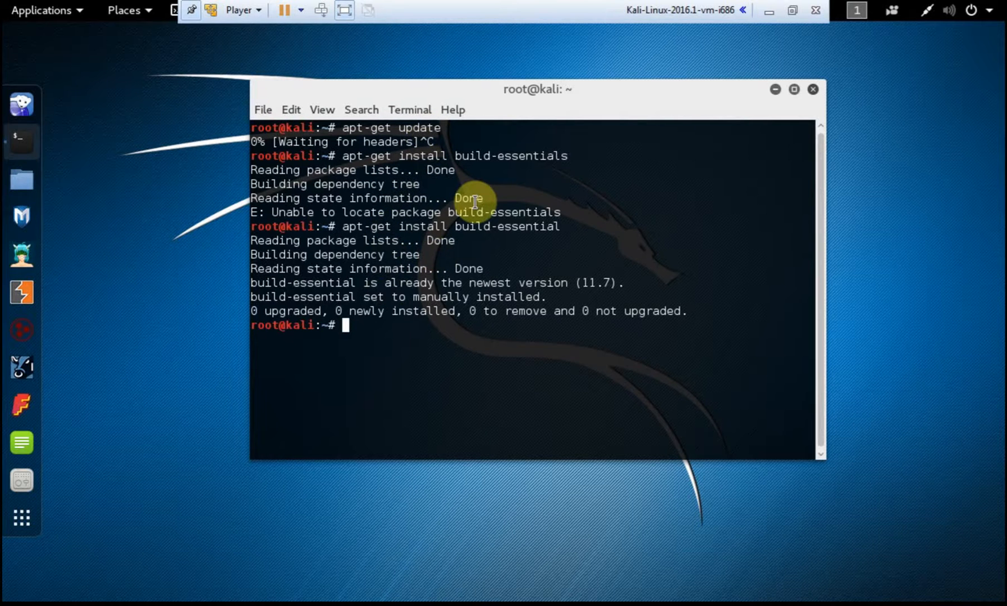
mouse_move(371, 256)
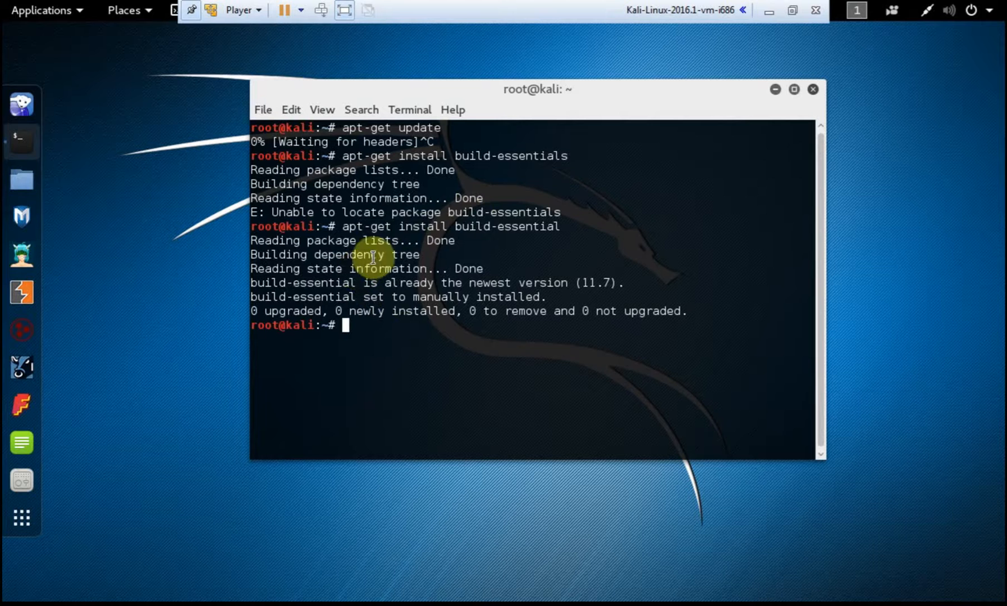
mouse_move(483, 236)
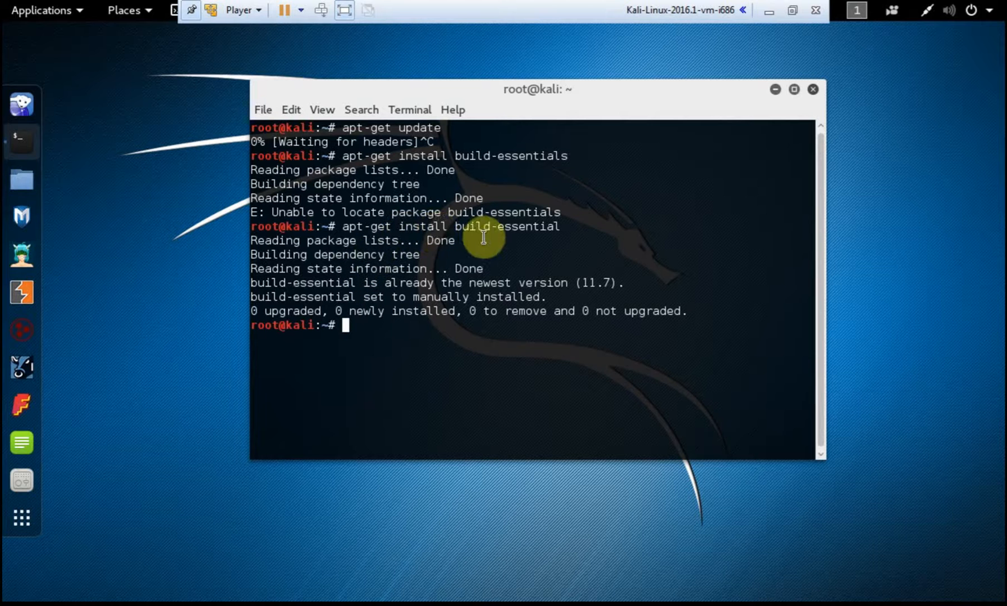
mouse_move(577, 271)
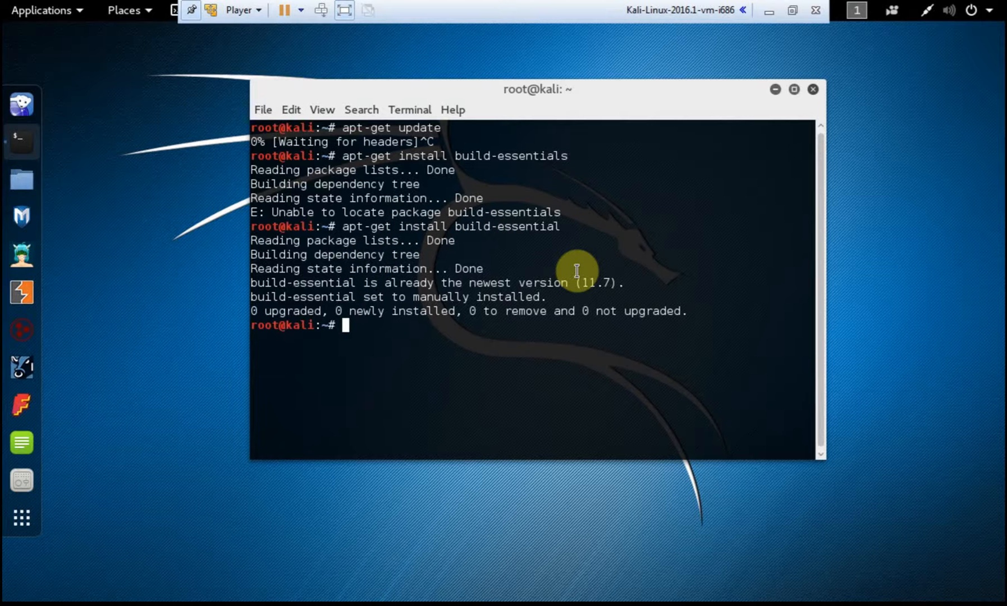